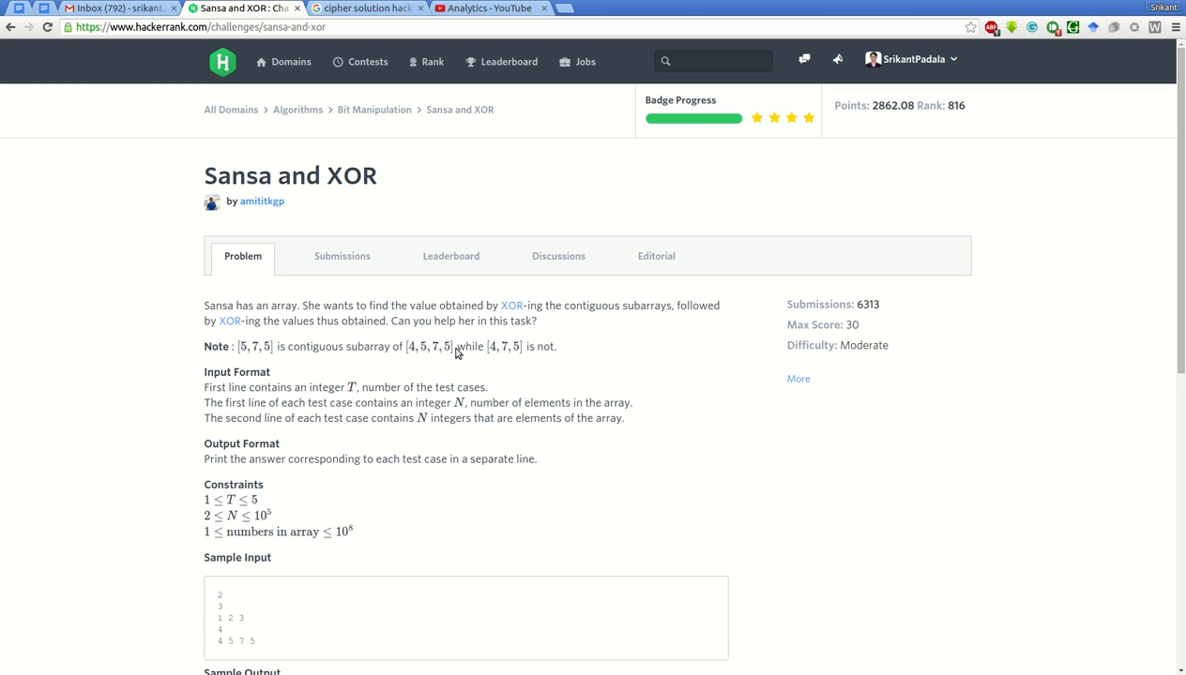
{"action": "mouse_move", "coordinate": [339, 317]}
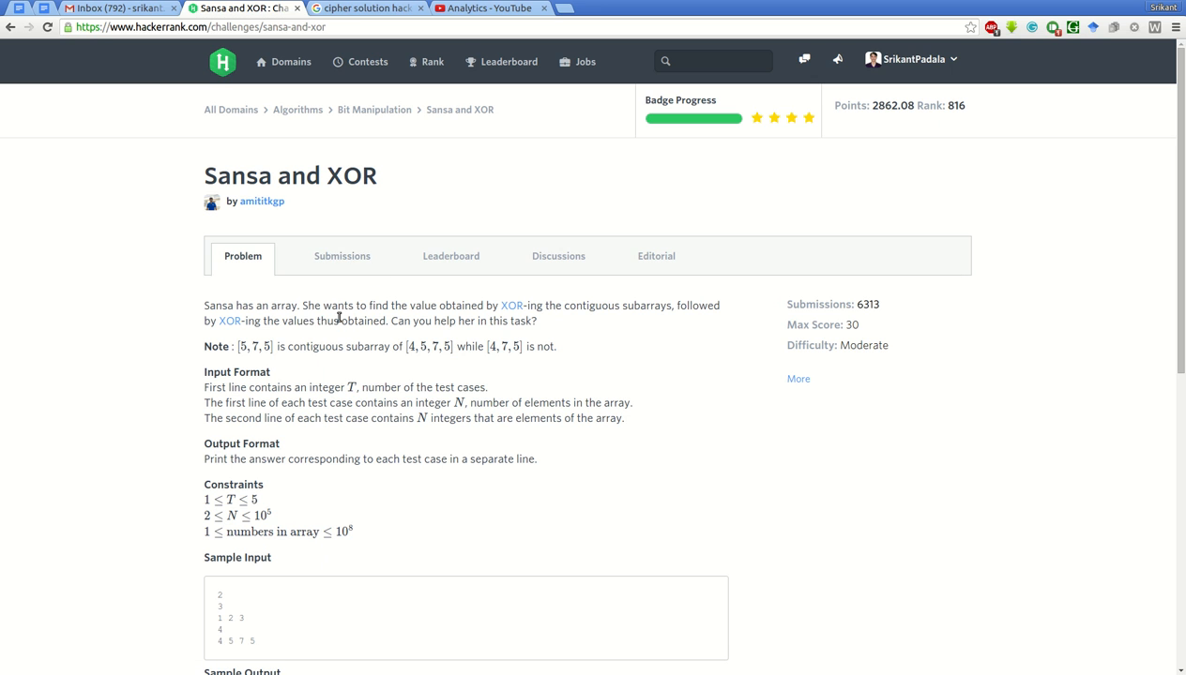
{"action": "mouse_move", "coordinate": [326, 355]}
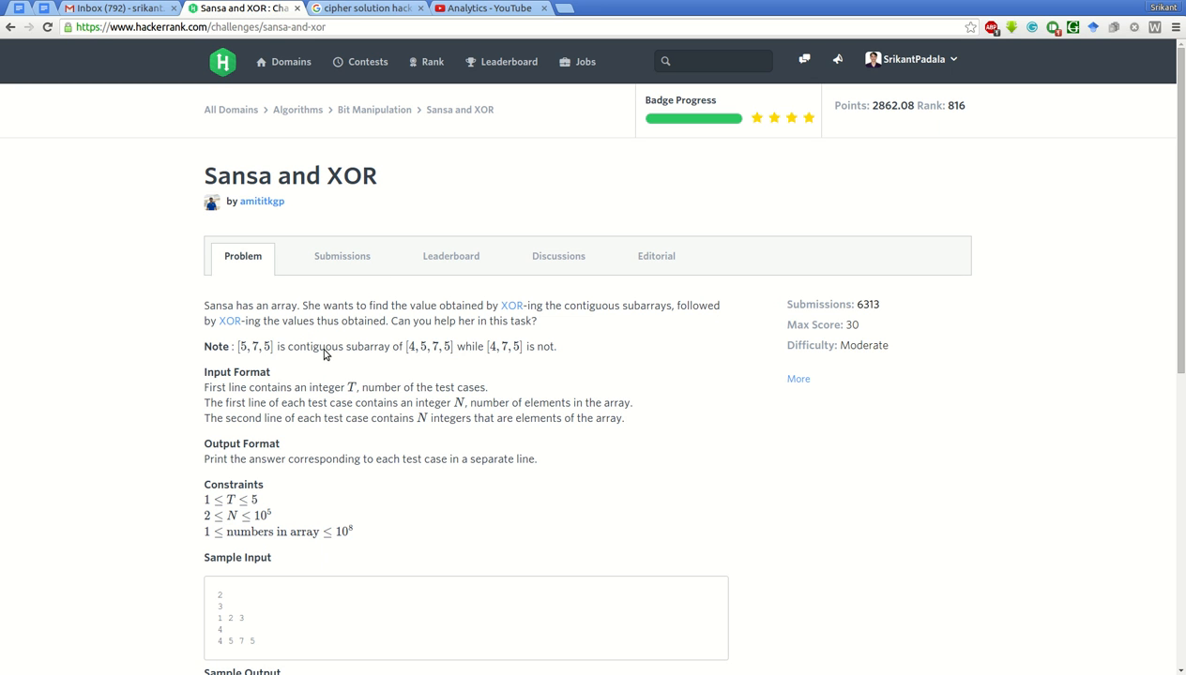
{"action": "mouse_move", "coordinate": [297, 467]}
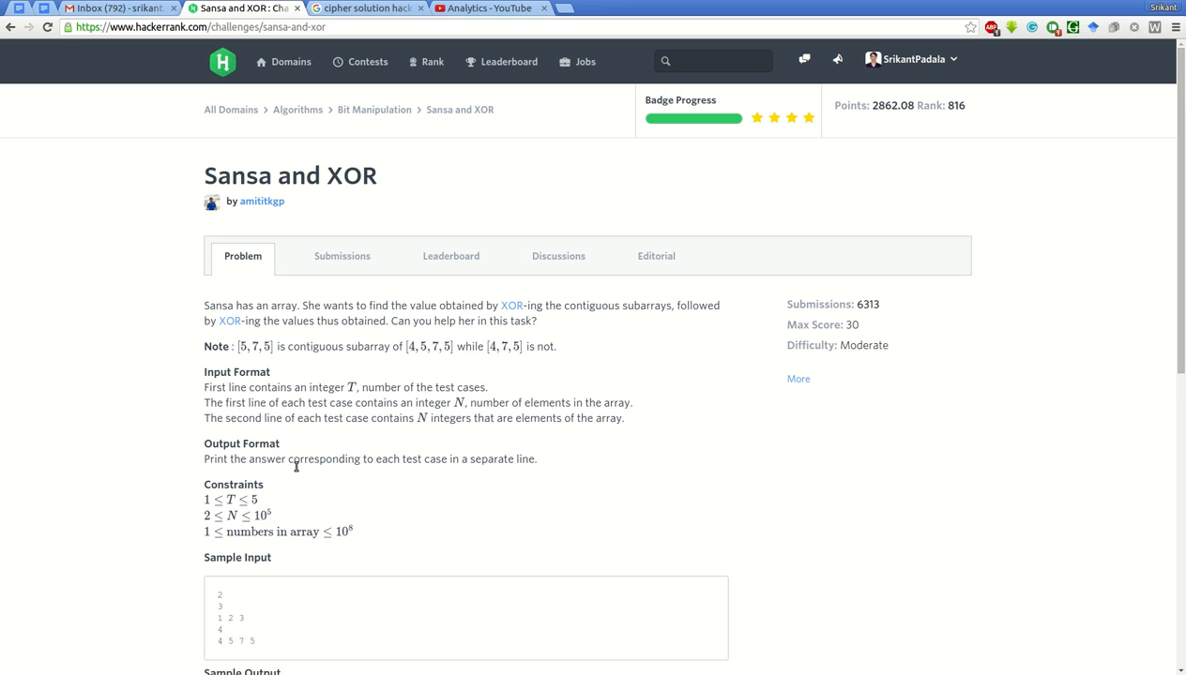
Read through the Sansa and XOR statement, marking the sample array 1 2 3, and reach the editor.
{"action": "scroll", "scroll_direction": "down", "scroll_amount": 3}
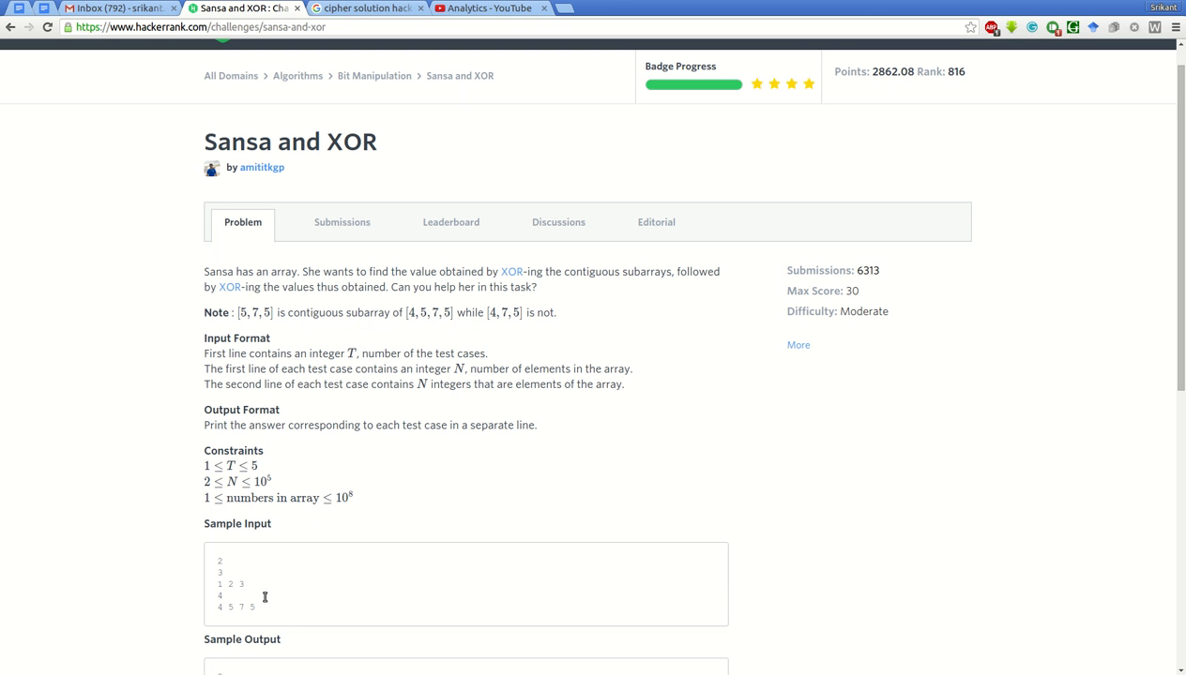
{"action": "mouse_move", "coordinate": [359, 364]}
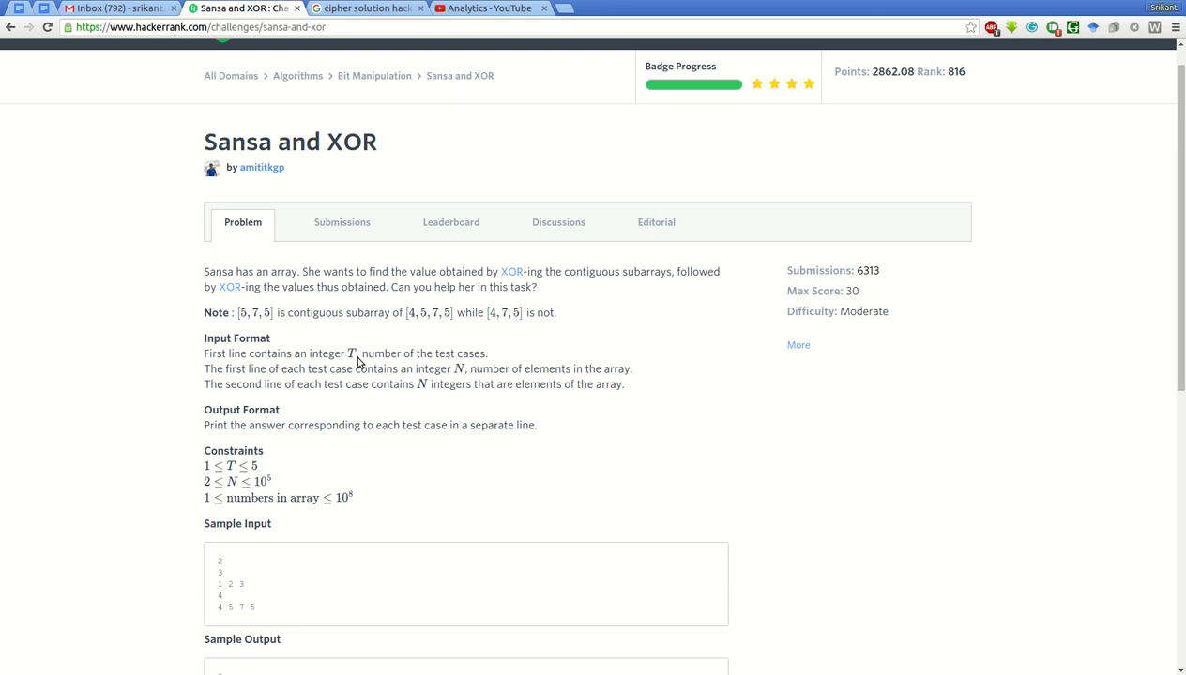
{"action": "scroll", "scroll_direction": "down", "scroll_amount": 3}
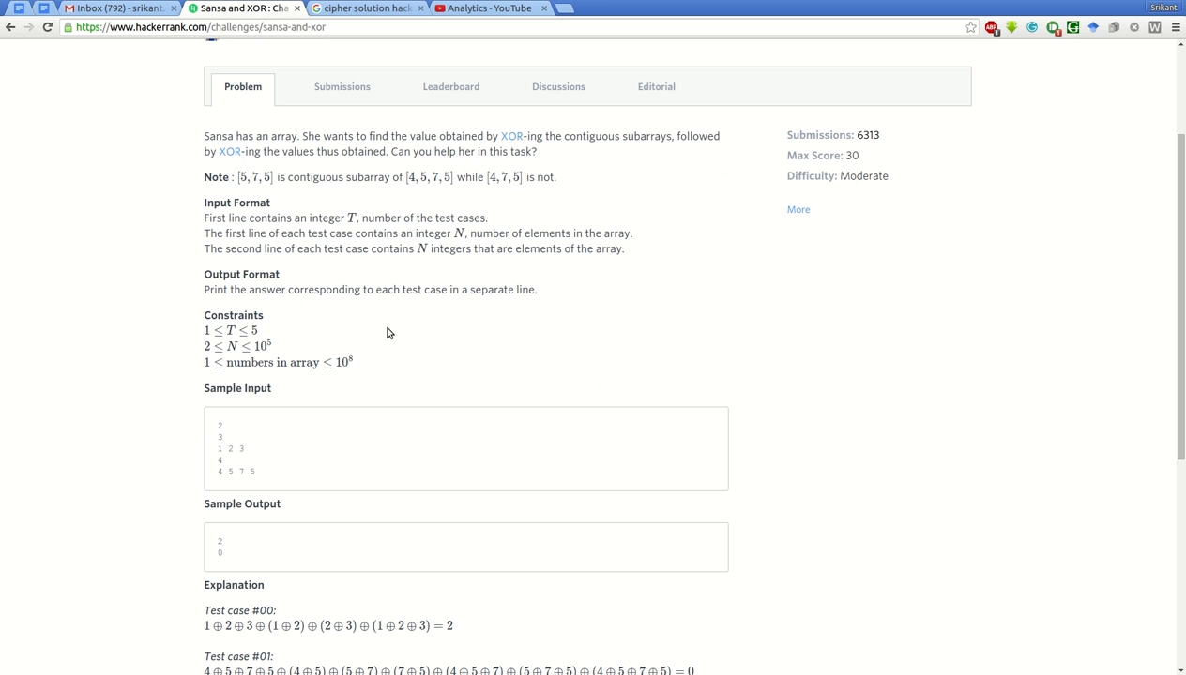
{"action": "mouse_move", "coordinate": [605, 152]}
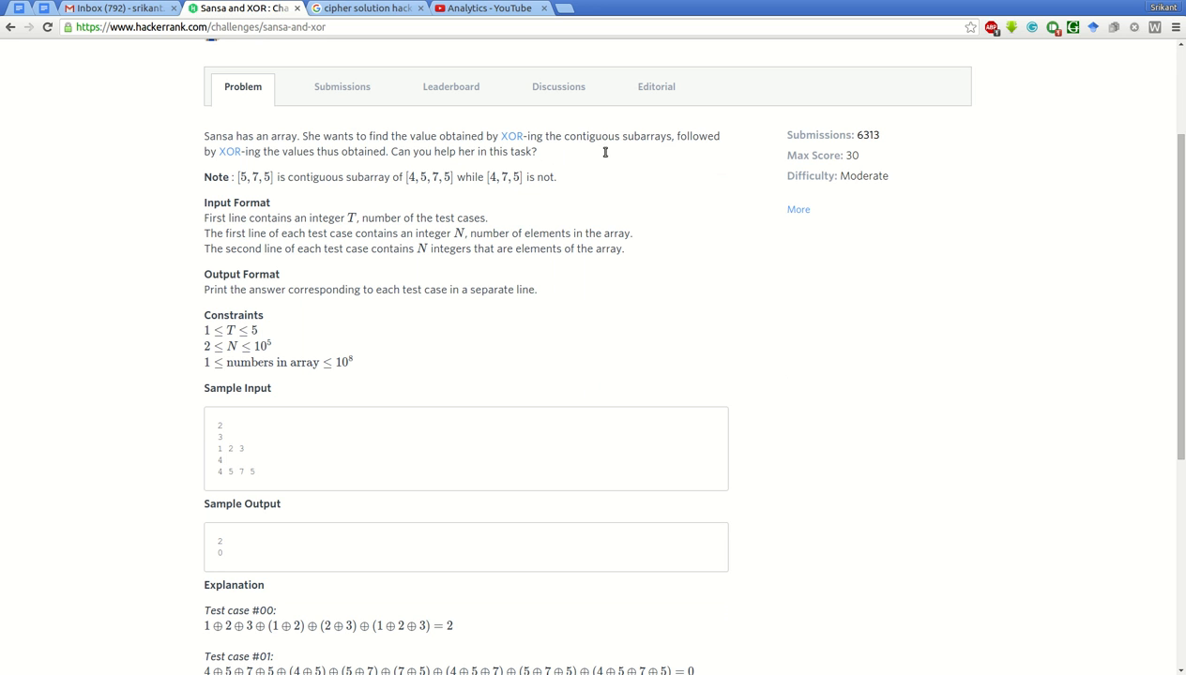
{"action": "mouse_move", "coordinate": [338, 150]}
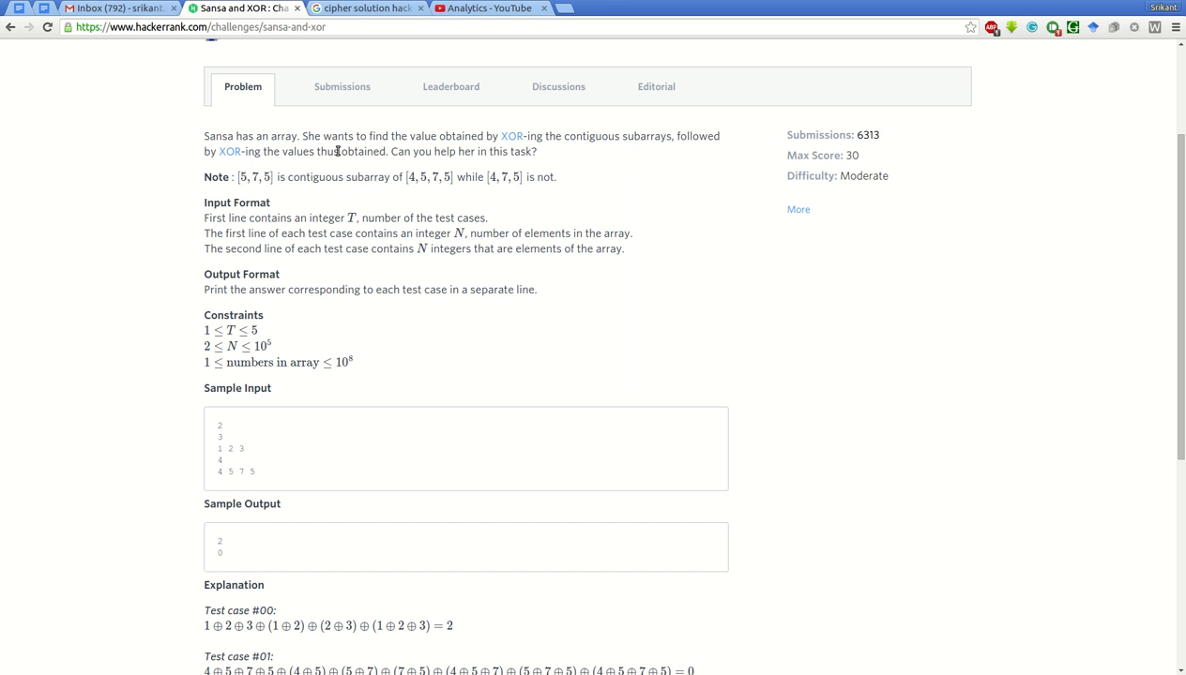
{"action": "mouse_move", "coordinate": [566, 151]}
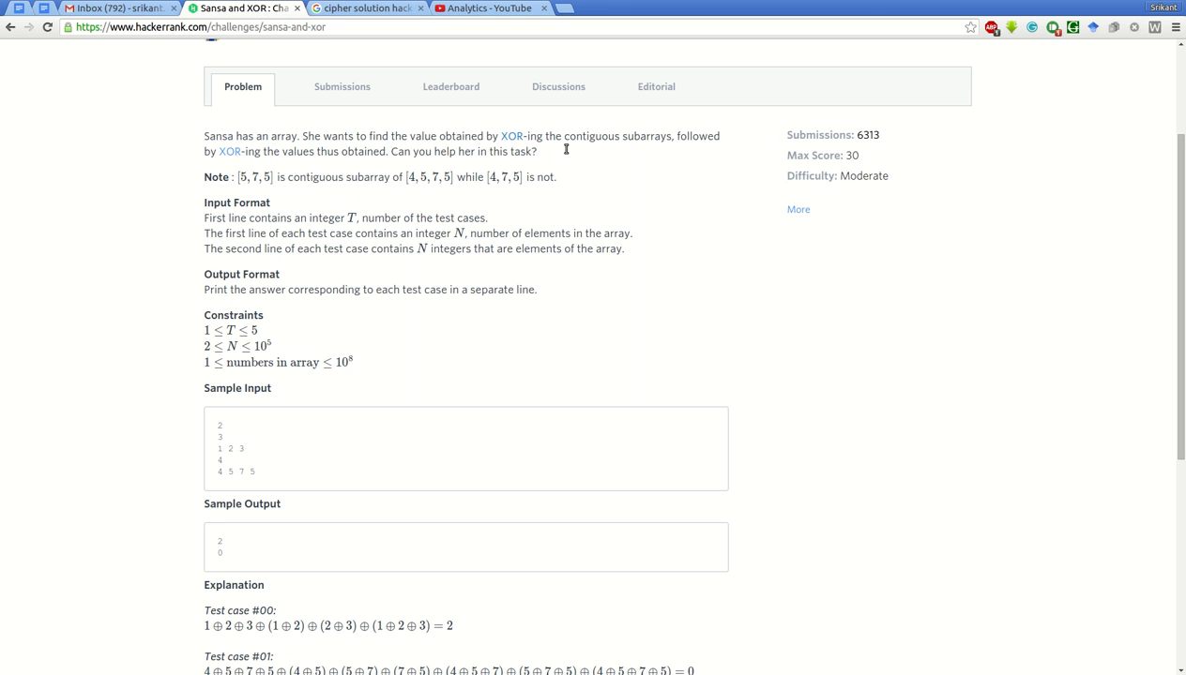
{"action": "mouse_move", "coordinate": [701, 153]}
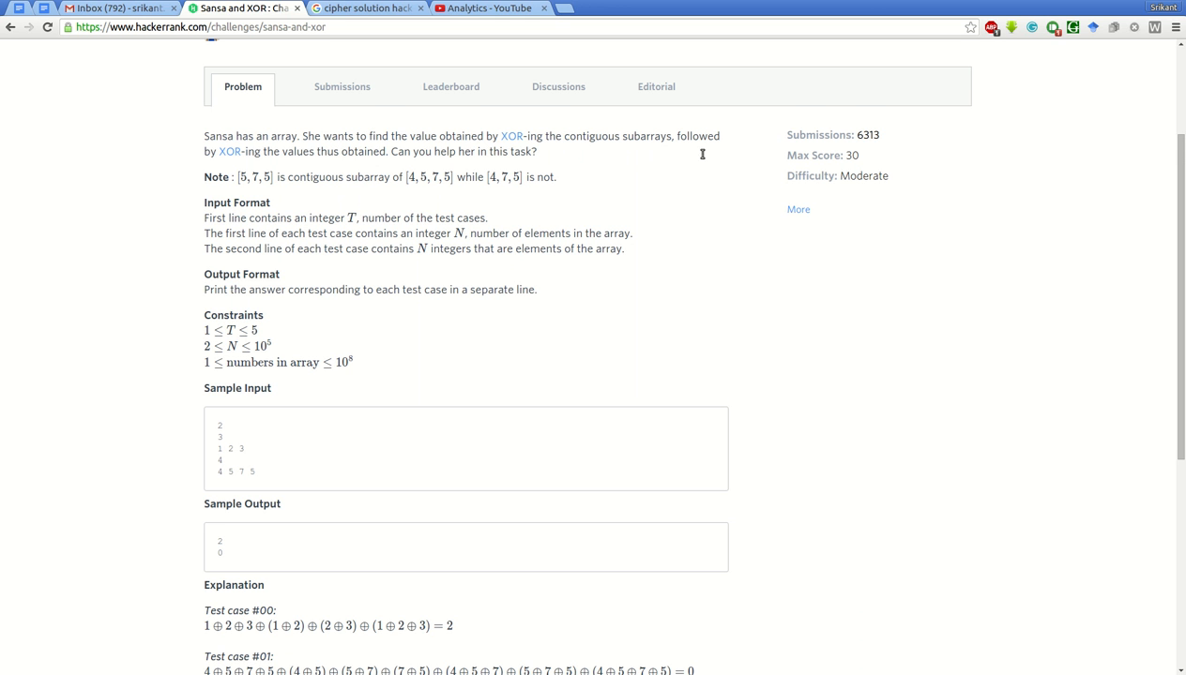
{"action": "scroll", "scroll_direction": "down", "scroll_amount": 3}
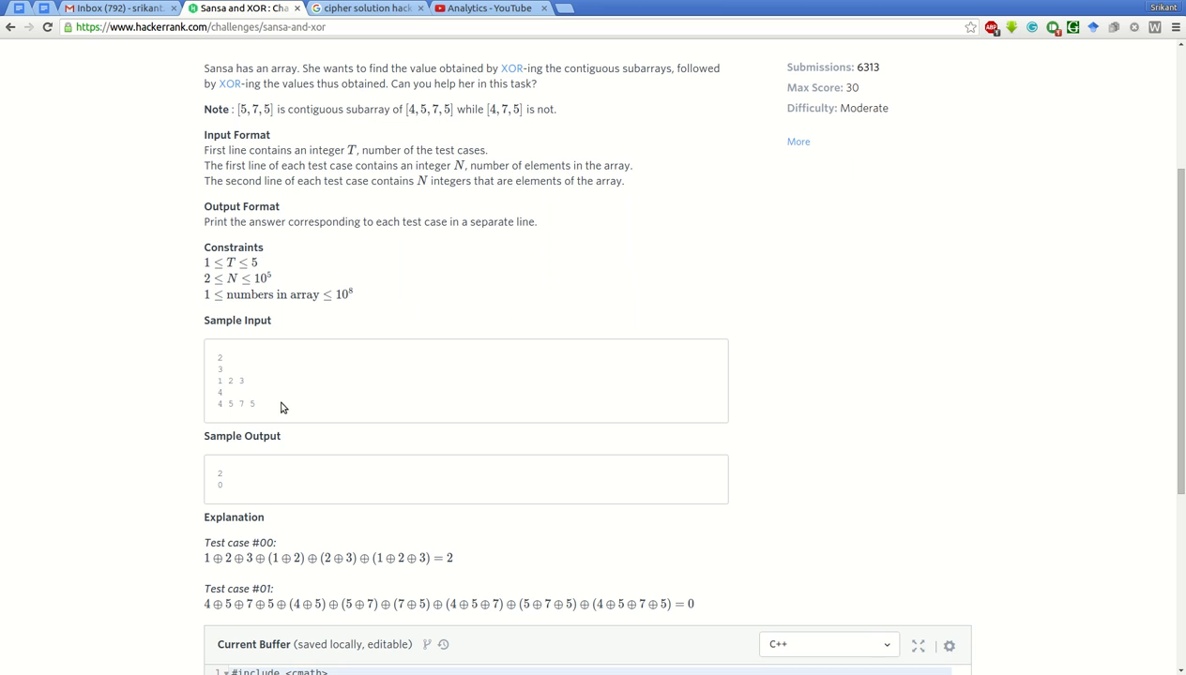
{"action": "mouse_move", "coordinate": [259, 420]}
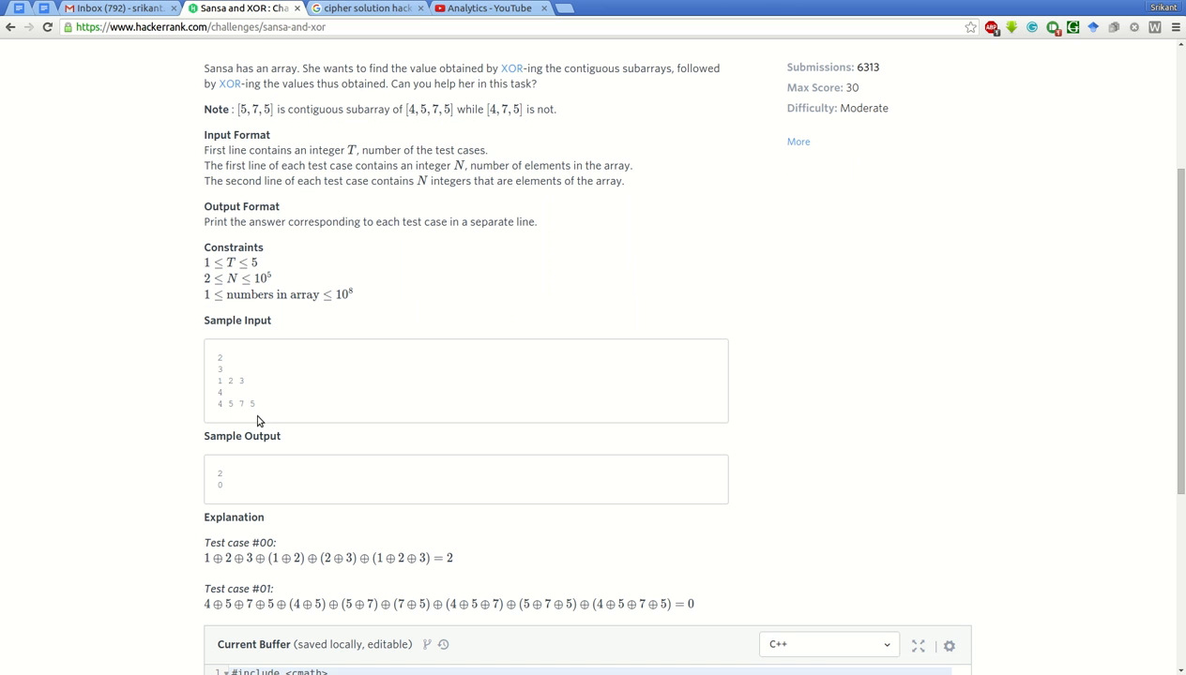
{"action": "double_click", "coordinate": [229, 381]}
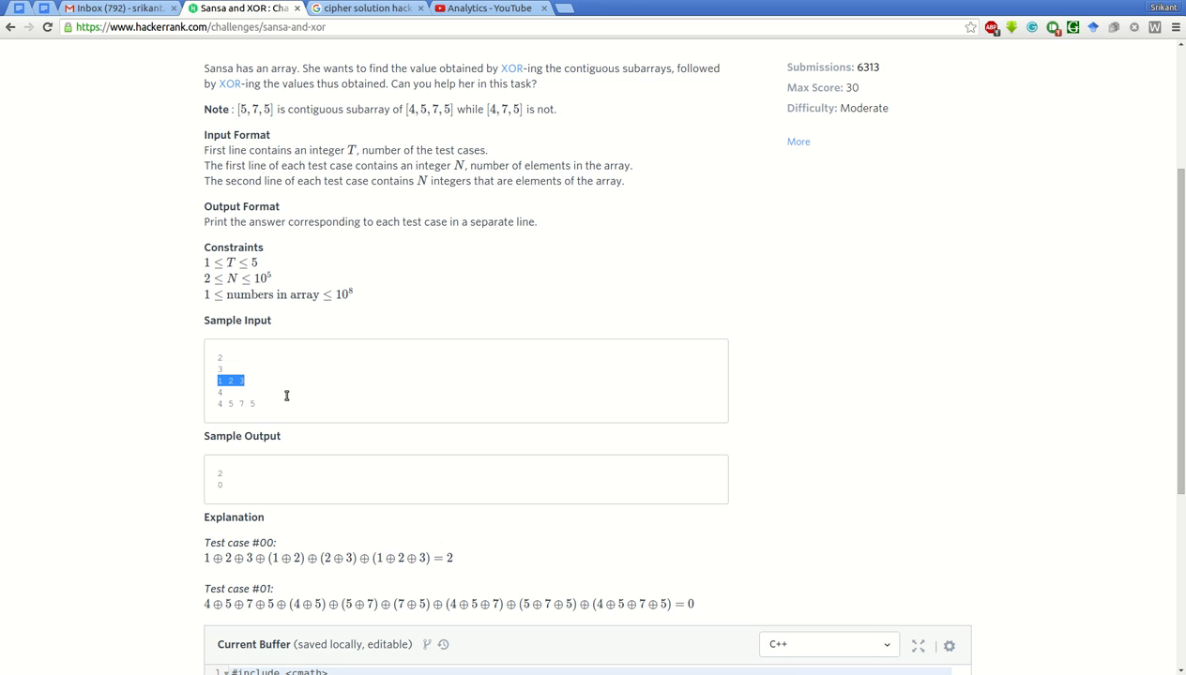
{"action": "mouse_move", "coordinate": [277, 581]}
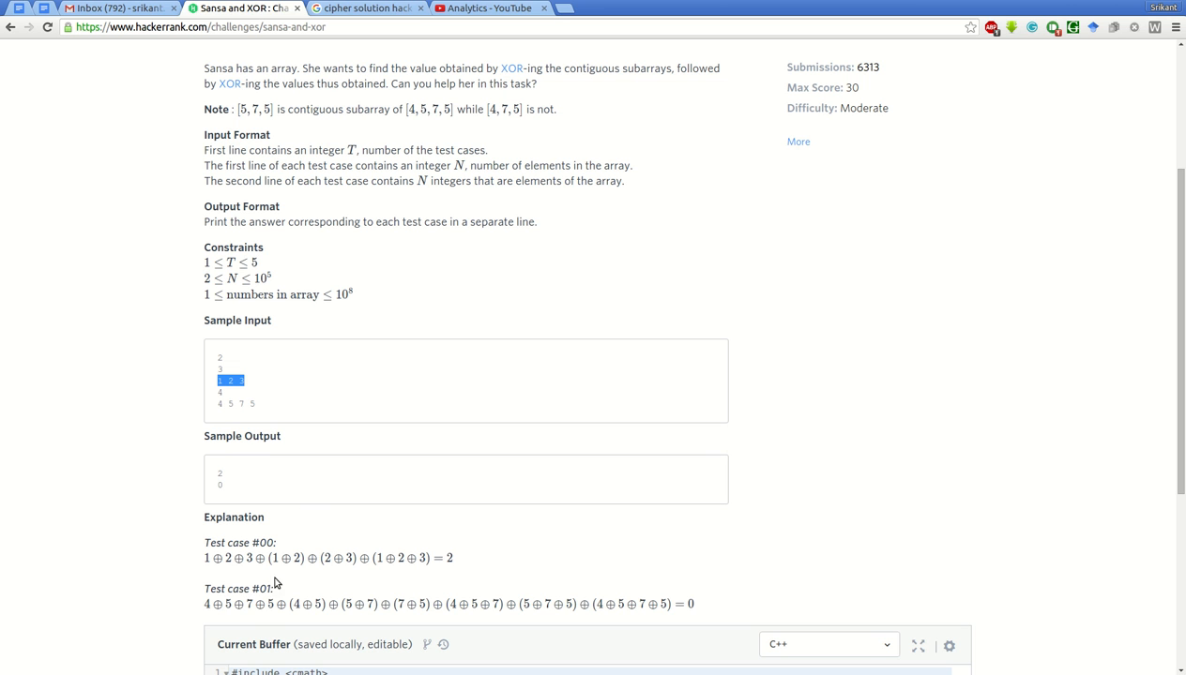
{"action": "mouse_move", "coordinate": [247, 574]}
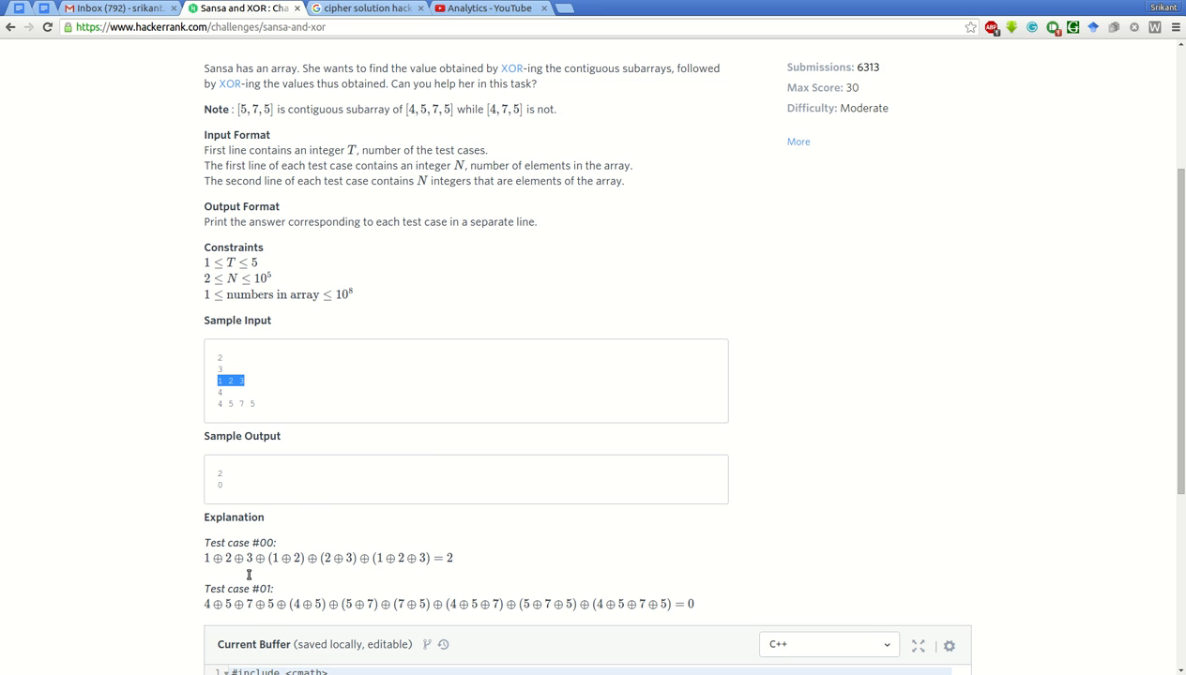
{"action": "mouse_move", "coordinate": [273, 573]}
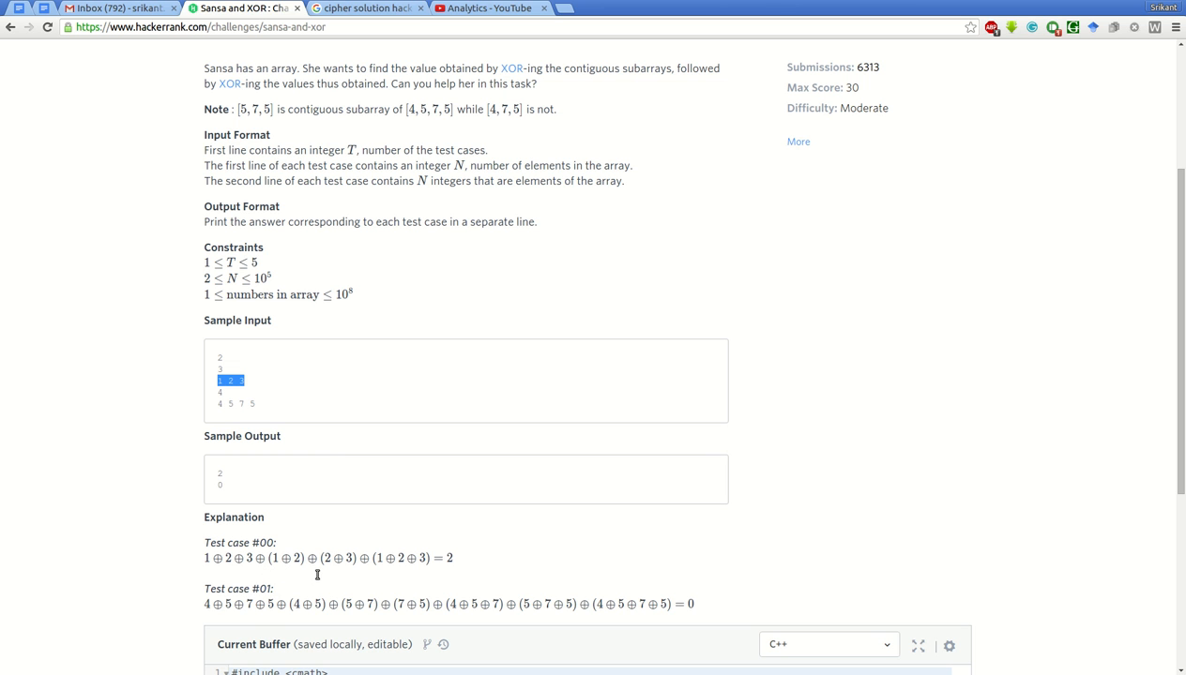
{"action": "mouse_move", "coordinate": [338, 574]}
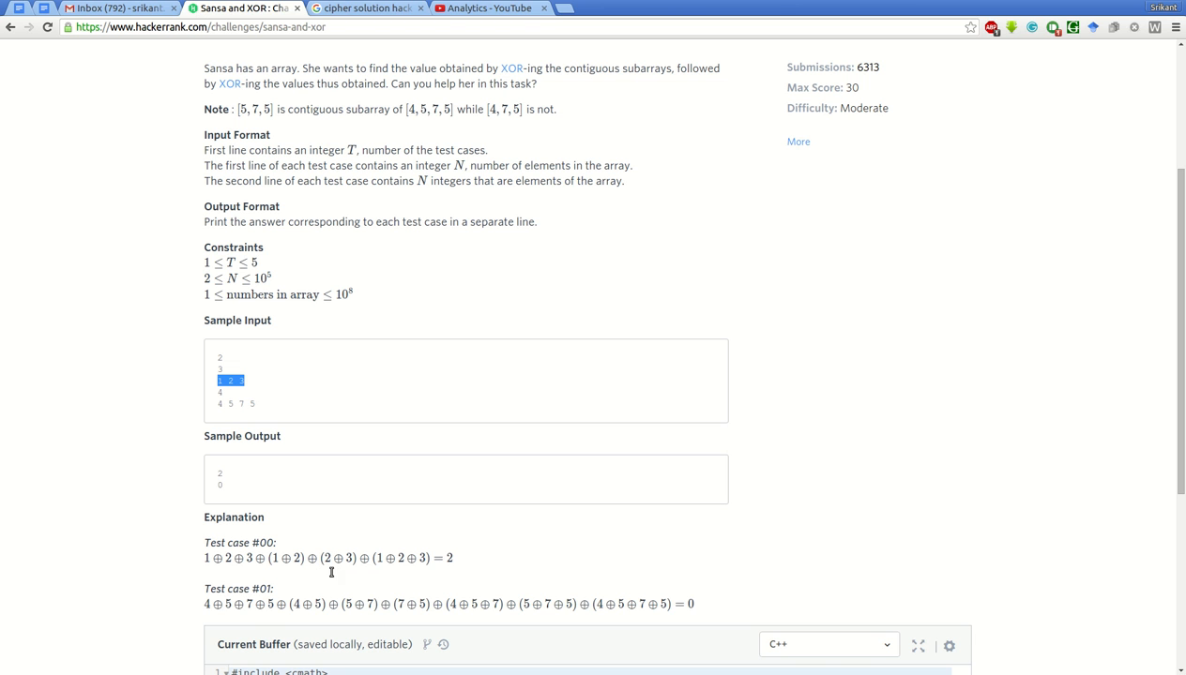
{"action": "mouse_move", "coordinate": [409, 580]}
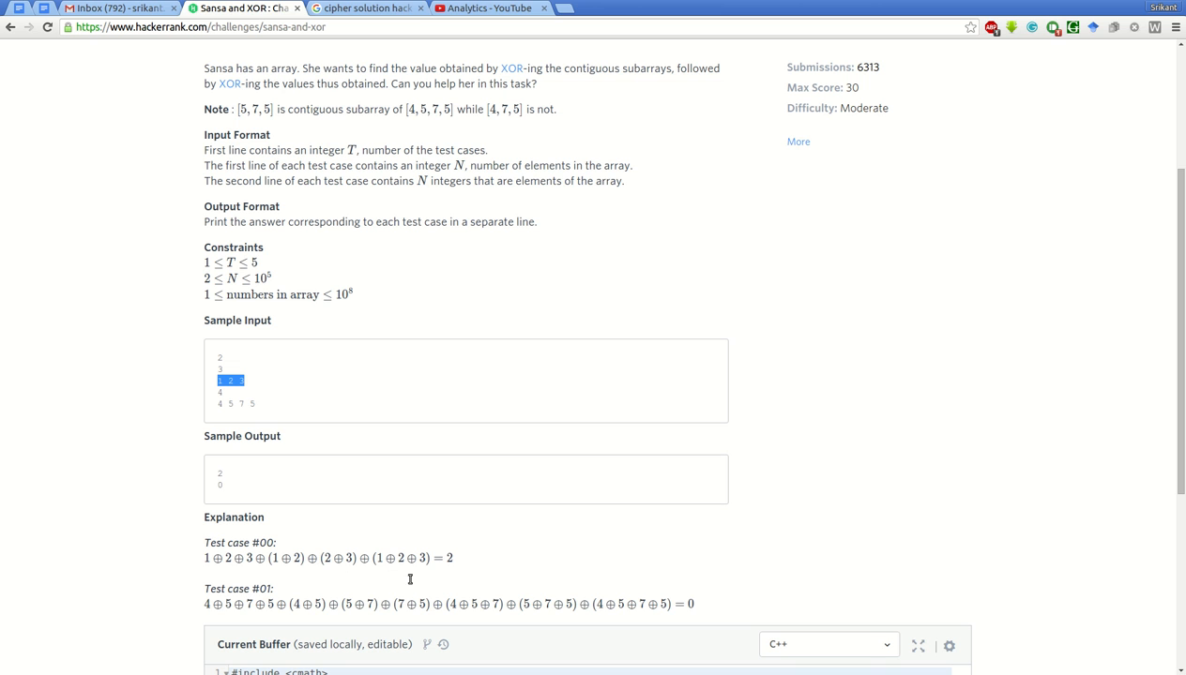
{"action": "mouse_move", "coordinate": [419, 572]}
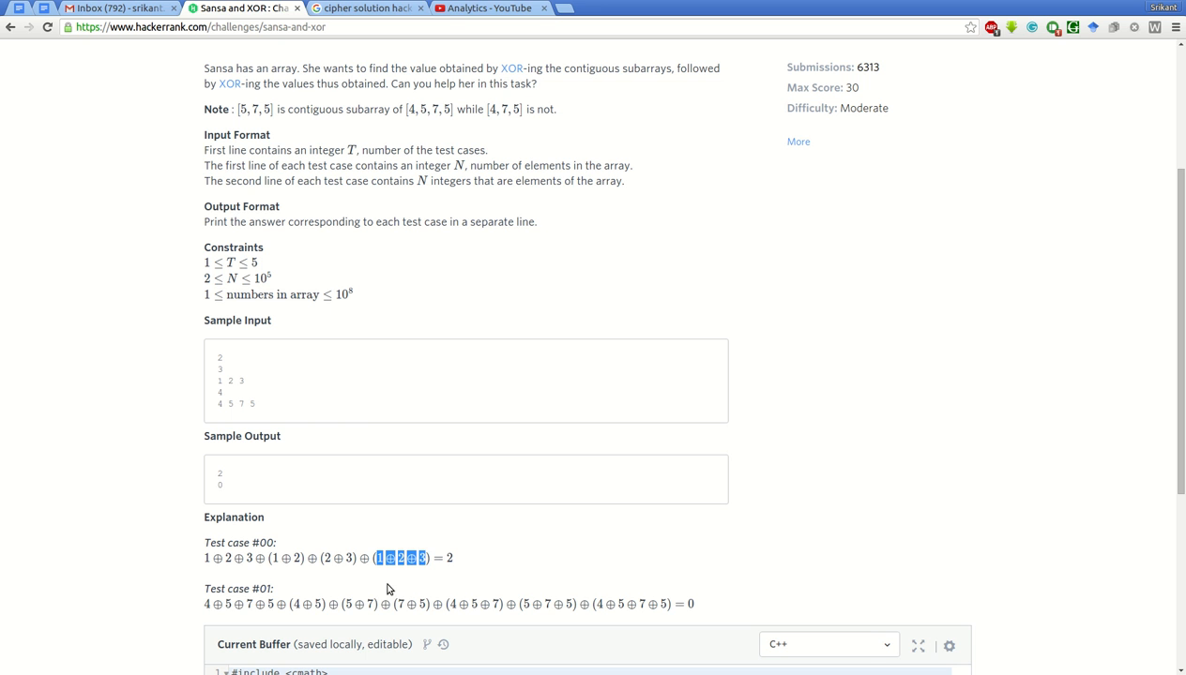
{"action": "mouse_move", "coordinate": [488, 584]}
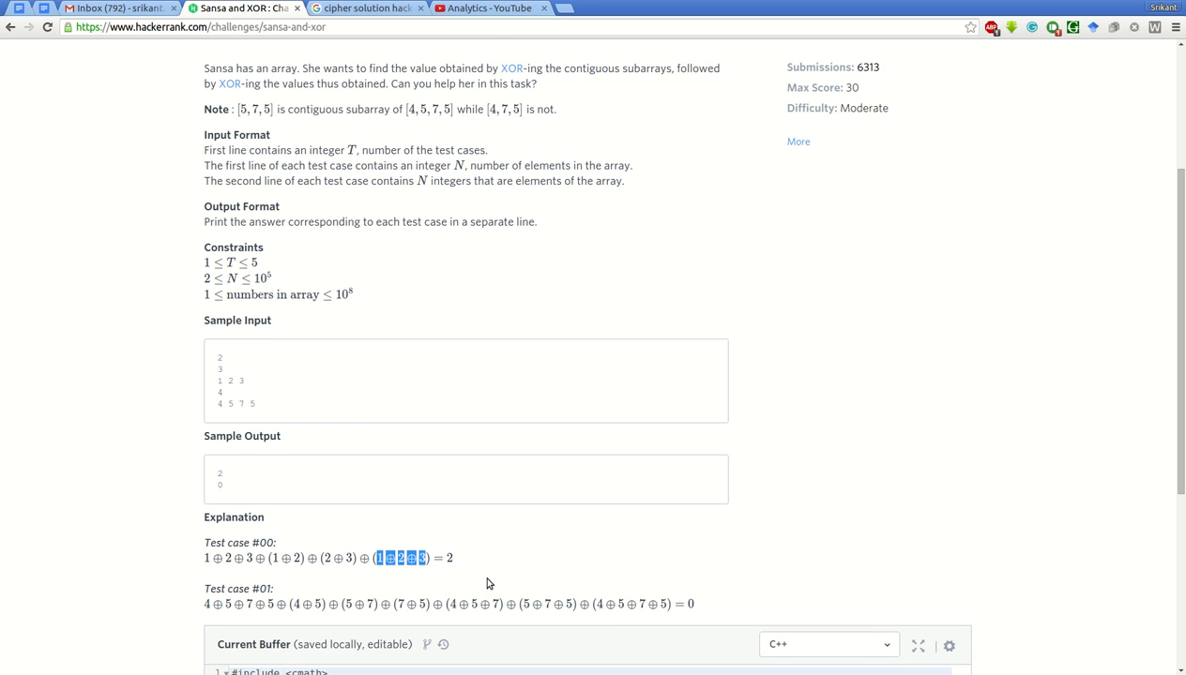
{"action": "scroll", "scroll_direction": "down", "scroll_amount": 3}
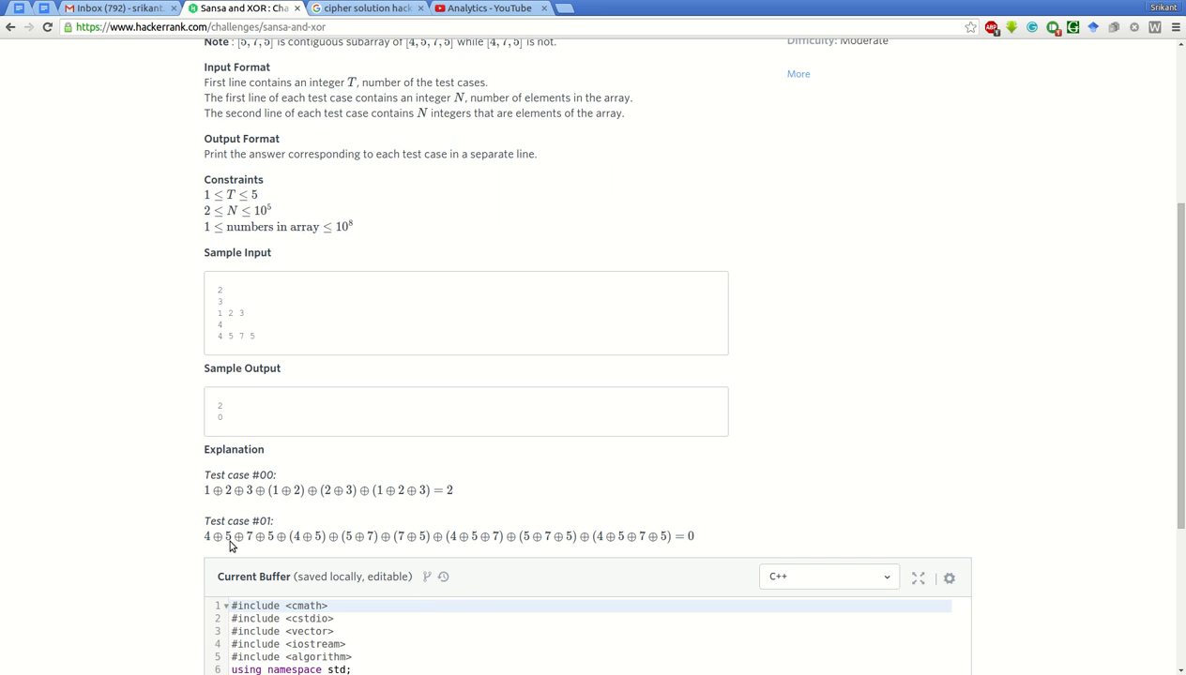
{"action": "mouse_move", "coordinate": [261, 371]}
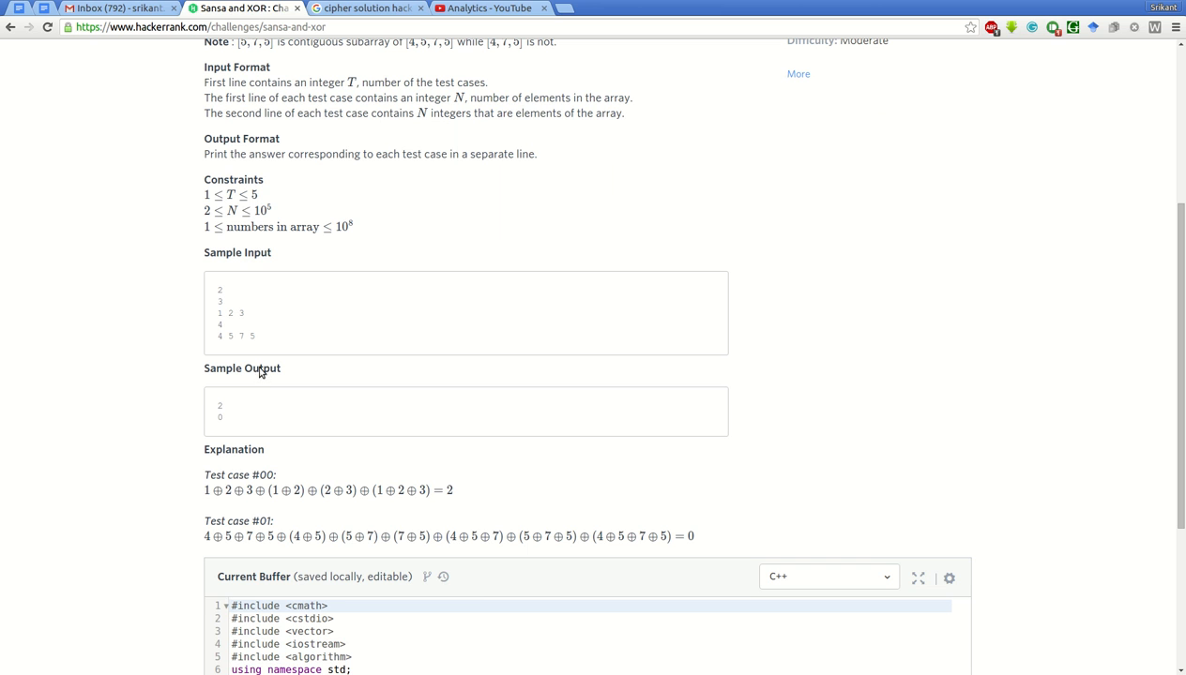
{"action": "mouse_move", "coordinate": [311, 499]}
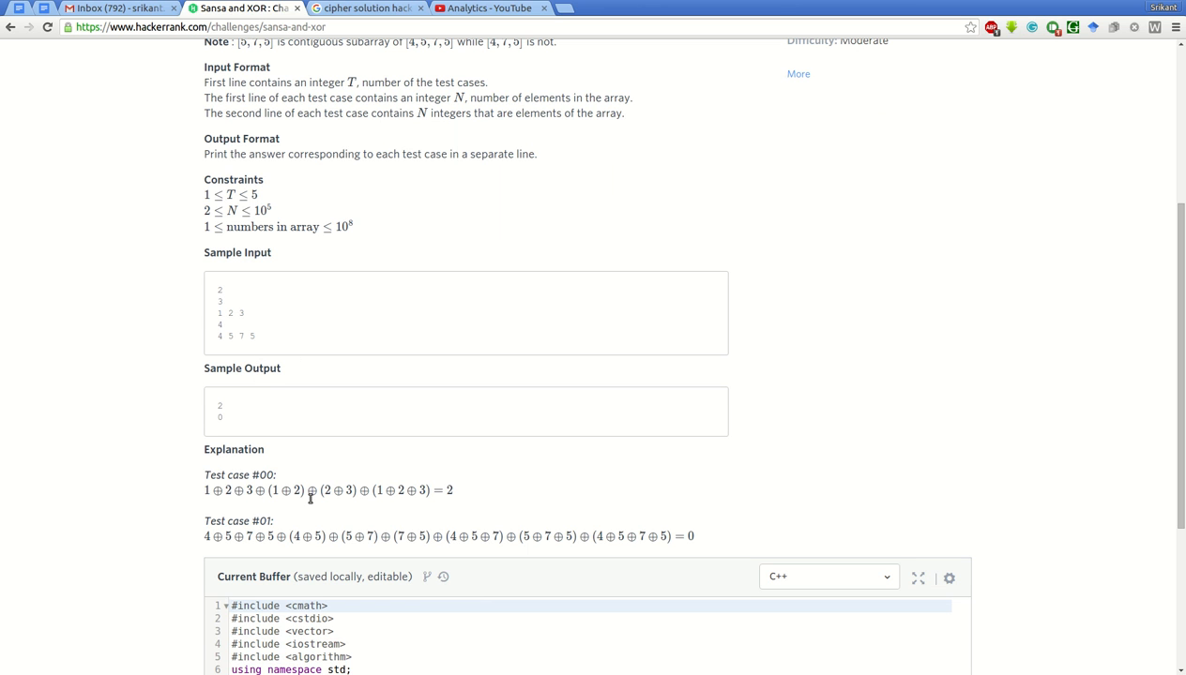
{"action": "mouse_move", "coordinate": [259, 565]}
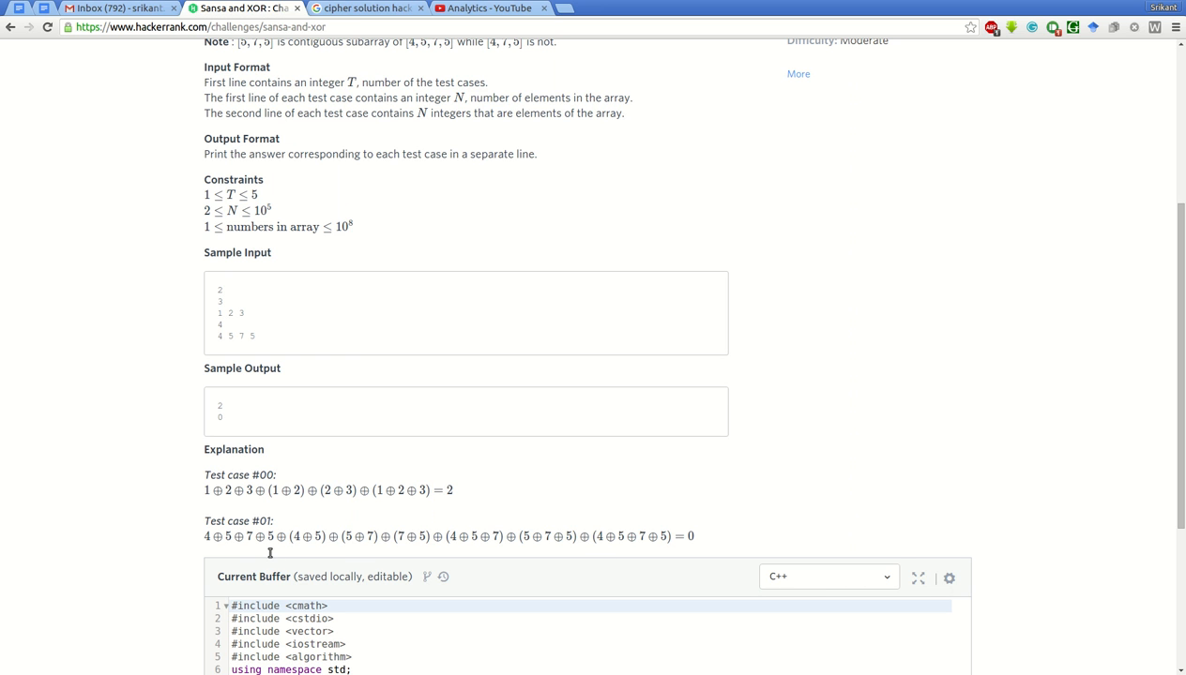
{"action": "mouse_move", "coordinate": [319, 555]}
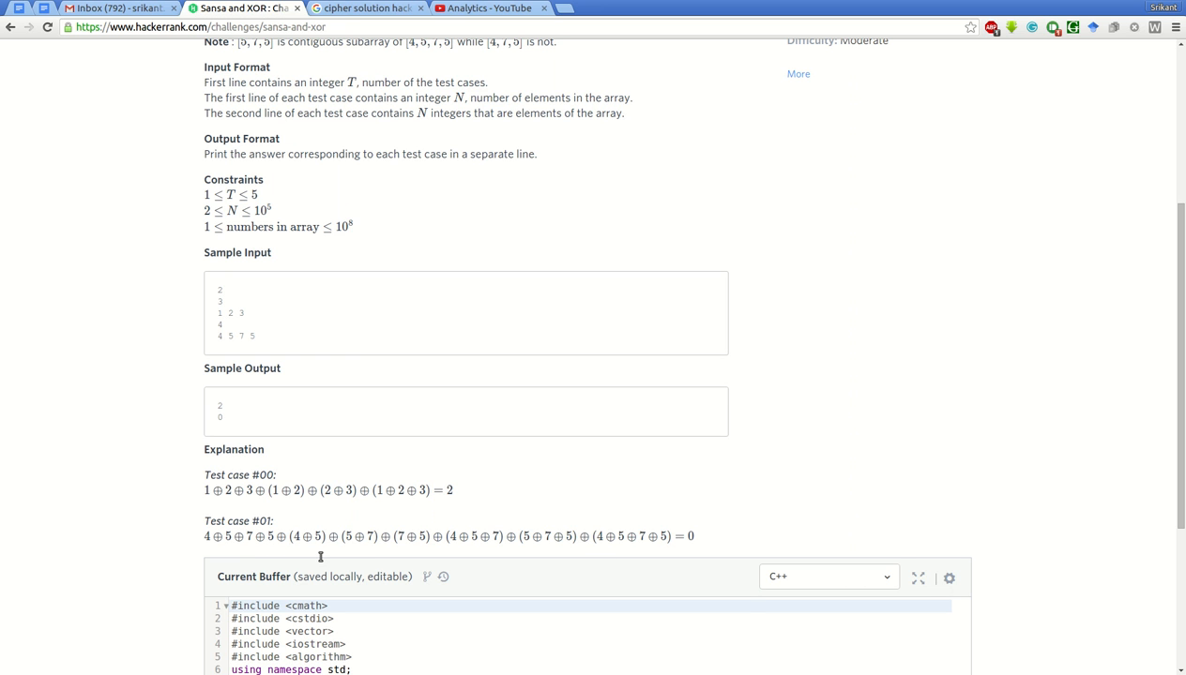
{"action": "mouse_move", "coordinate": [413, 552]}
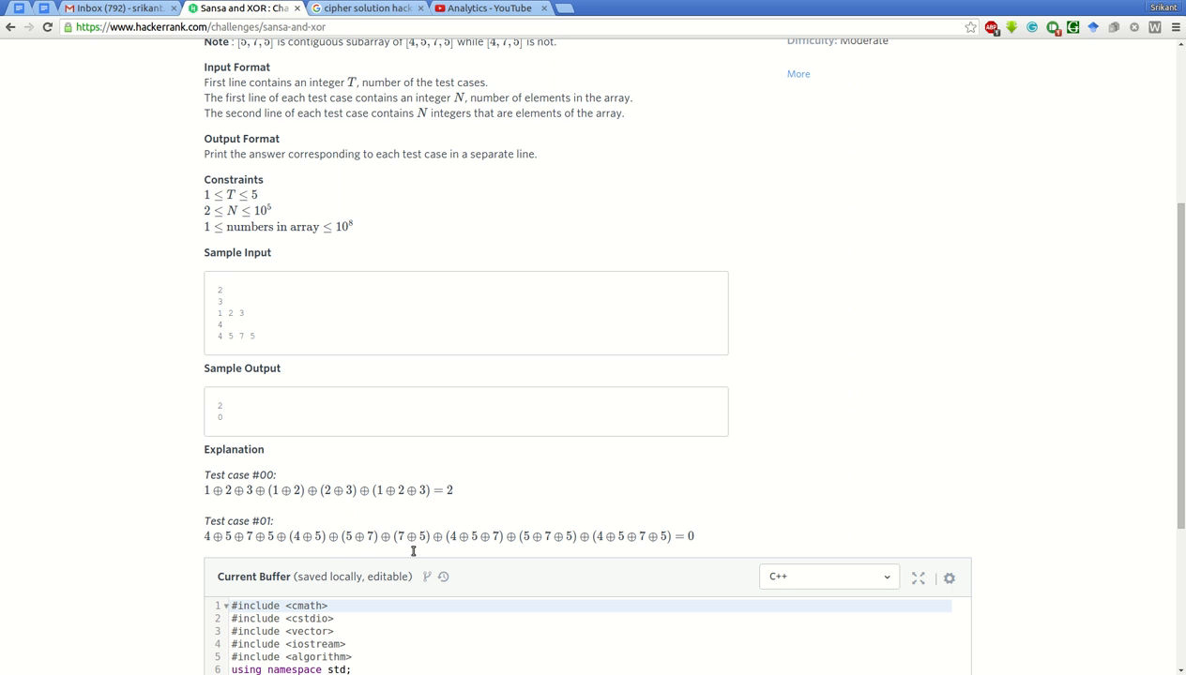
{"action": "mouse_move", "coordinate": [544, 551]}
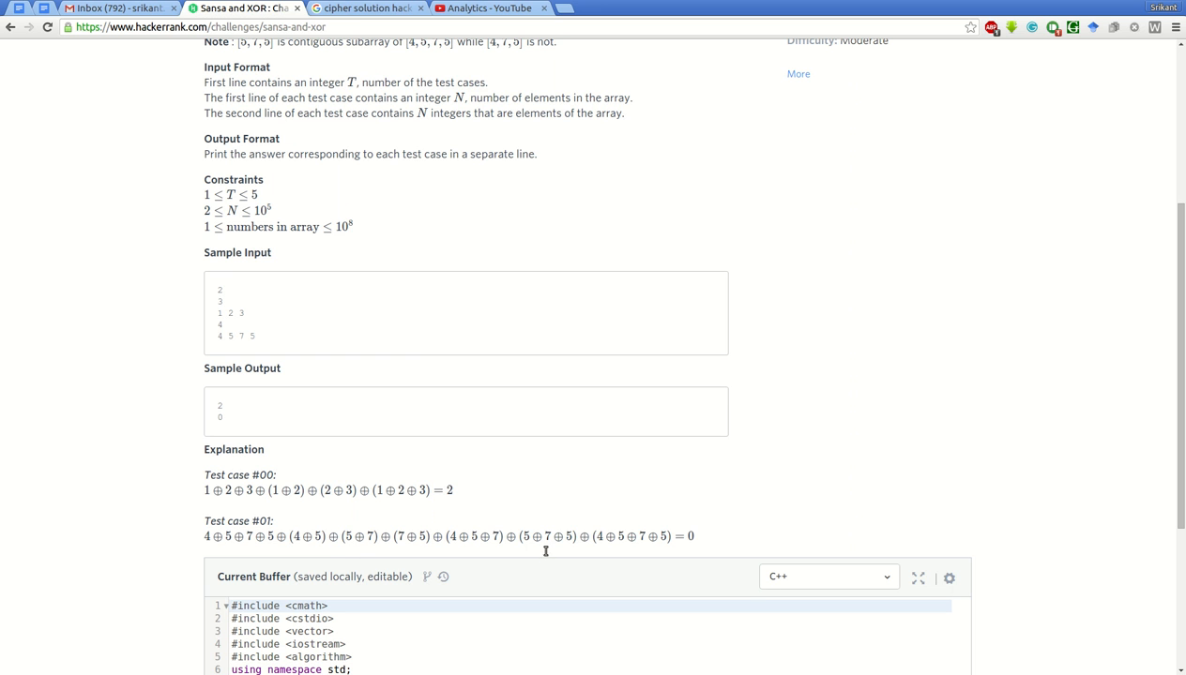
{"action": "mouse_move", "coordinate": [674, 551]}
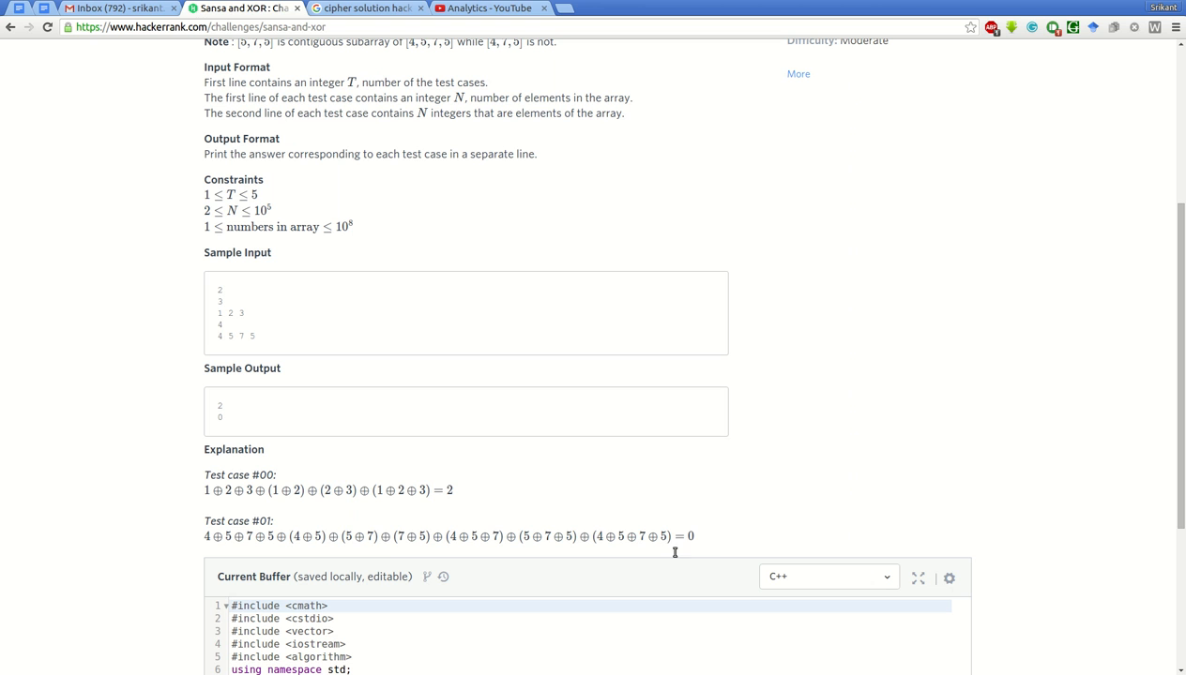
{"action": "mouse_move", "coordinate": [729, 551]}
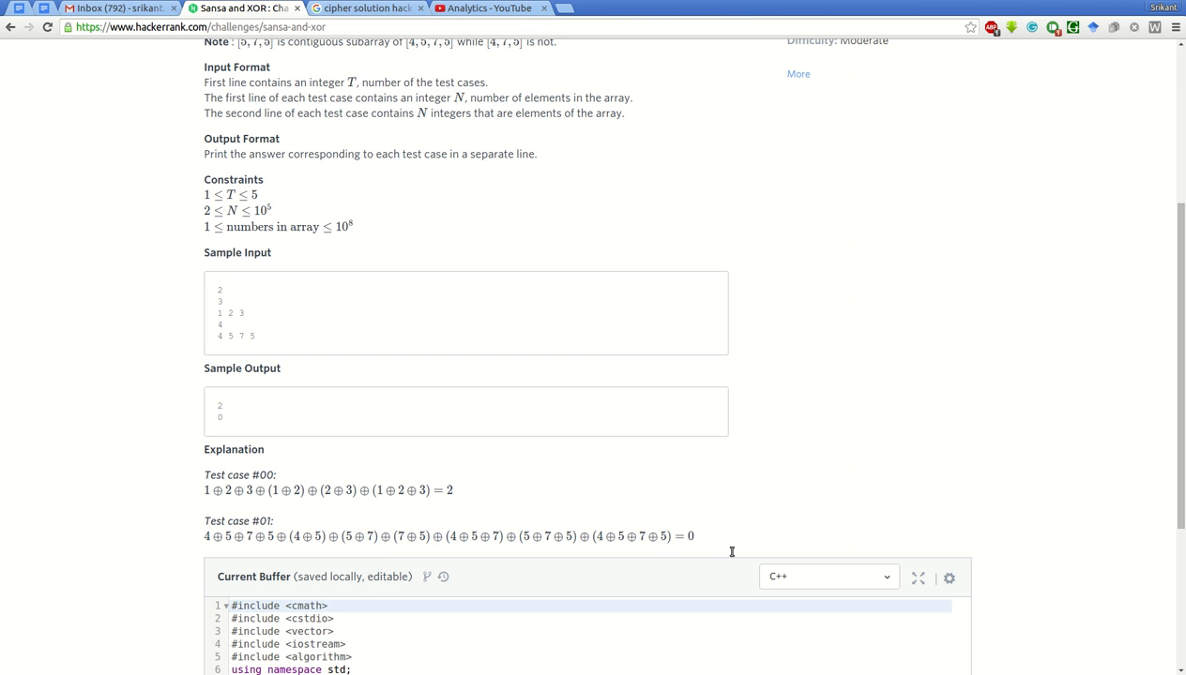
{"action": "mouse_move", "coordinate": [713, 556]}
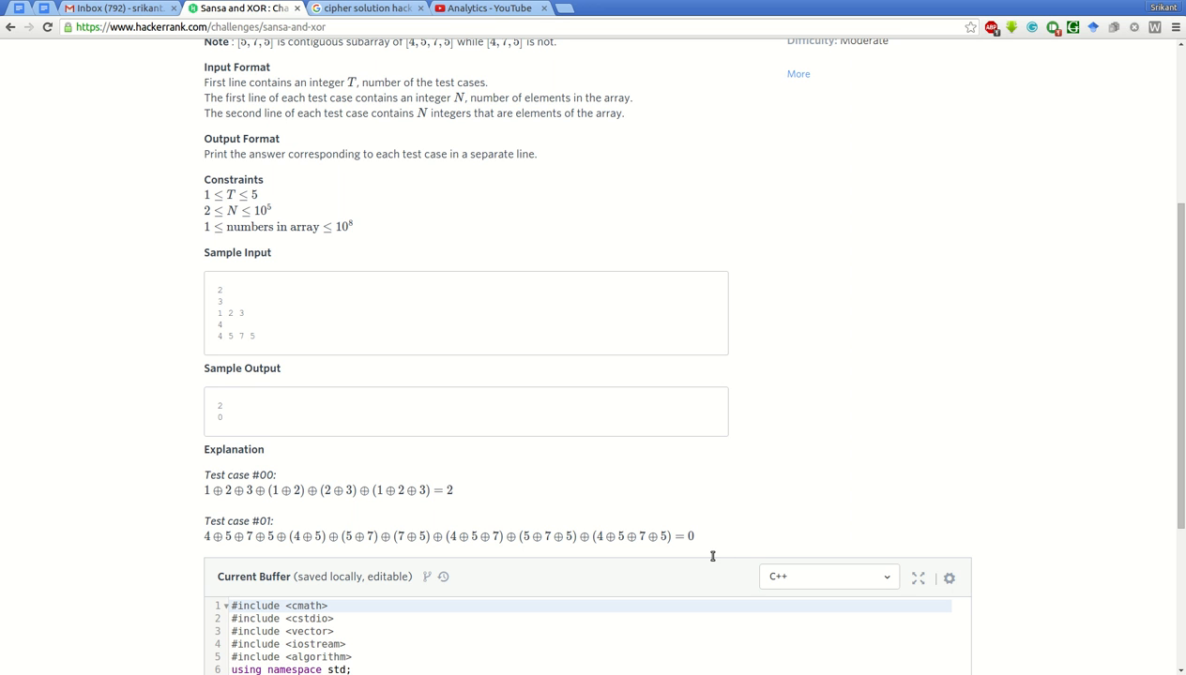
{"action": "mouse_move", "coordinate": [595, 564]}
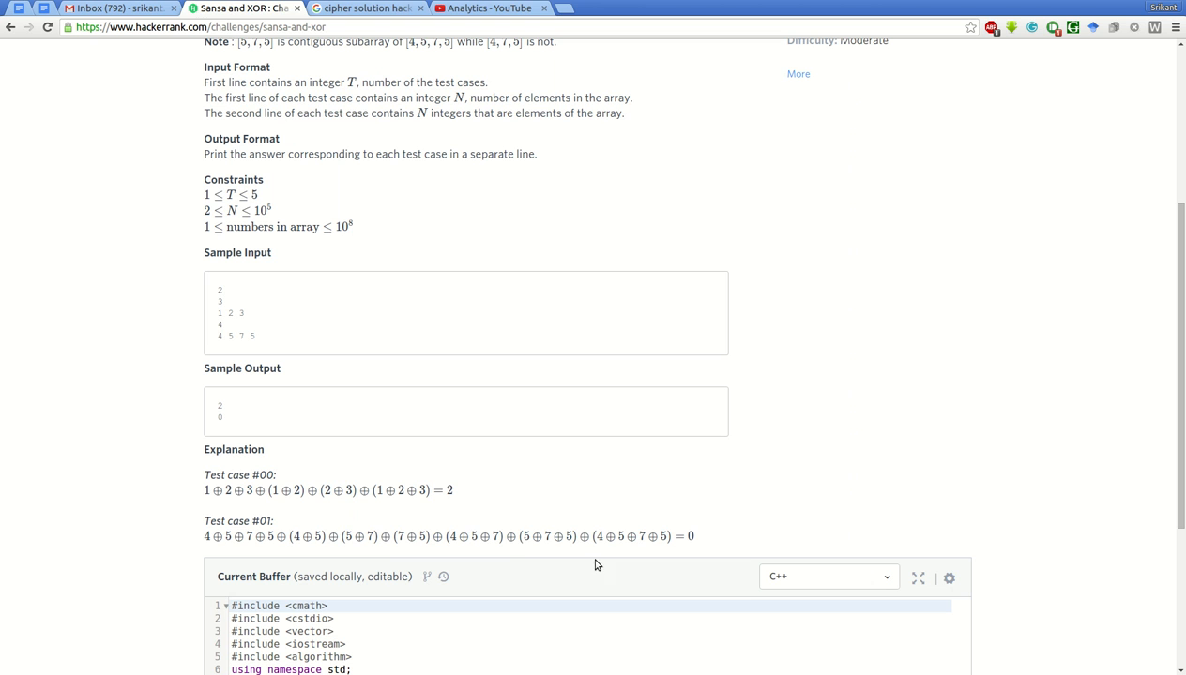
{"action": "mouse_move", "coordinate": [529, 499]}
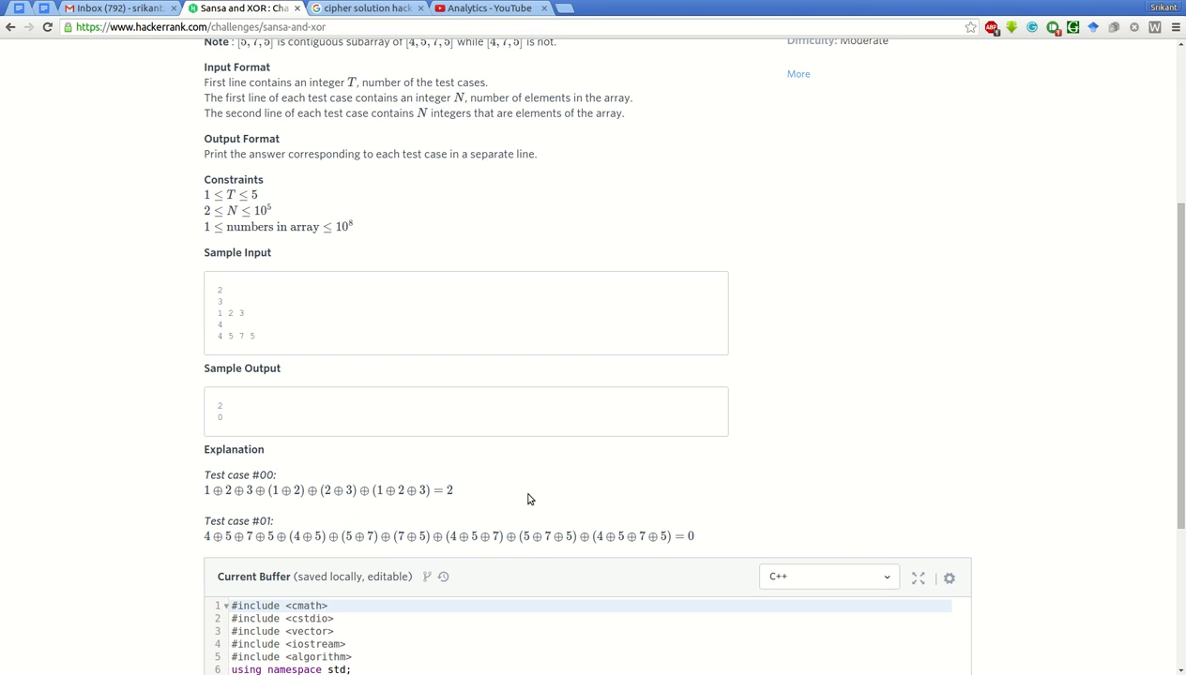
{"action": "mouse_move", "coordinate": [435, 401]}
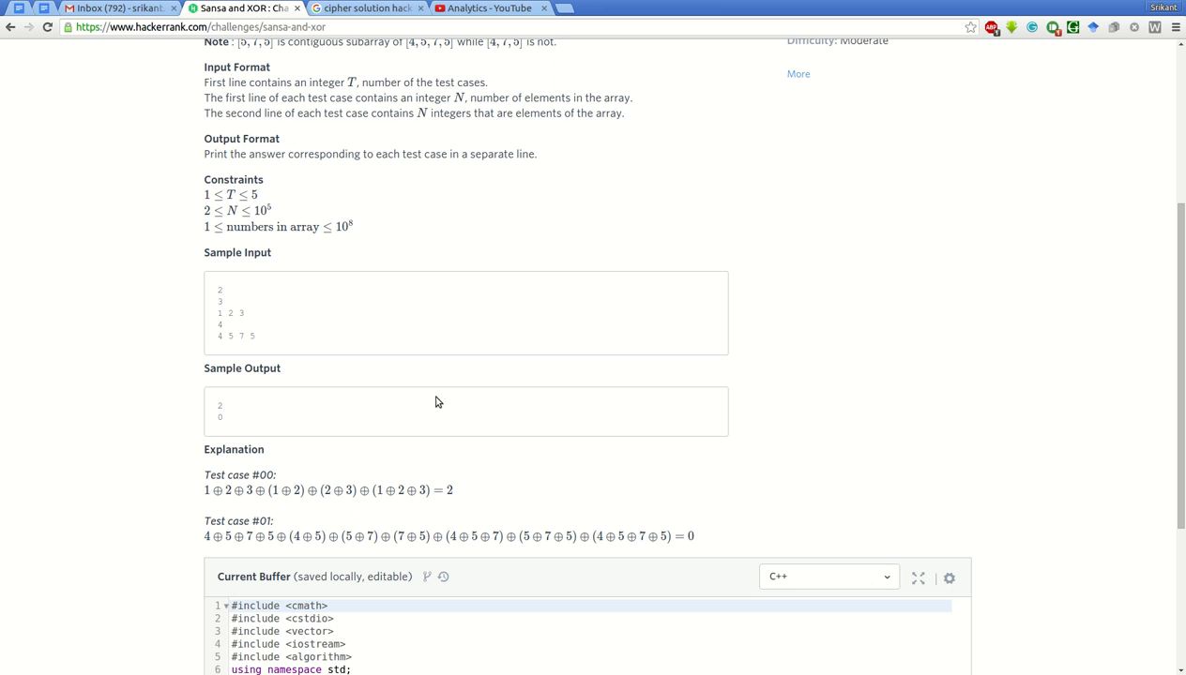
{"action": "mouse_move", "coordinate": [351, 240]}
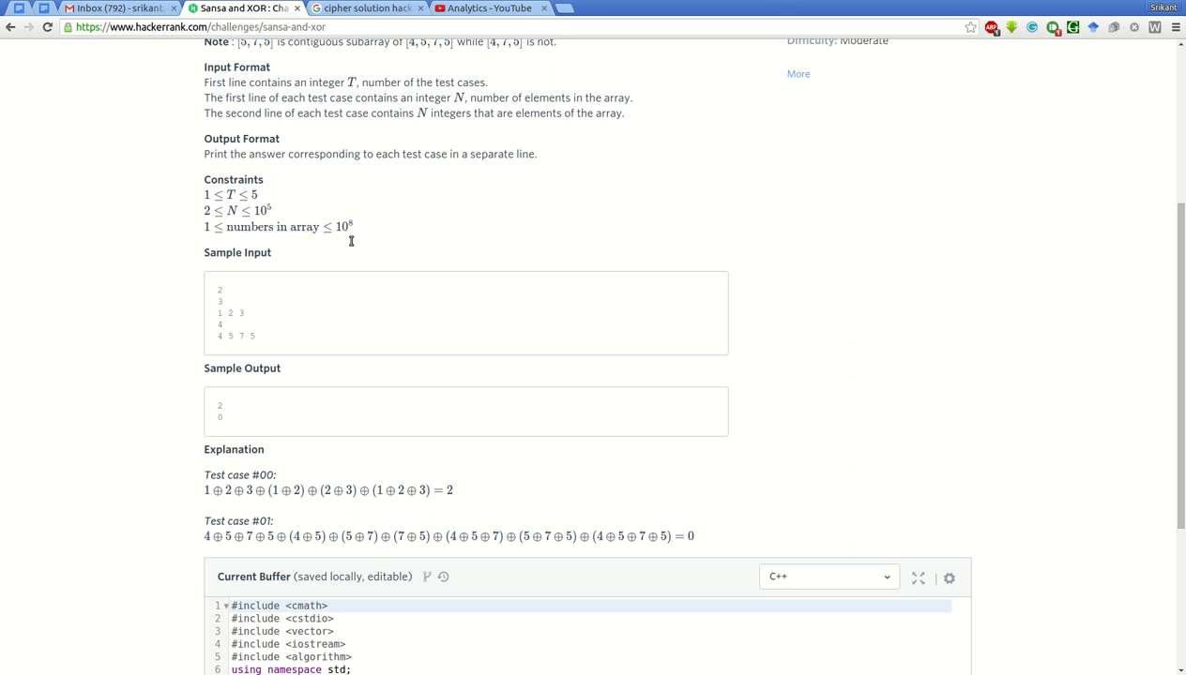
{"action": "mouse_move", "coordinate": [353, 232]}
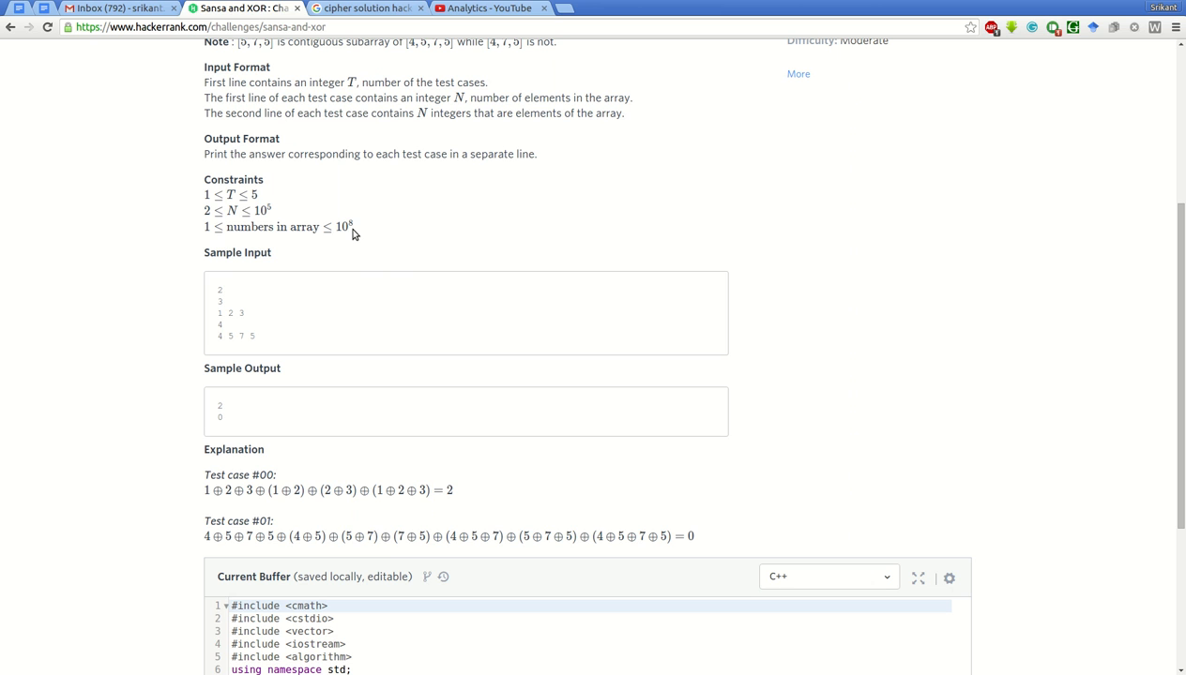
{"action": "mouse_move", "coordinate": [266, 242]}
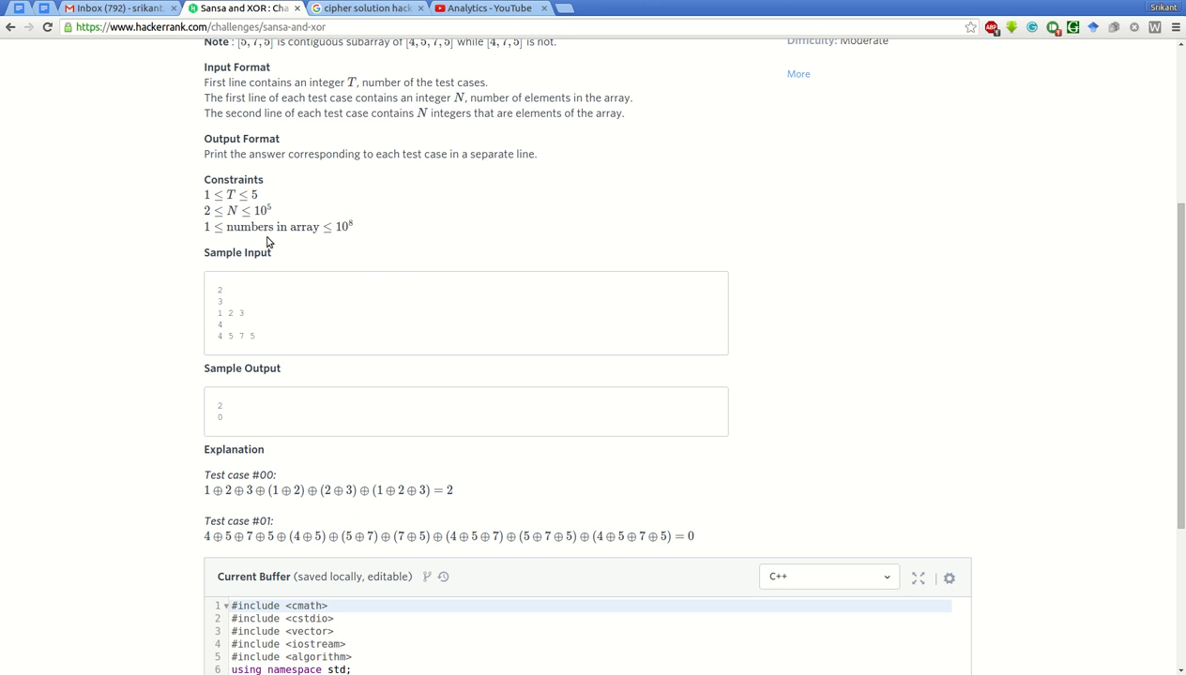
{"action": "mouse_move", "coordinate": [383, 240]}
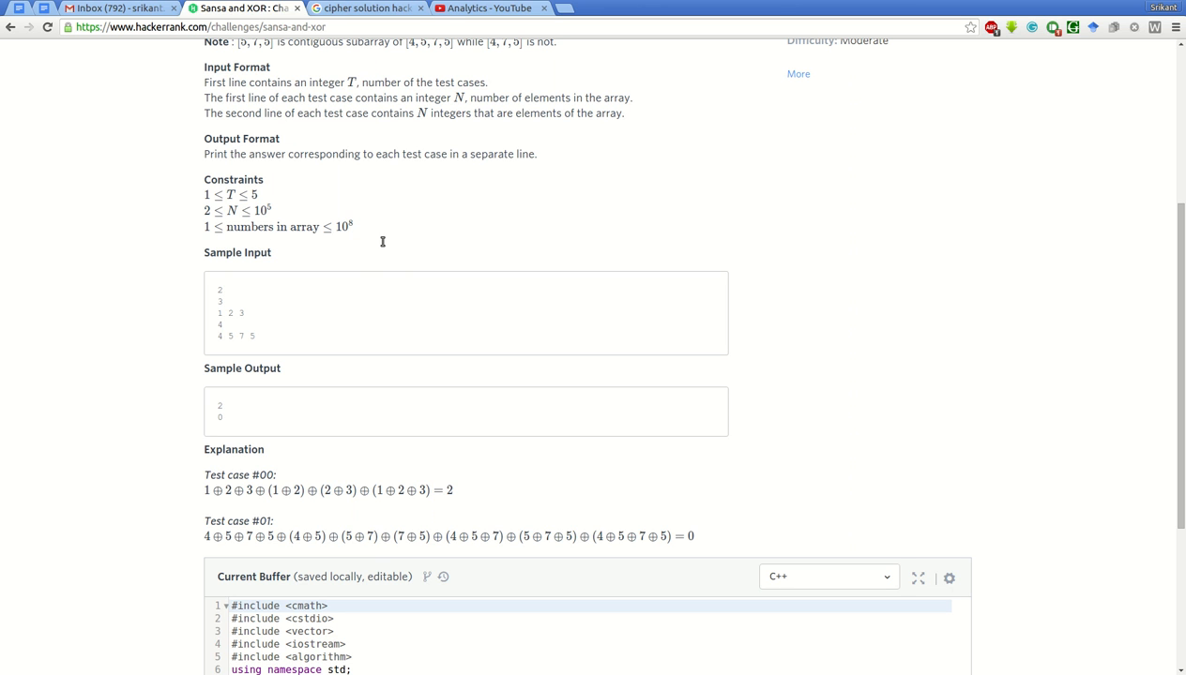
{"action": "scroll", "scroll_direction": "down", "scroll_amount": 3}
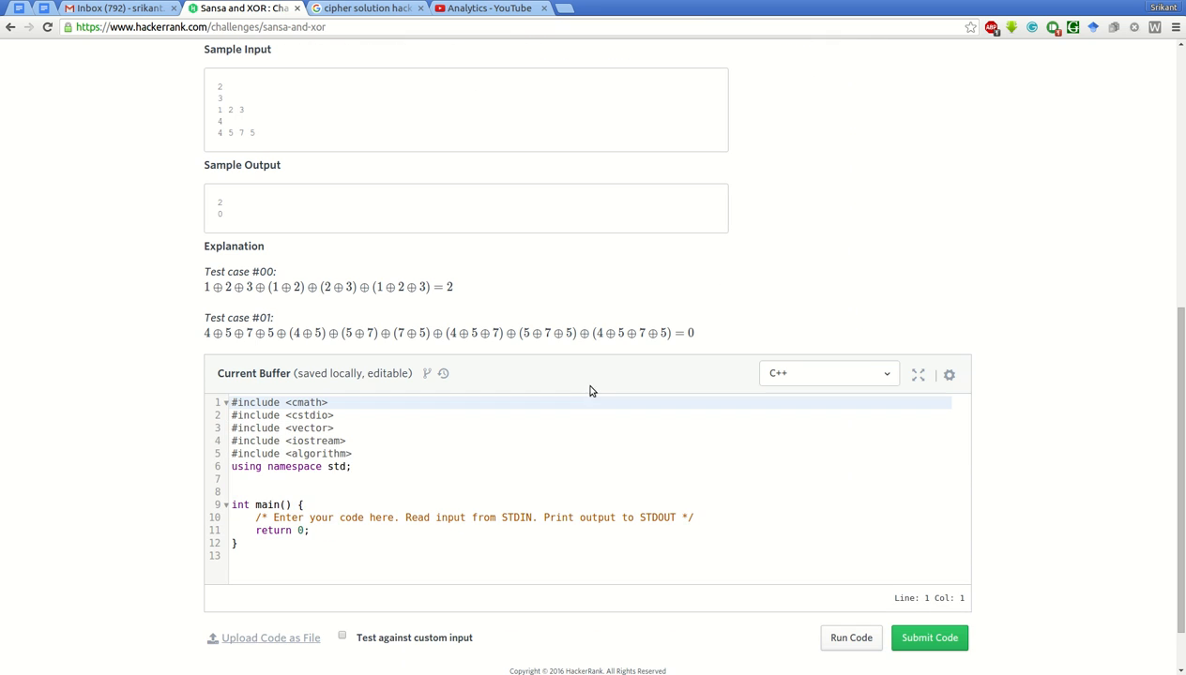
{"action": "mouse_move", "coordinate": [488, 480]}
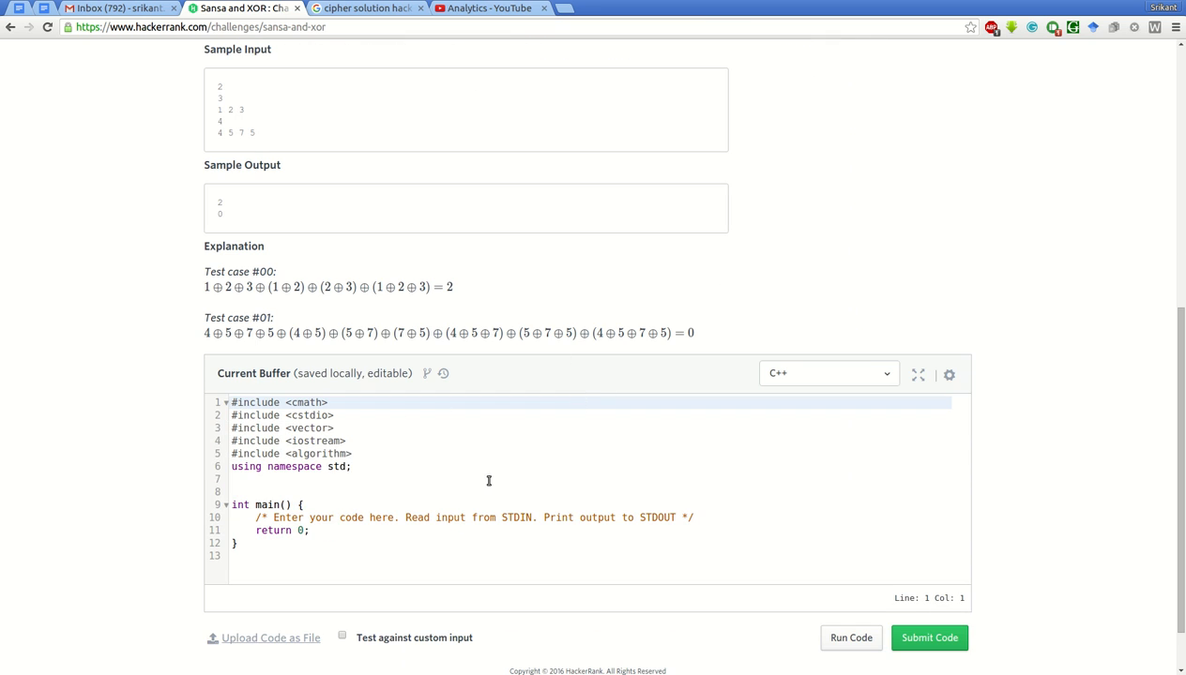
{"action": "mouse_move", "coordinate": [655, 517]}
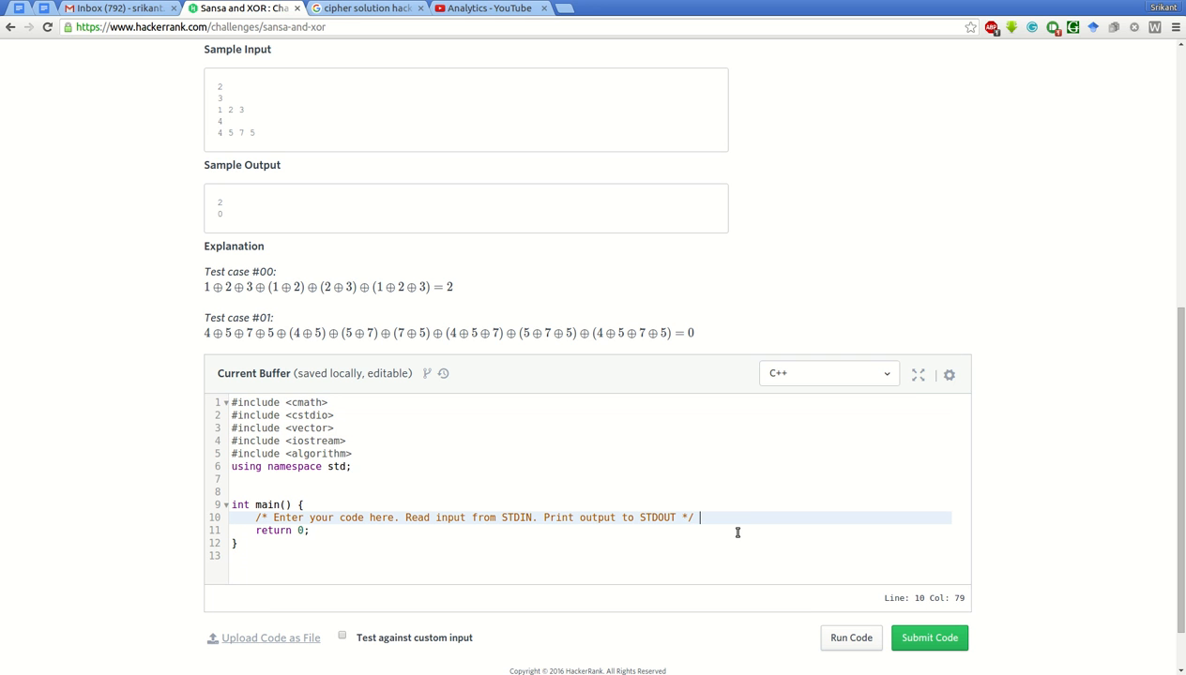
In main, declare int t, n and read t with cin >> t.
{"action": "key", "text": "Return"}
{"action": "type", "text": "i"}
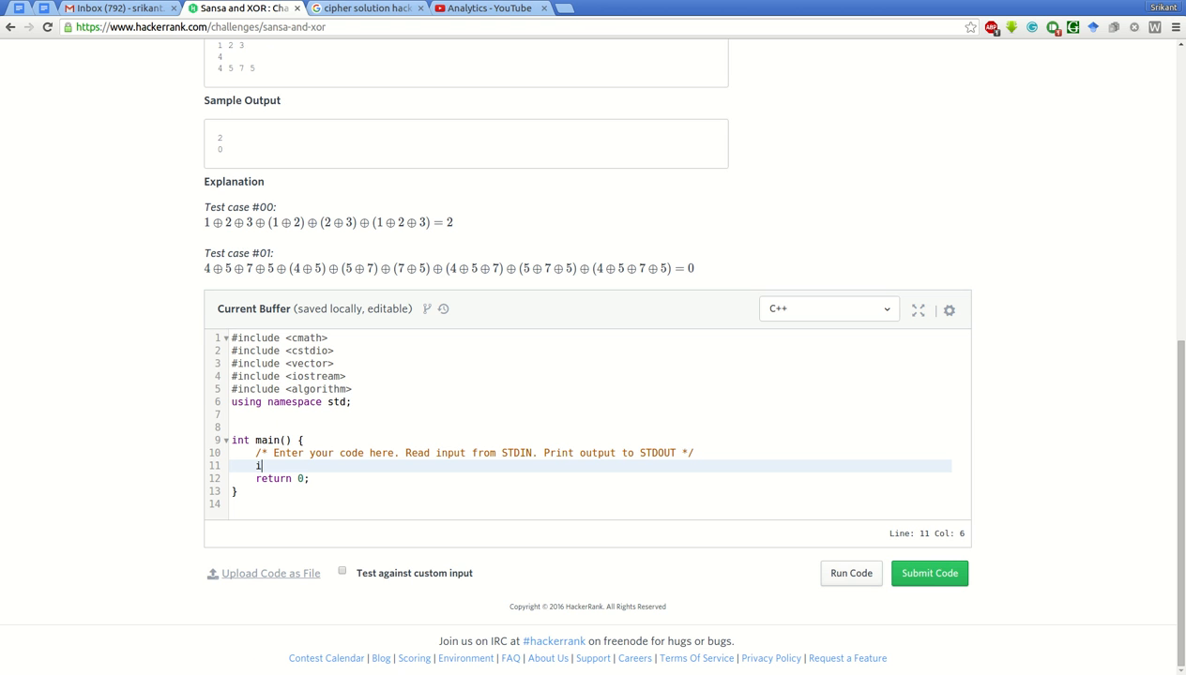
{"action": "type", "text": "nt t,"}
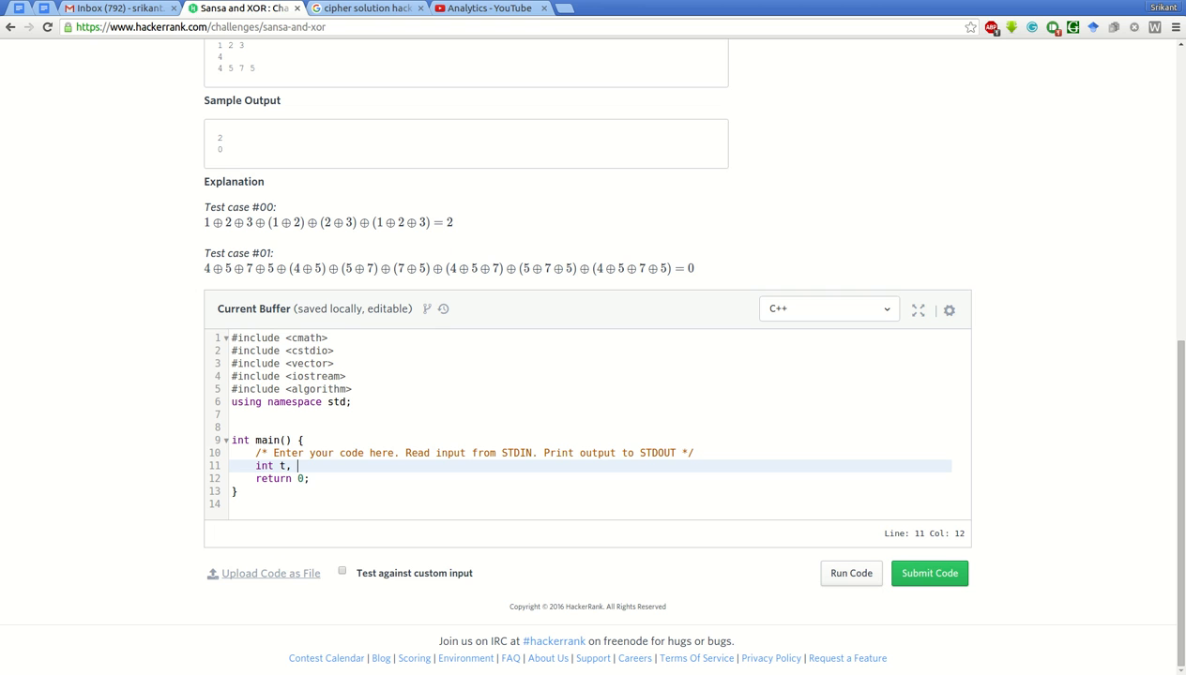
{"action": "type", "text": "n"}
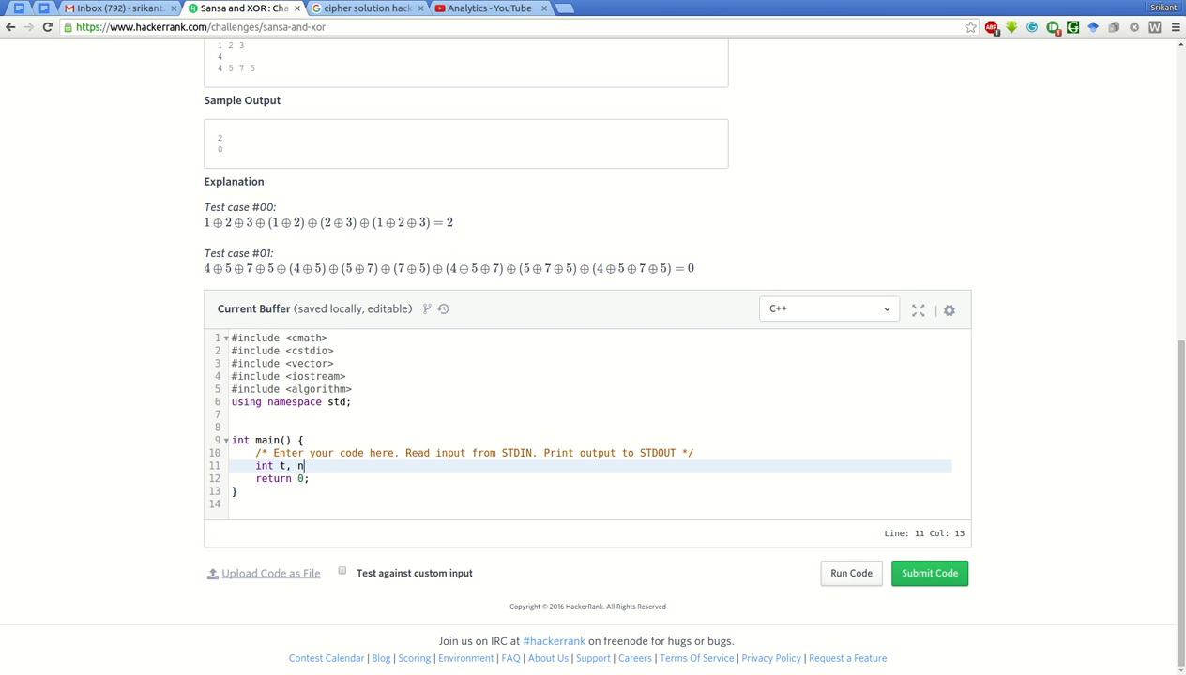
{"action": "type", "text": ","}
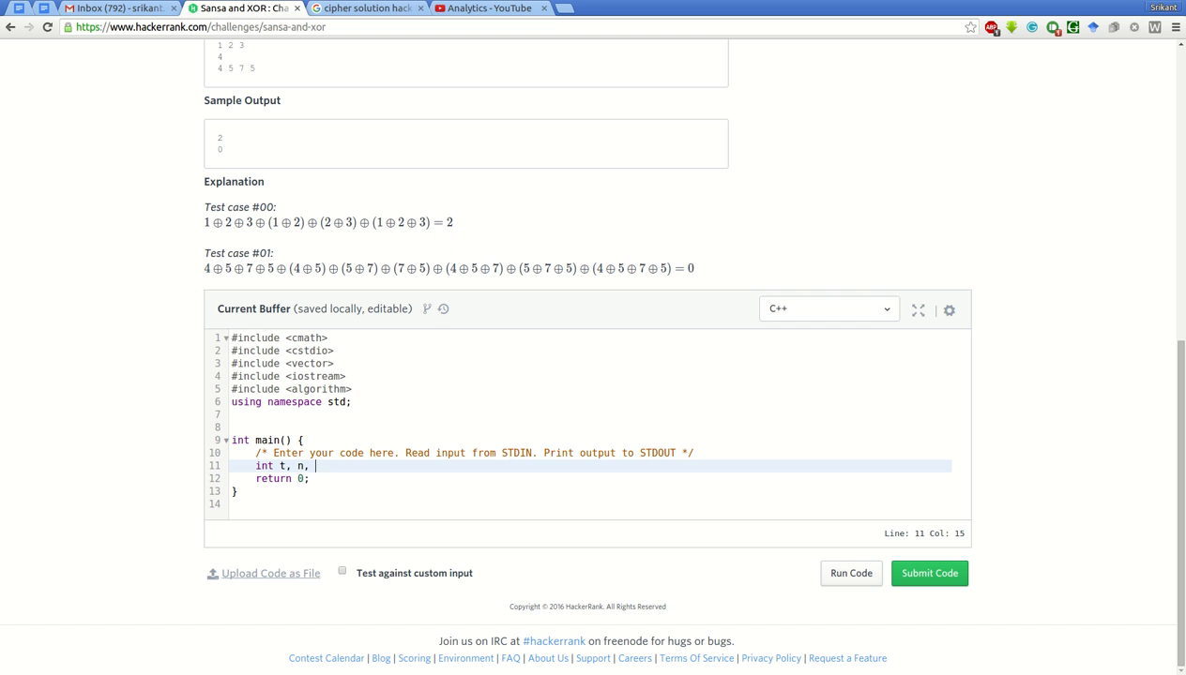
{"action": "key", "text": "Enter"}
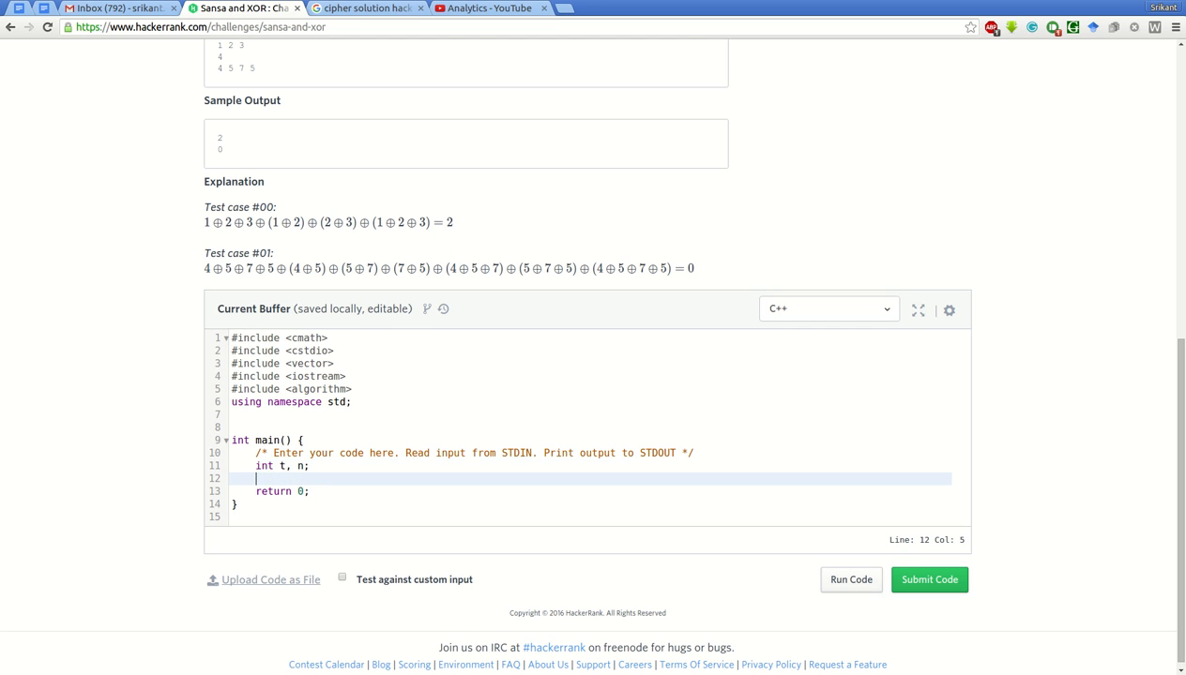
{"action": "type", "text": "cin"}
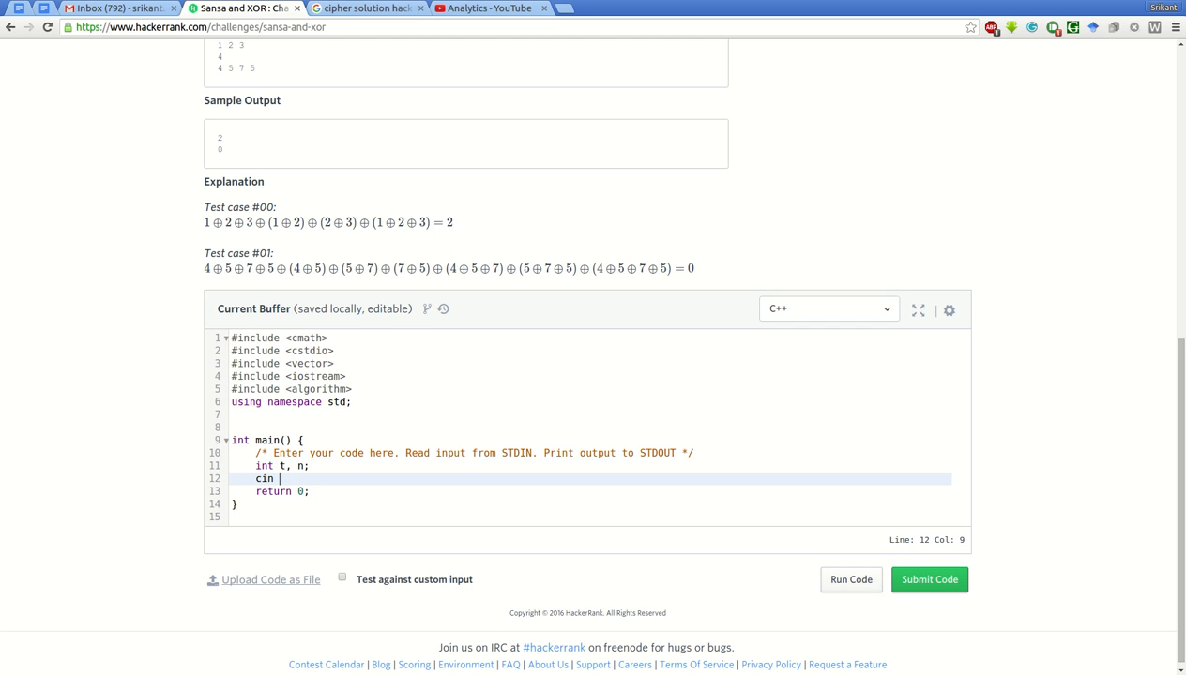
{"action": "type", "text": ">> t"}
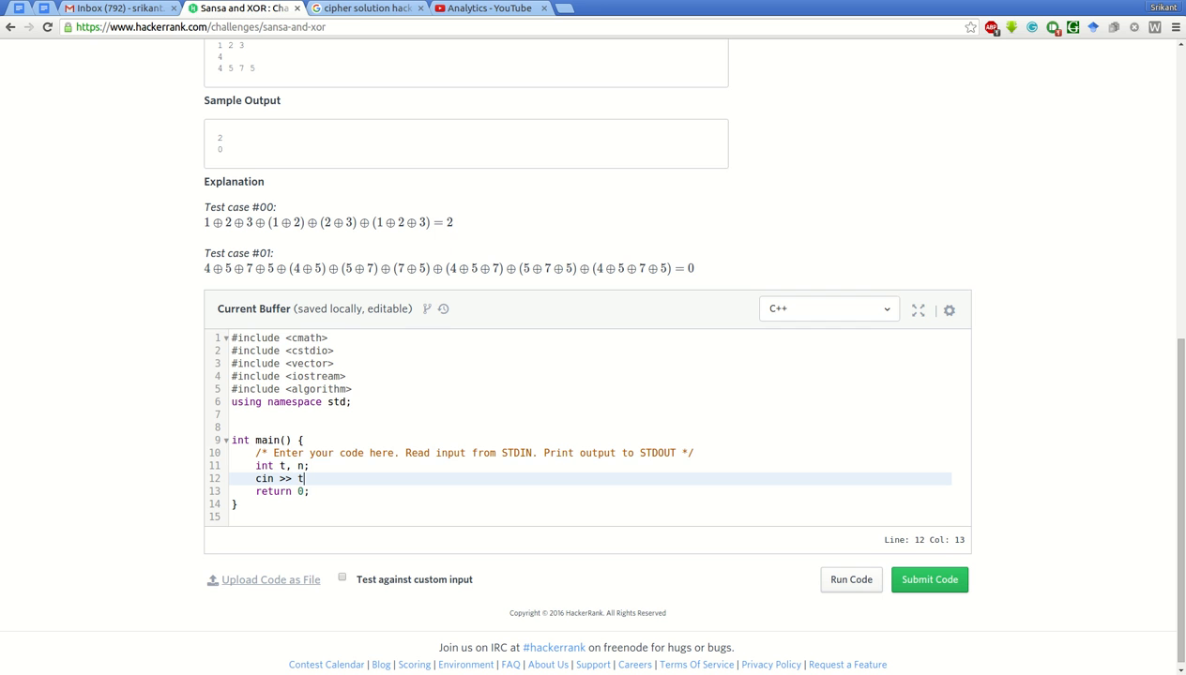
{"action": "type", "text": ";"}
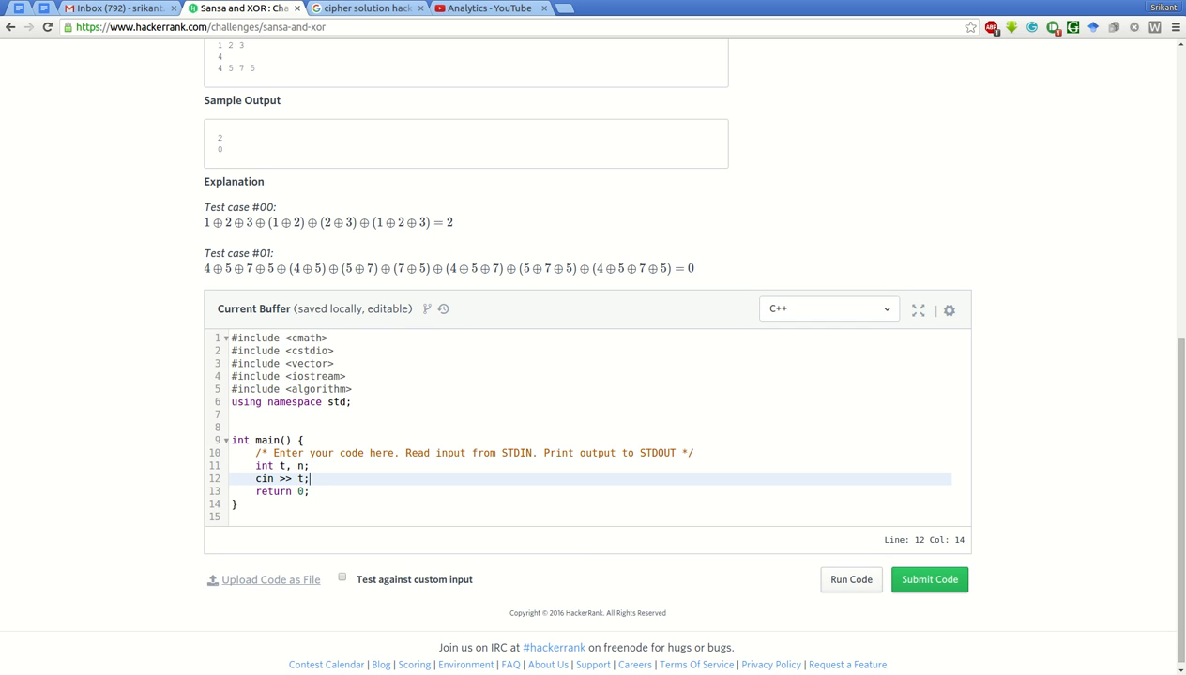
Add a while(t--) loop that reads n and creates vector<int> arr(n).
{"action": "type", "text": "while"}
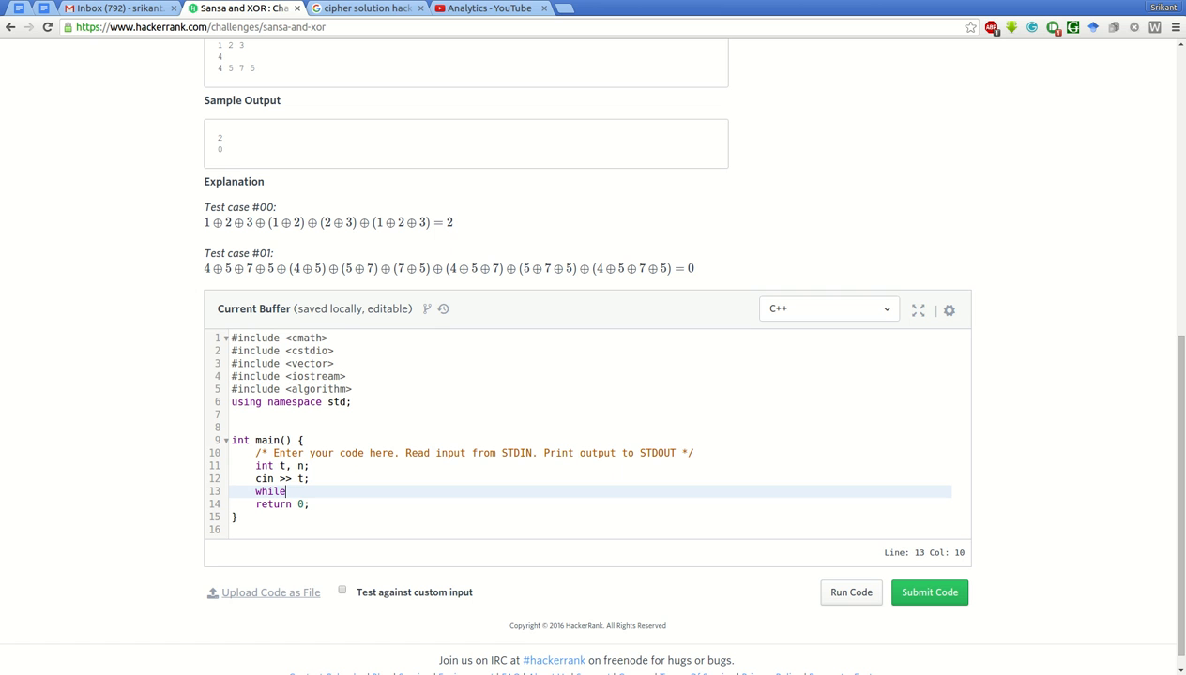
{"action": "type", "text": "()"}
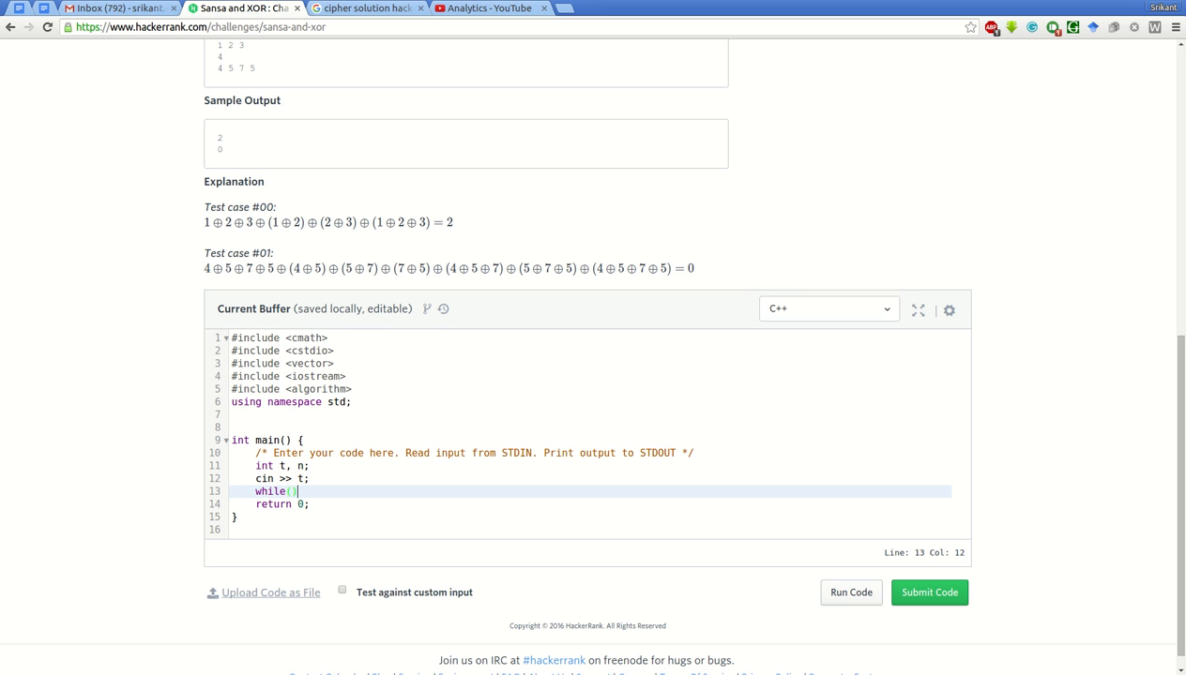
{"action": "type", "text": "t-"}
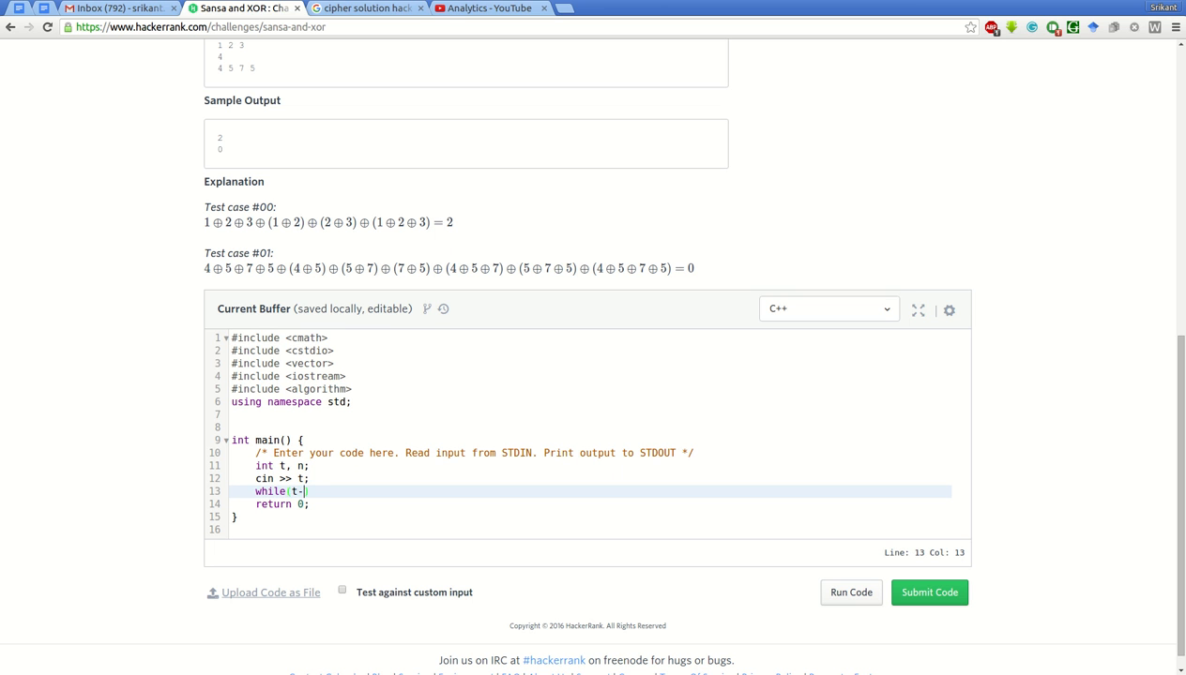
{"action": "type", "text": "-) {"}
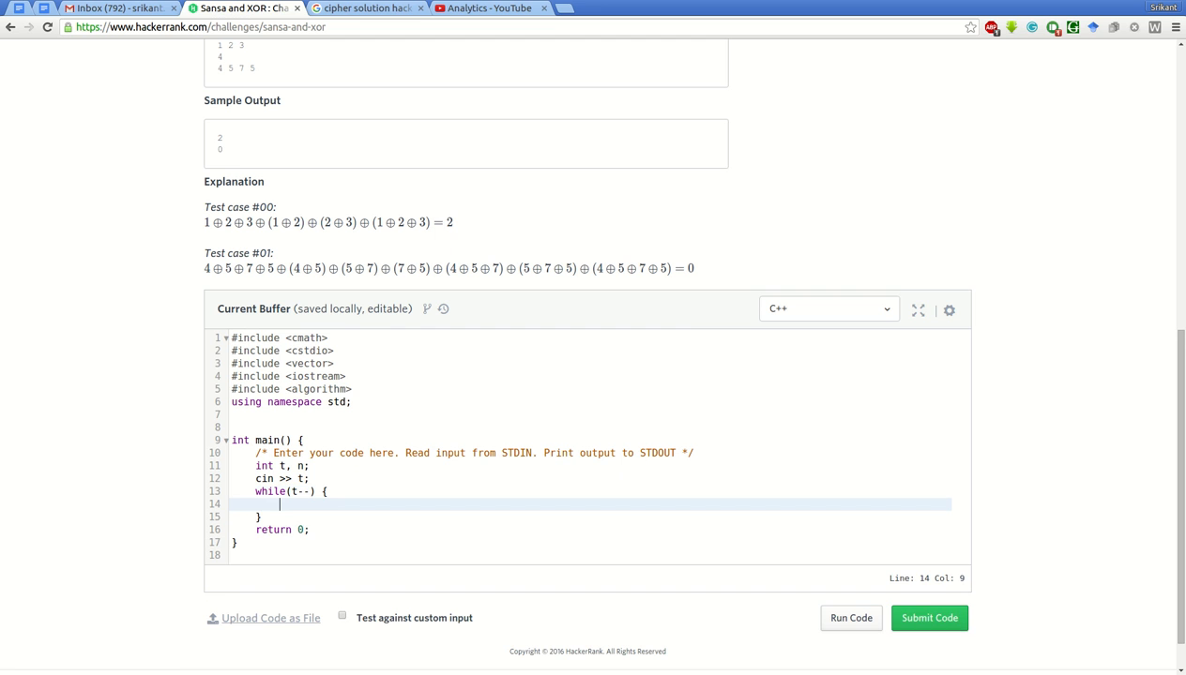
{"action": "type", "text": "cin >>"}
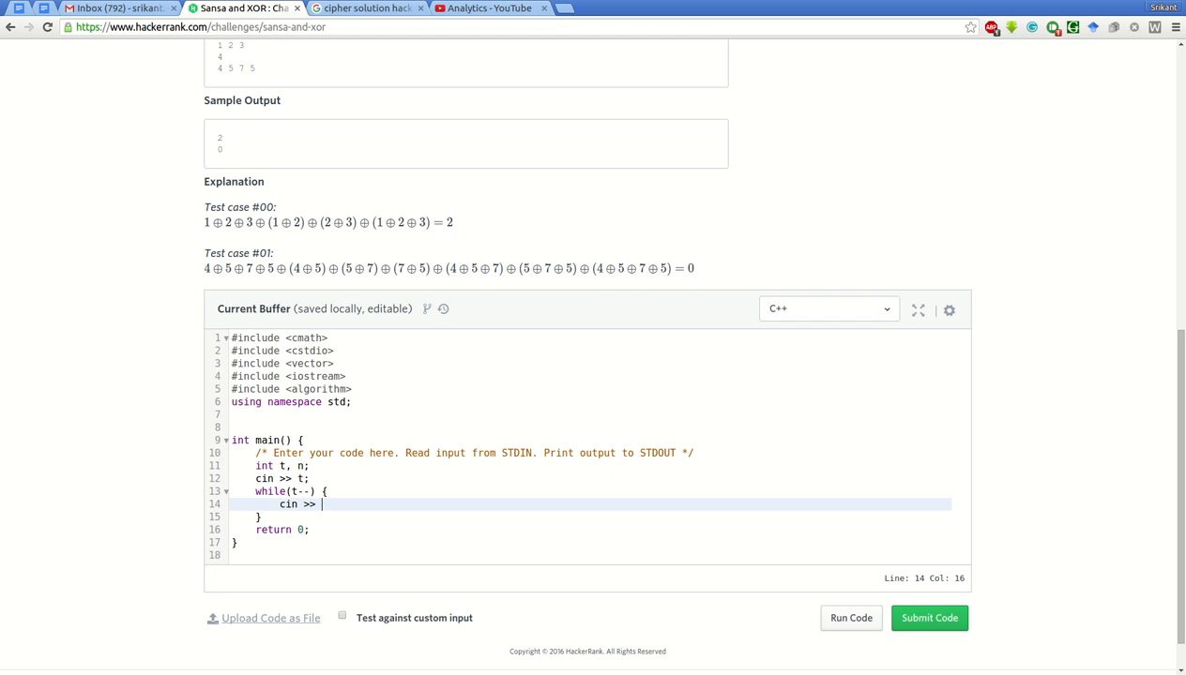
{"action": "type", "text": "n;"}
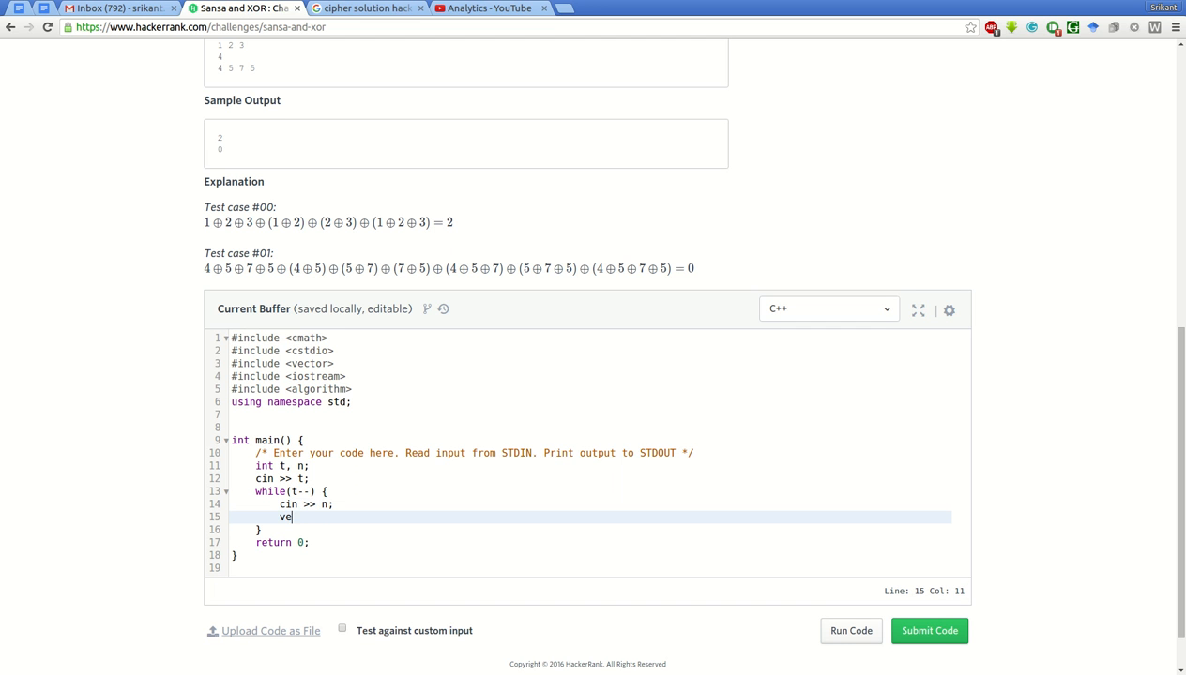
{"action": "type", "text": "ctor<"}
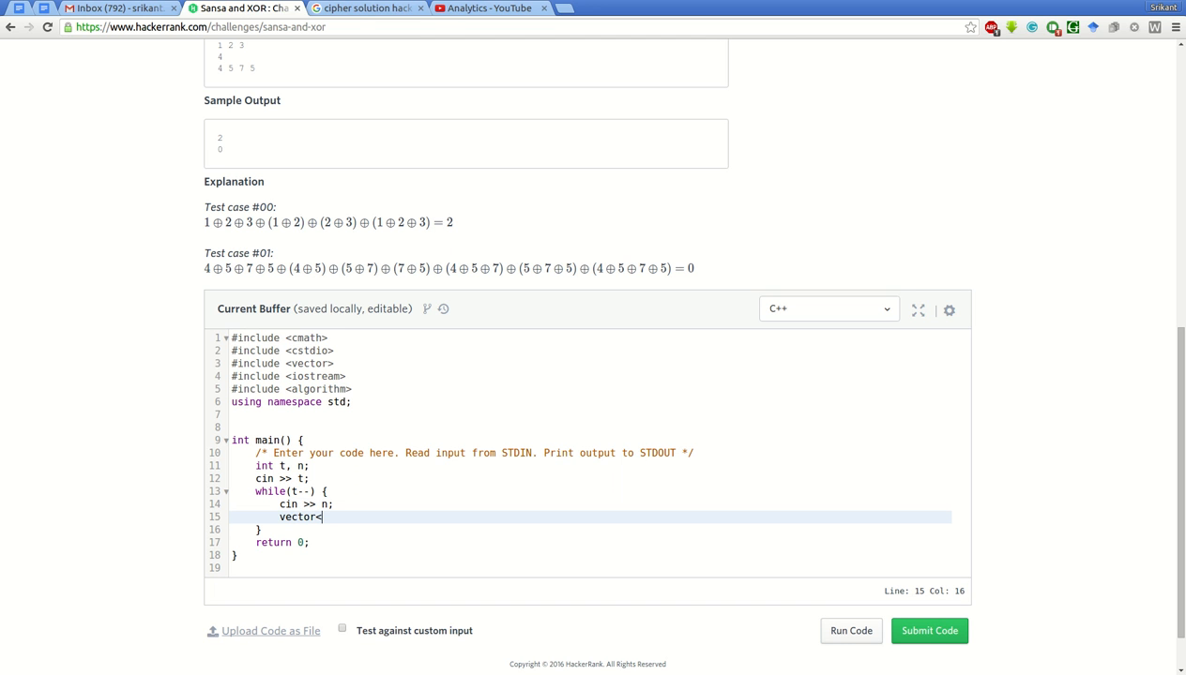
{"action": "type", "text": "int"}
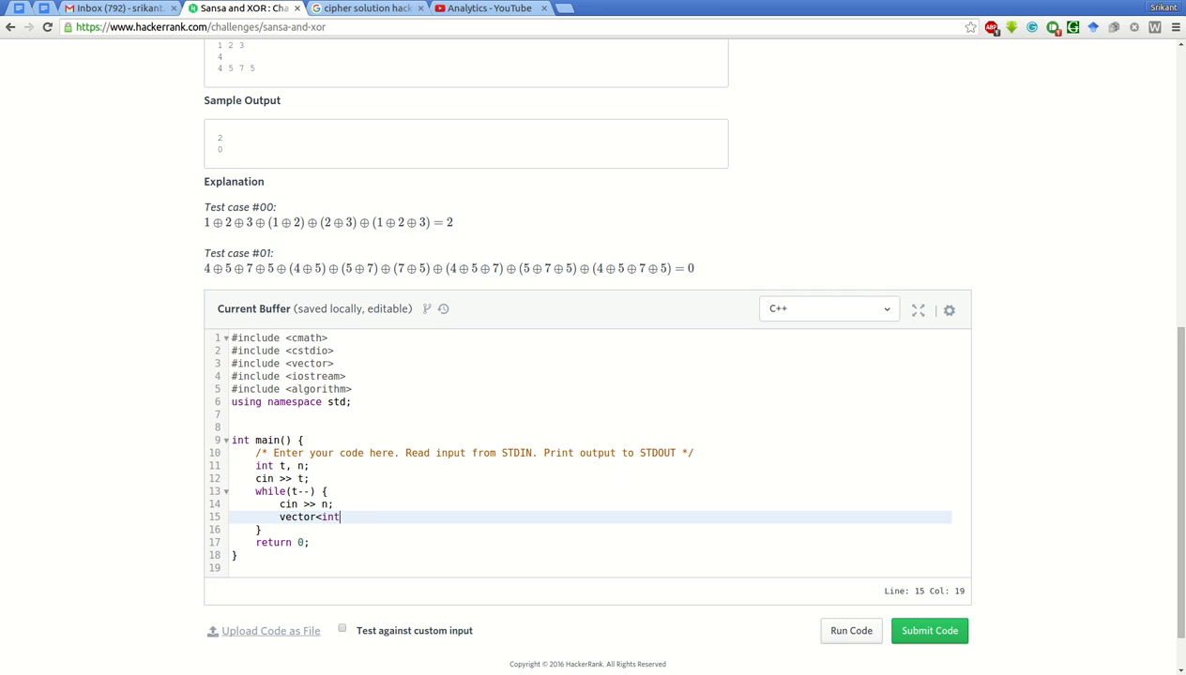
{"action": "type", "text": ">"}
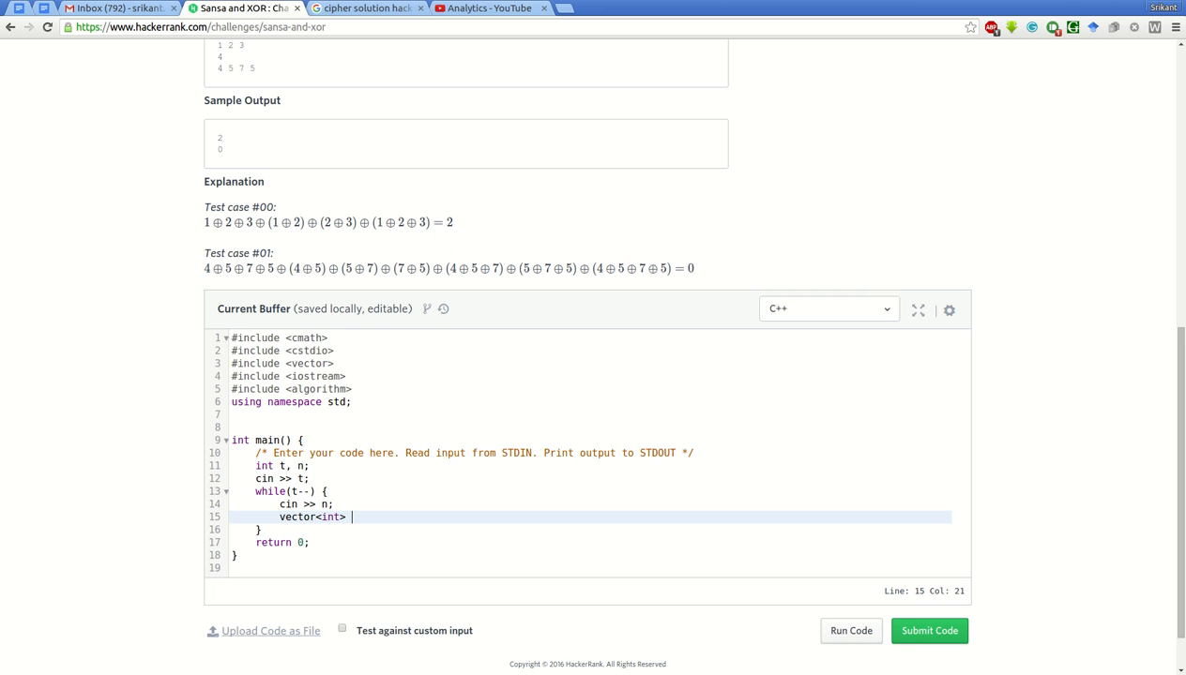
{"action": "type", "text": "arr()"}
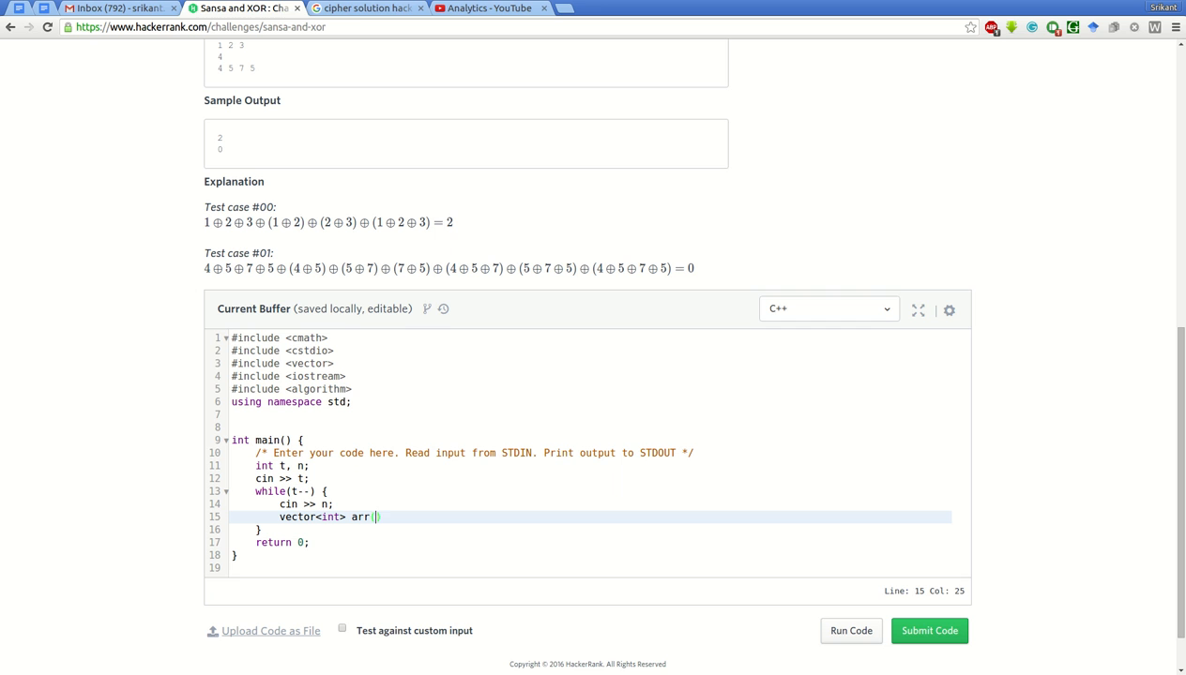
{"action": "type", "text": "(n);"}
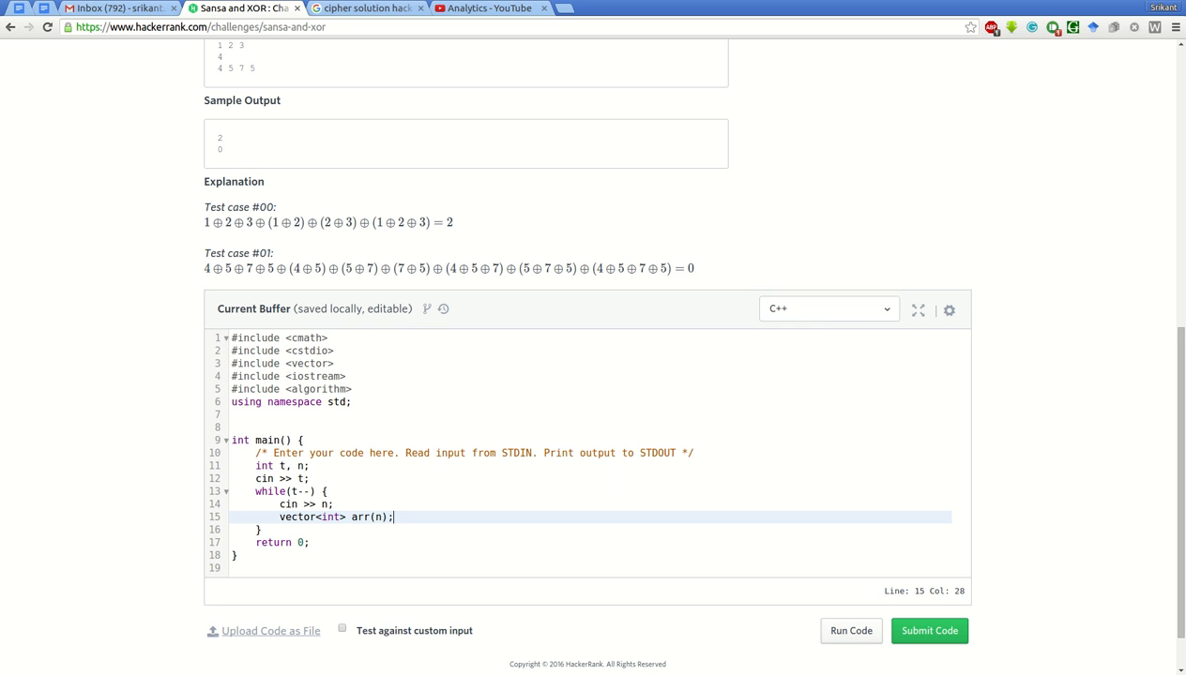
Inside the loop, print the result with cout << xorSubset(arr);.
{"action": "key", "text": "Return"}
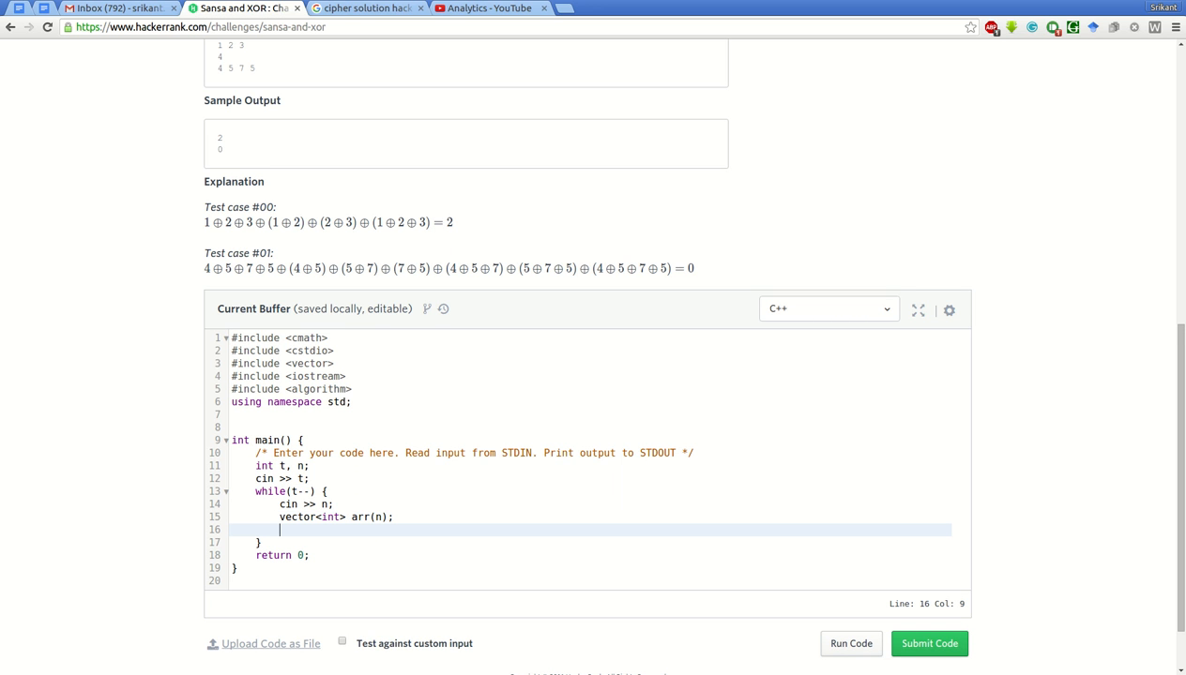
{"action": "type", "text": "xc"}
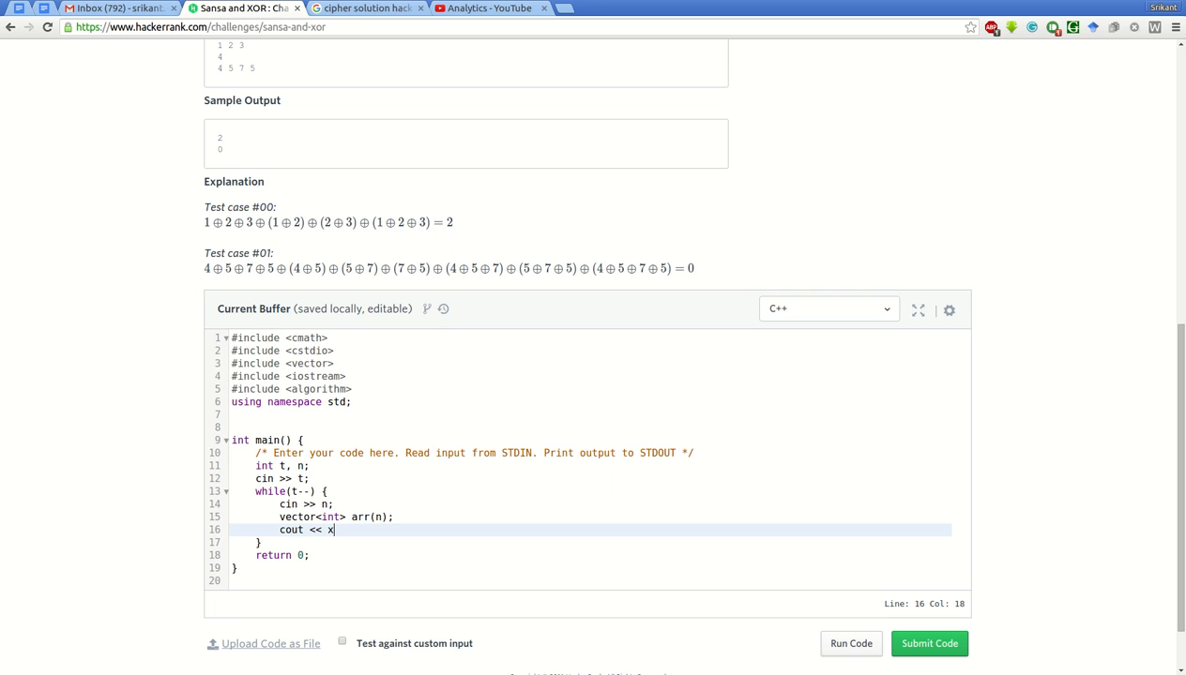
{"action": "type", "text": "orSubset("}
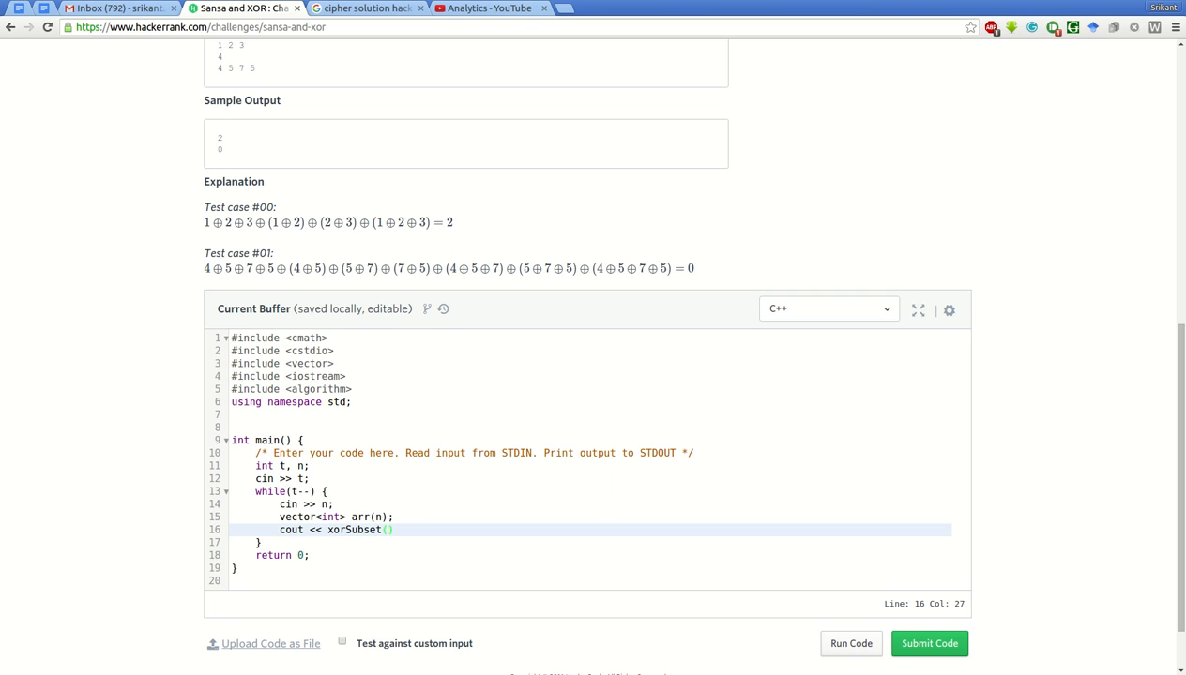
{"action": "type", "text": "(arr"}
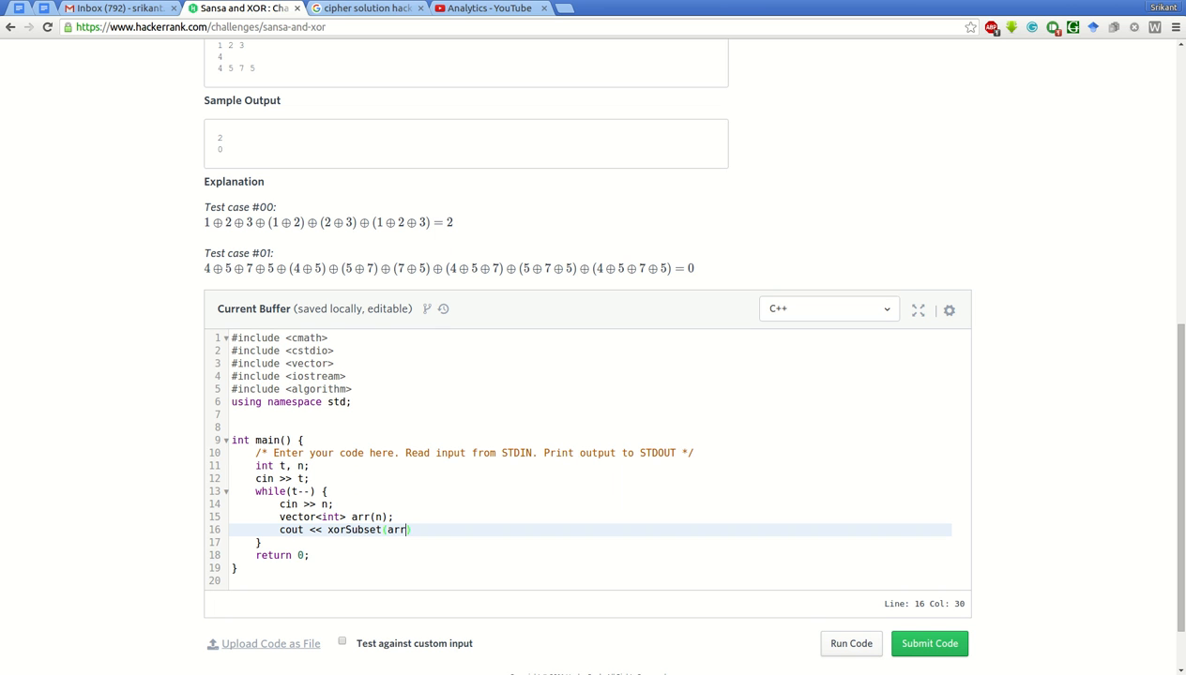
{"action": "type", "text": ");"}
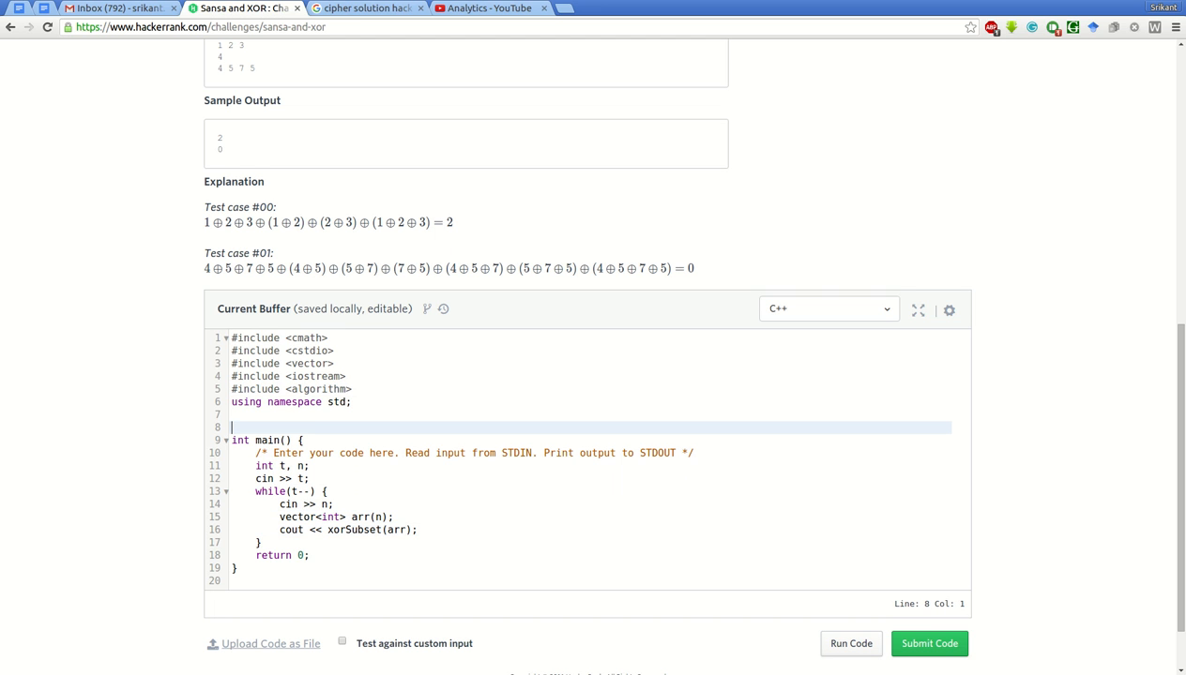
Declare int xorSubset(vector<int> &arr) above main with an empty body.
{"action": "type", "text": "int"}
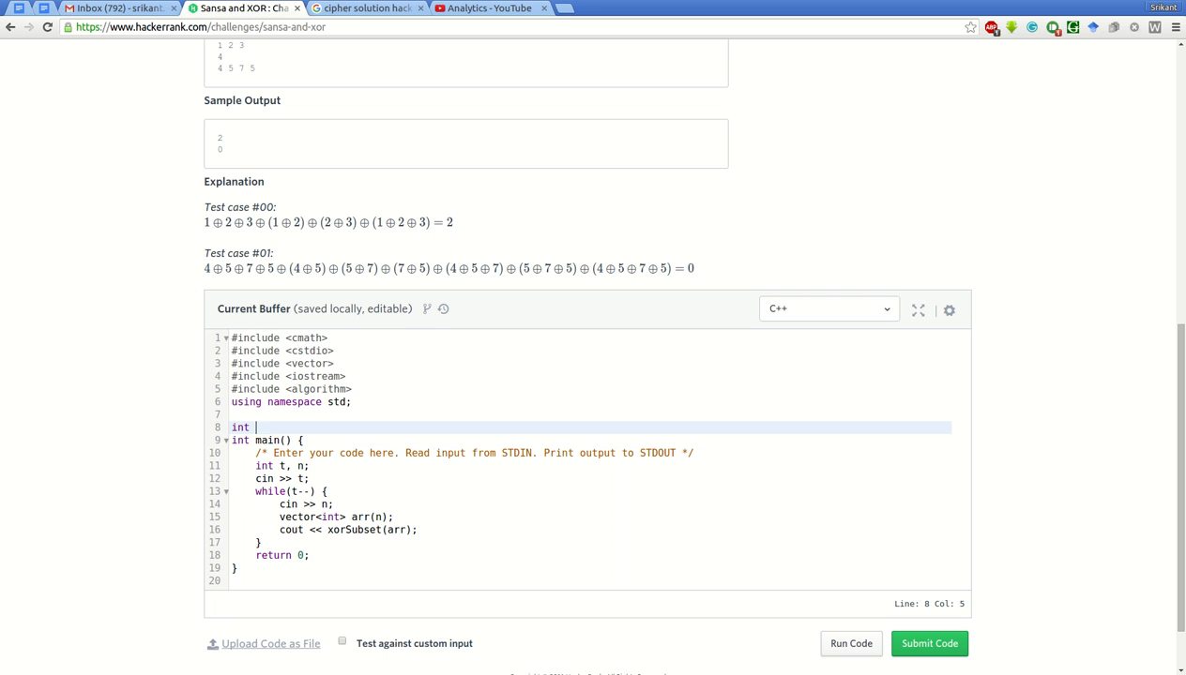
{"action": "type", "text": "xorSubse"}
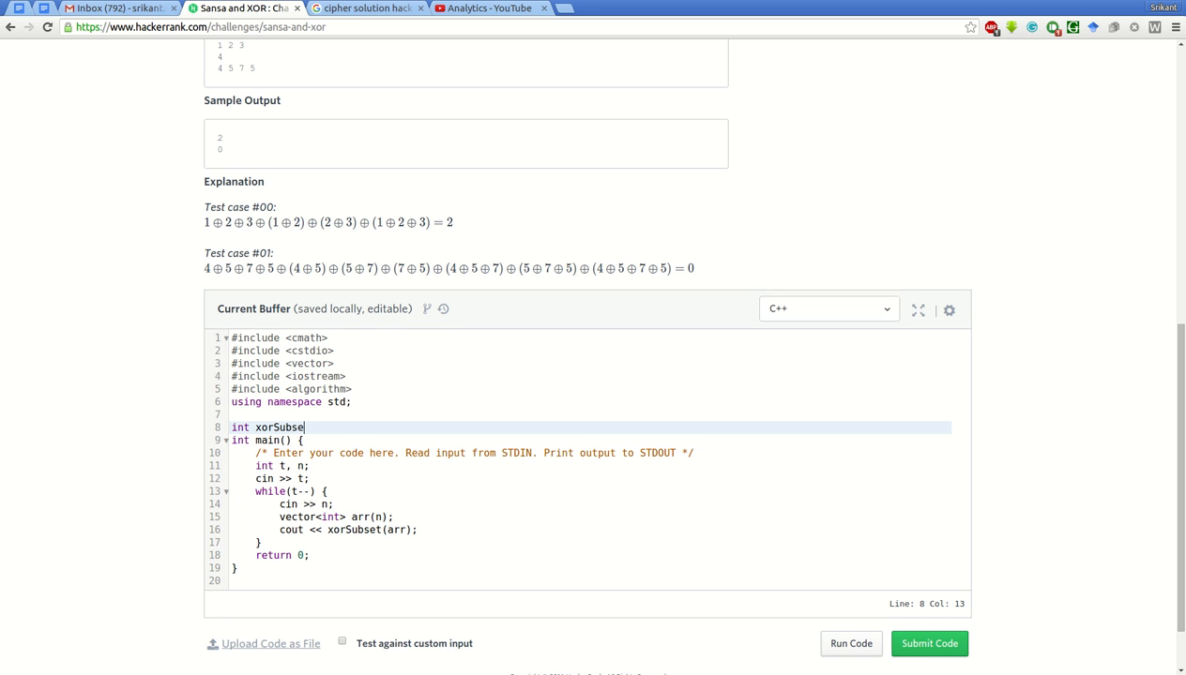
{"action": "type", "text": "(vector<i"}
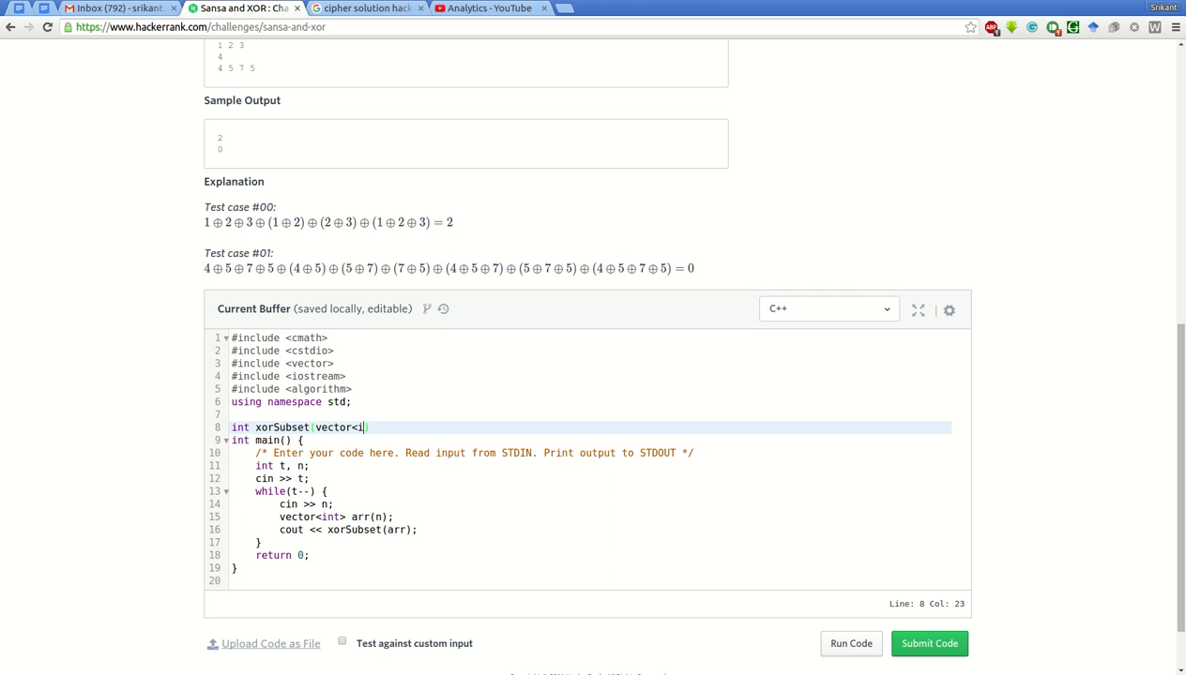
{"action": "type", "text": "nt>"}
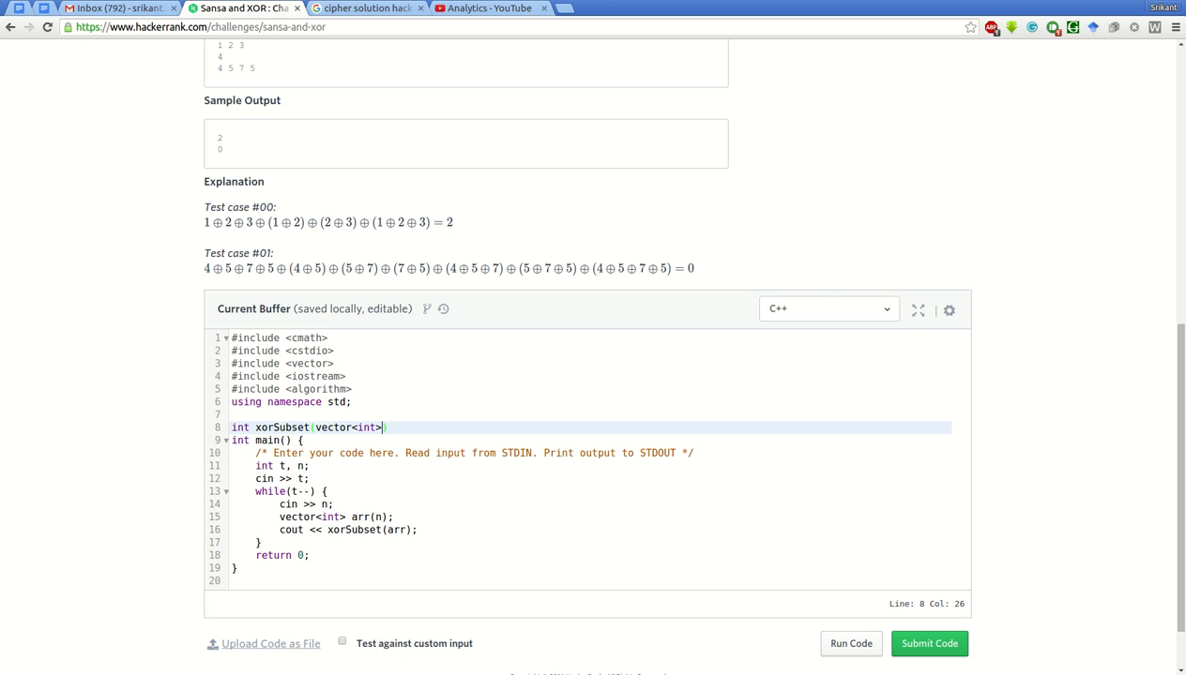
{"action": "type", "text": "&arr"}
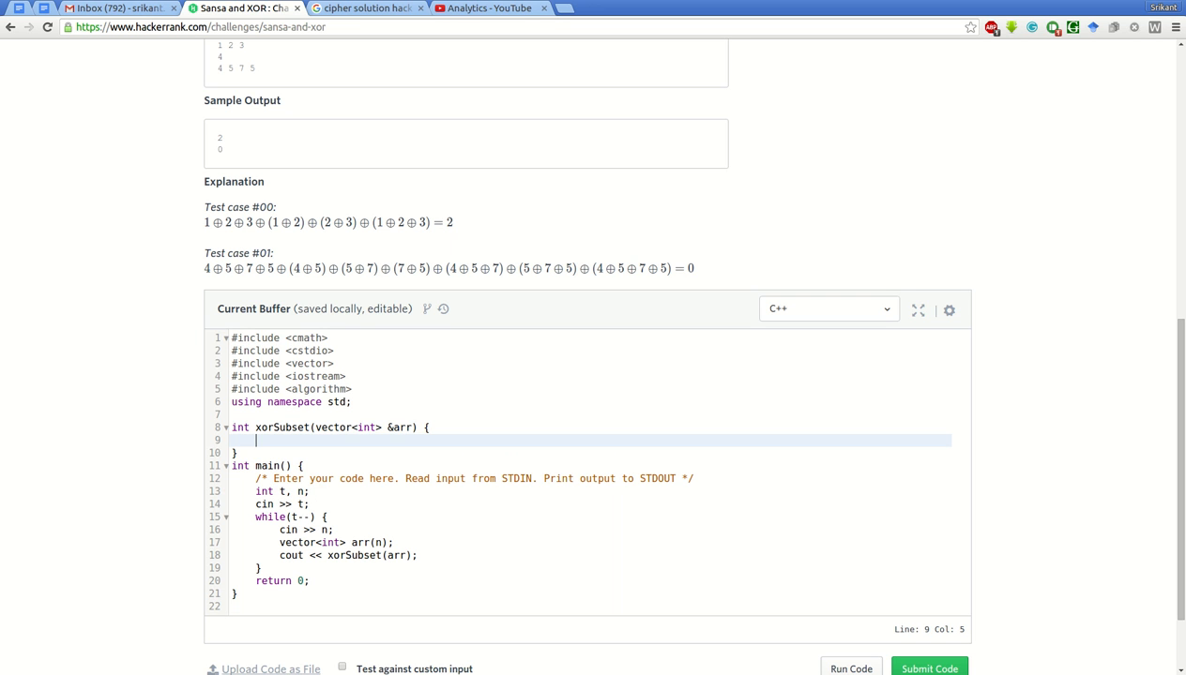
{"action": "mouse_move", "coordinate": [559, 495]}
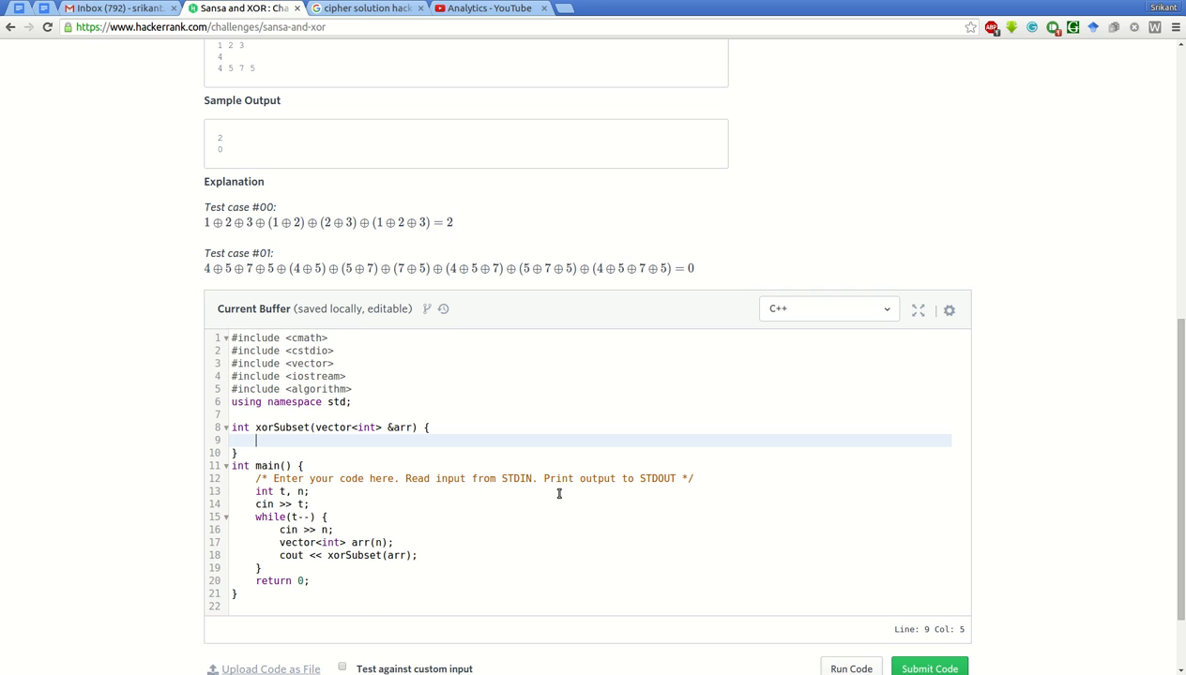
{"action": "mouse_move", "coordinate": [267, 240]}
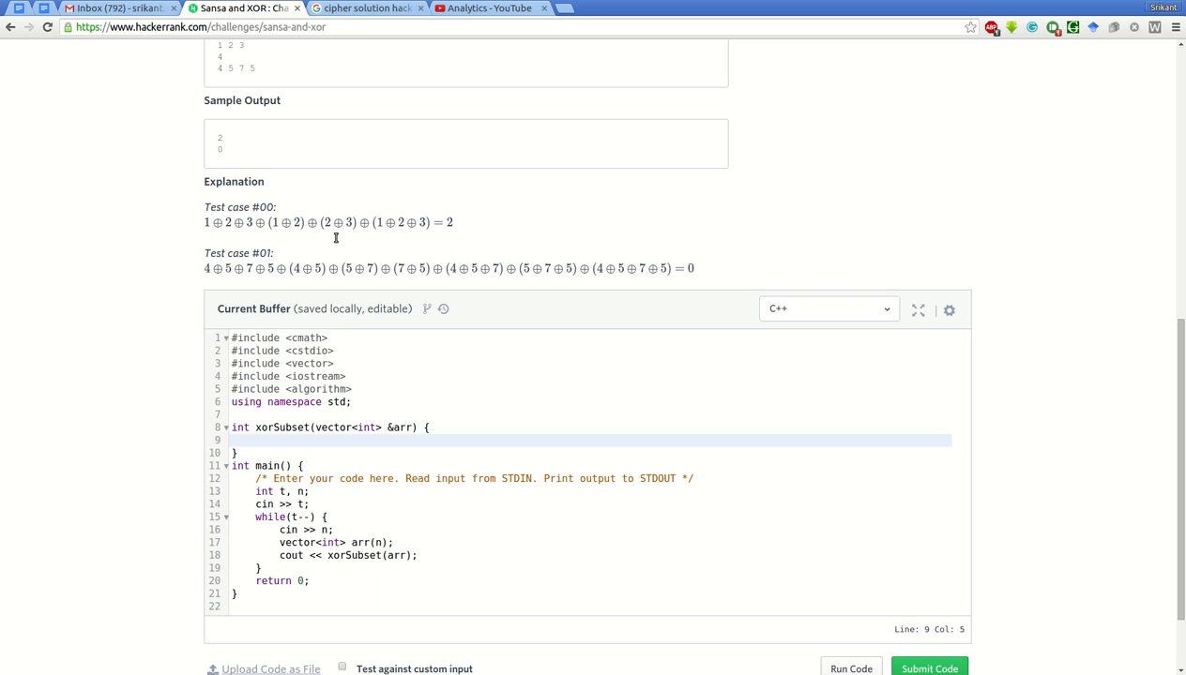
{"action": "mouse_move", "coordinate": [443, 236]}
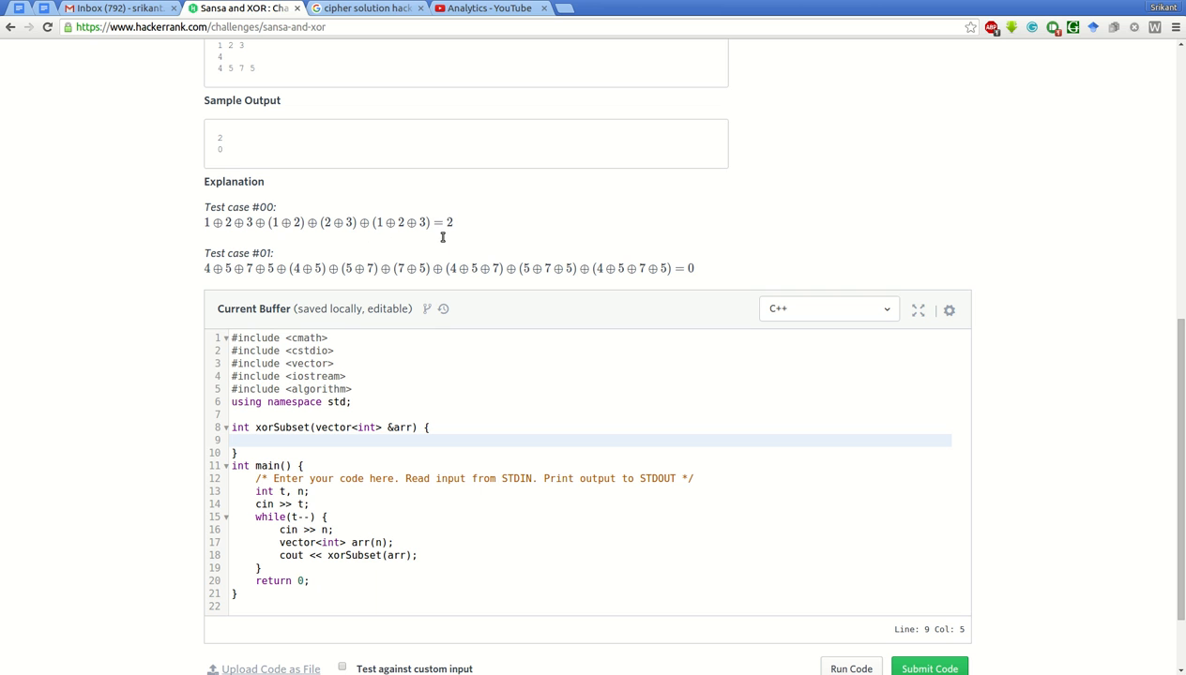
{"action": "mouse_move", "coordinate": [291, 240]}
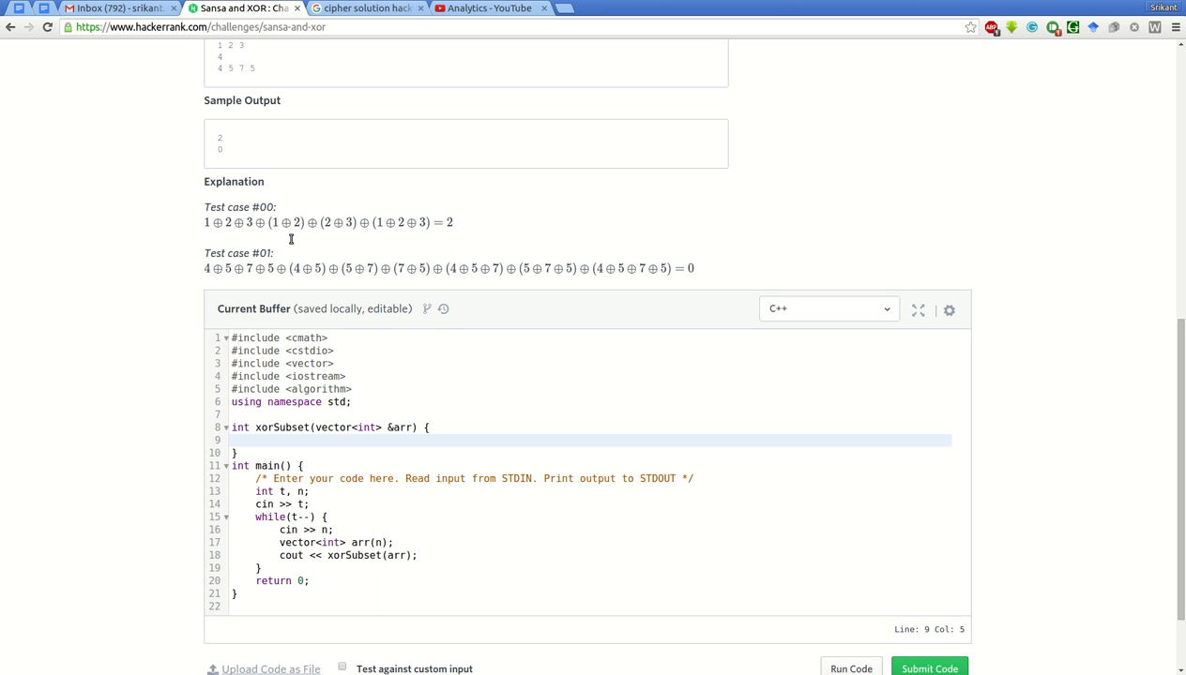
{"action": "mouse_move", "coordinate": [446, 240]}
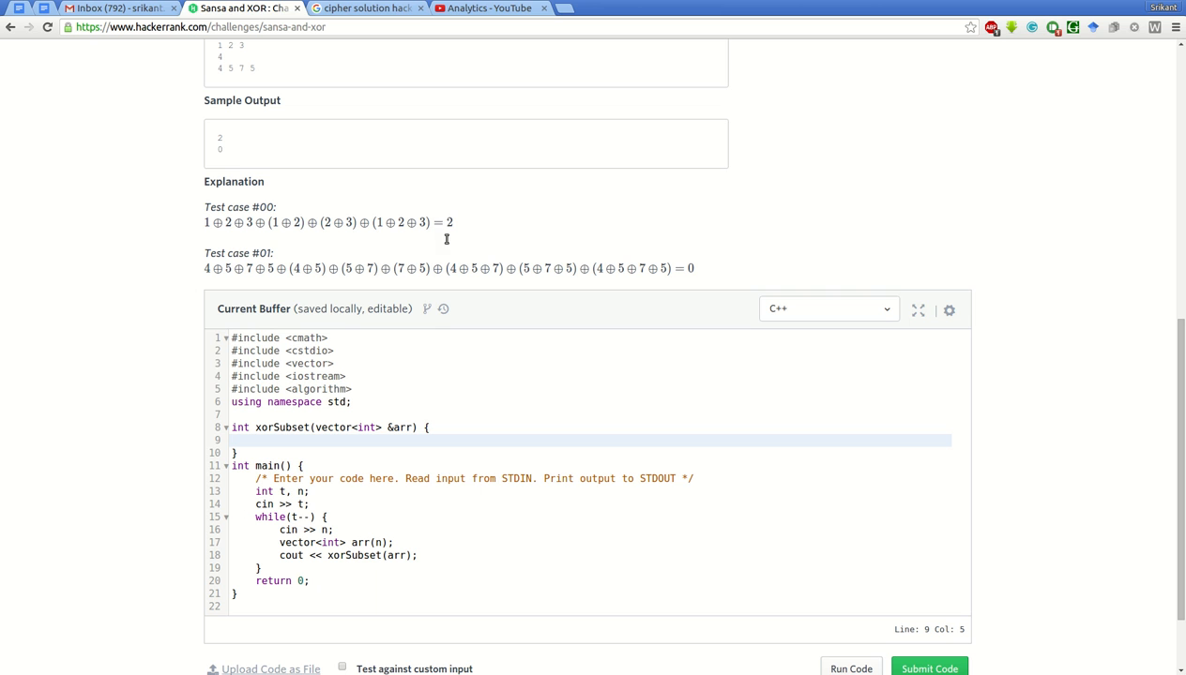
{"action": "mouse_move", "coordinate": [386, 232]}
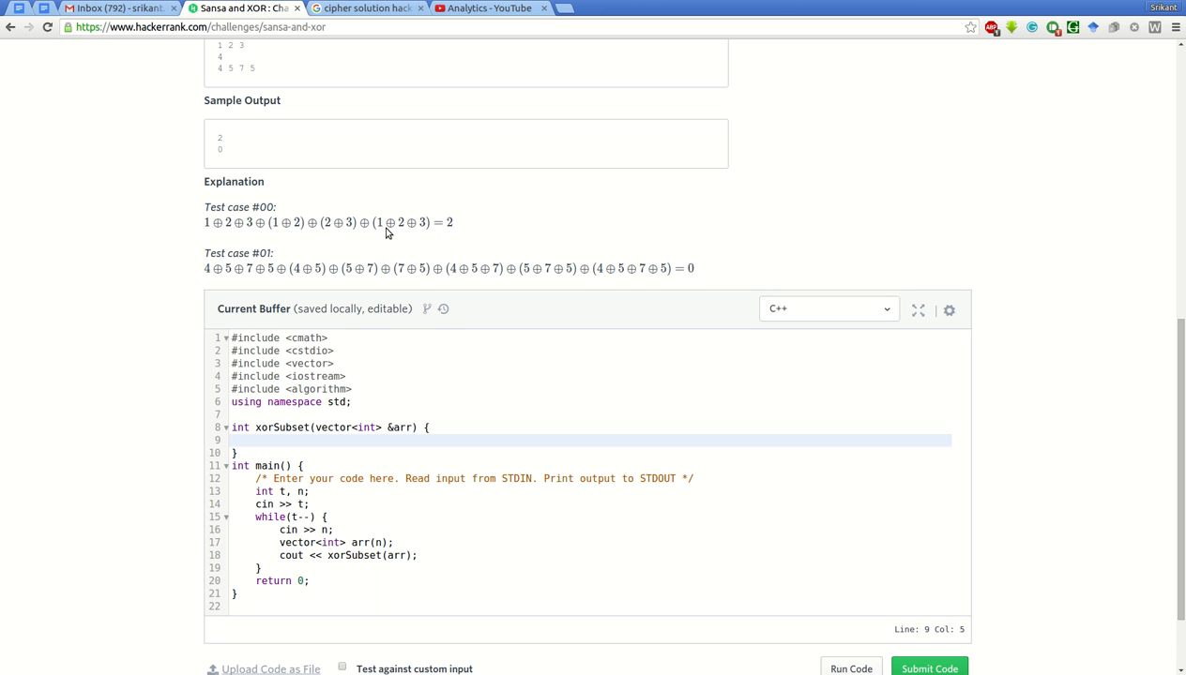
{"action": "mouse_move", "coordinate": [280, 244]}
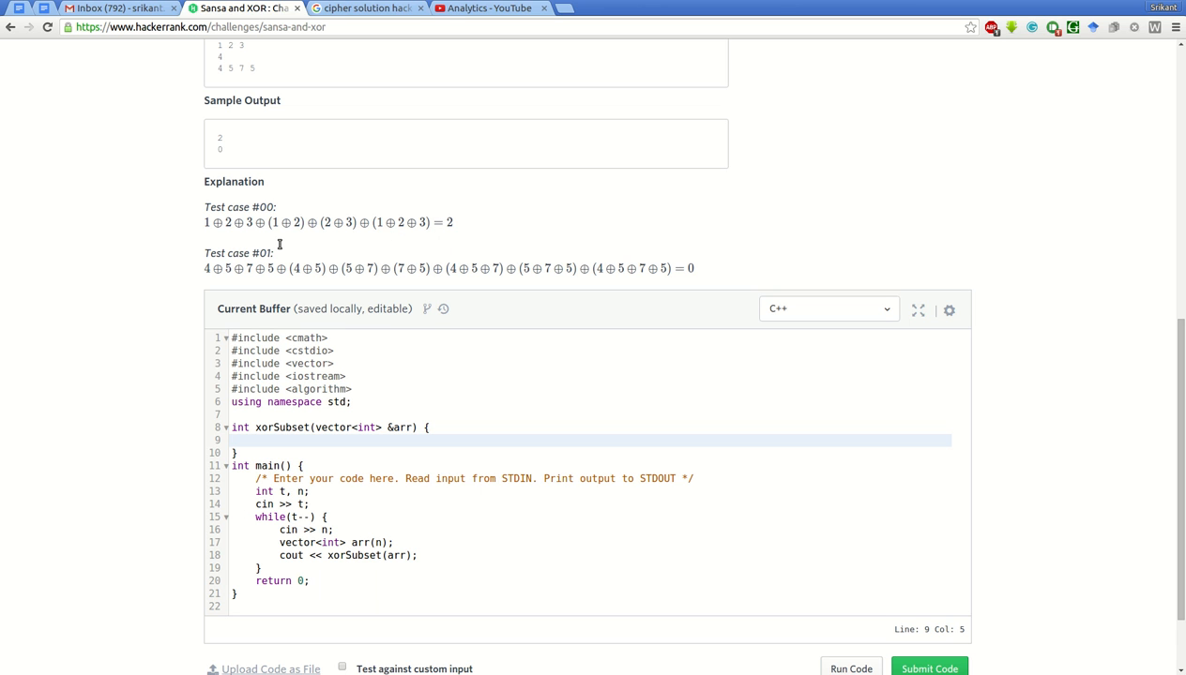
{"action": "mouse_move", "coordinate": [252, 240]}
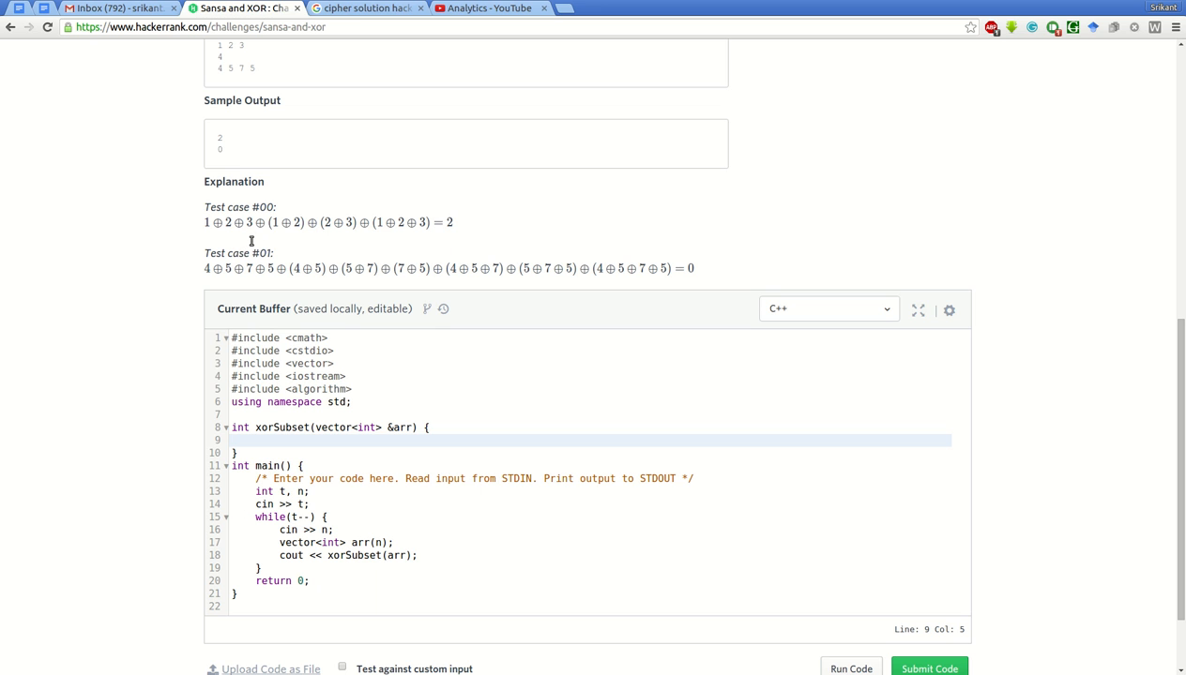
{"action": "mouse_move", "coordinate": [383, 237]}
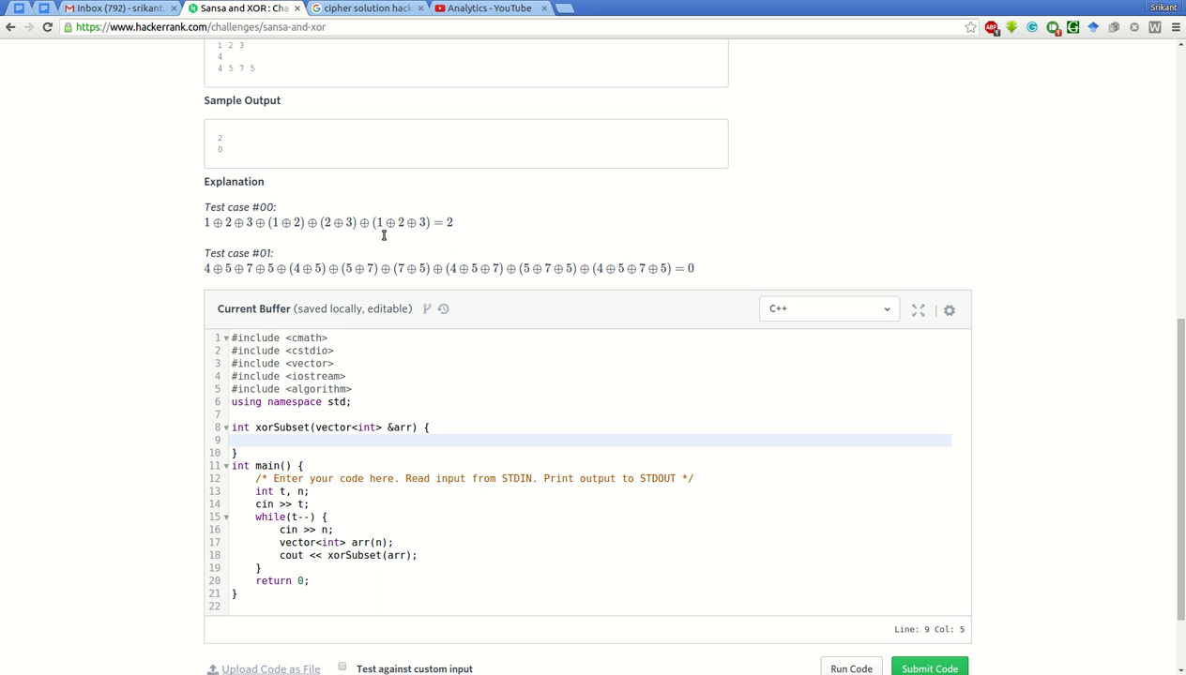
{"action": "mouse_move", "coordinate": [424, 235]}
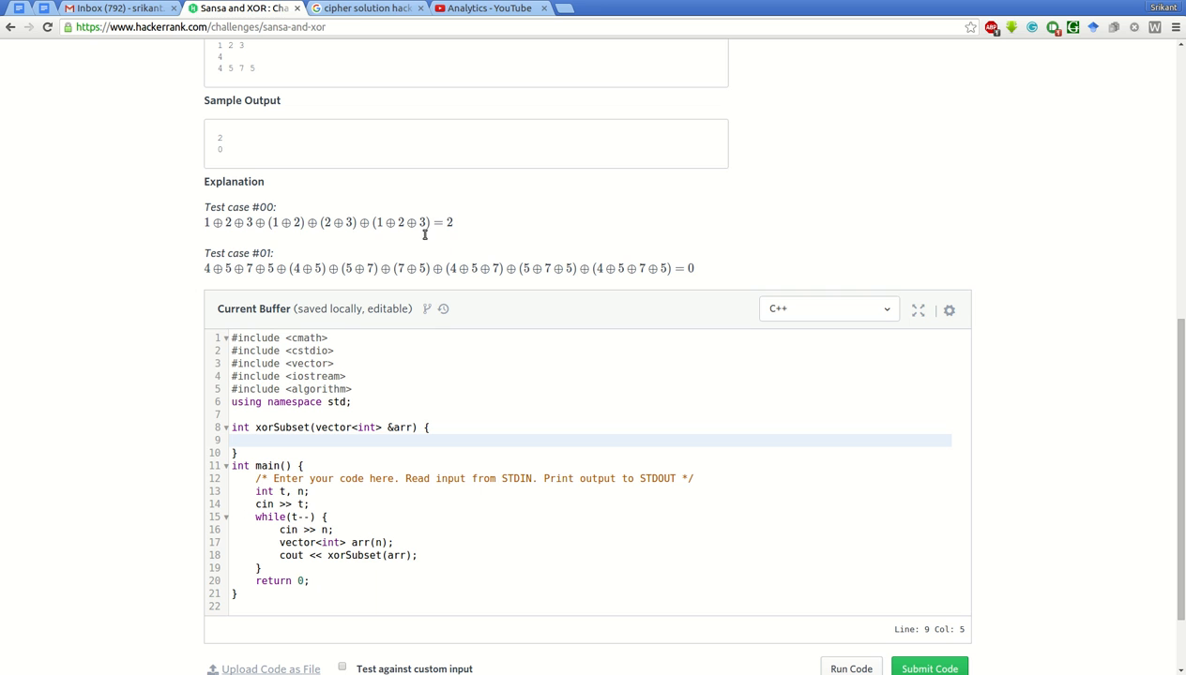
{"action": "mouse_move", "coordinate": [270, 235]}
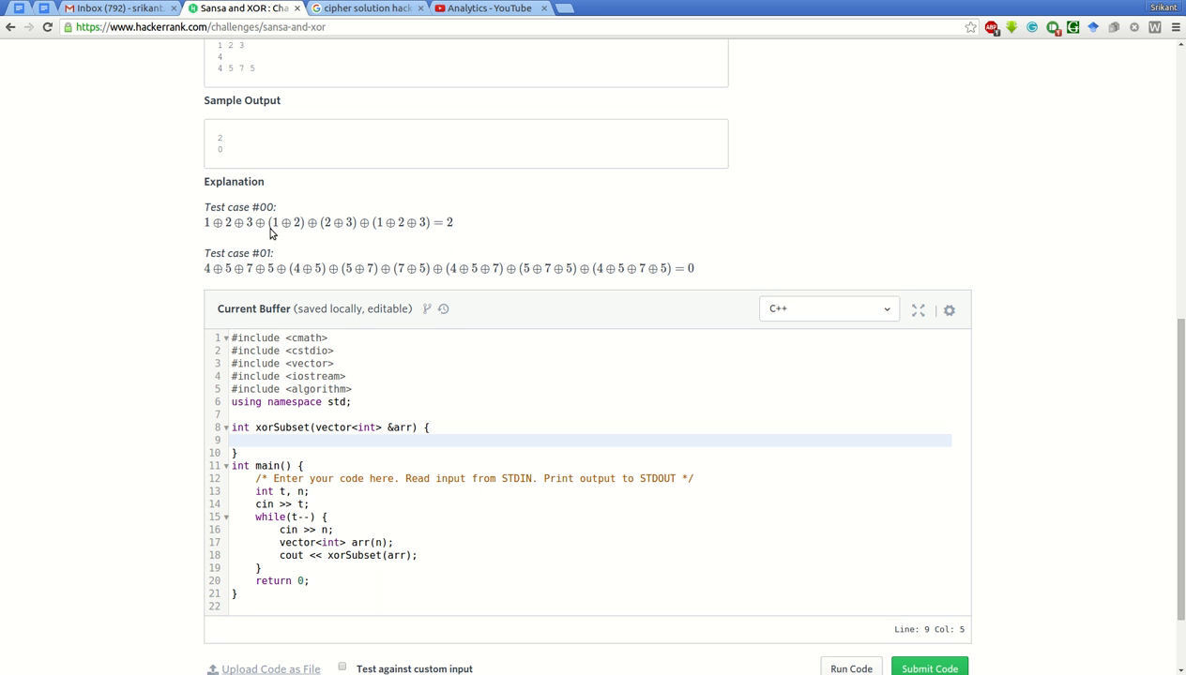
{"action": "mouse_move", "coordinate": [311, 236]}
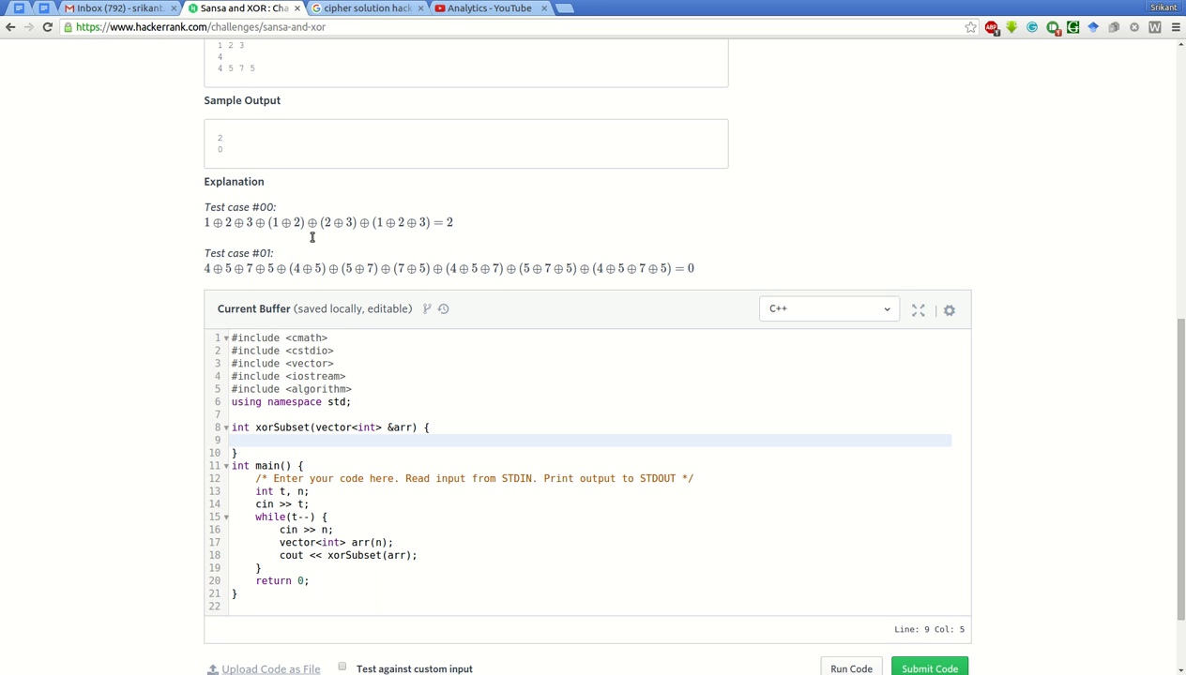
{"action": "mouse_move", "coordinate": [473, 257]}
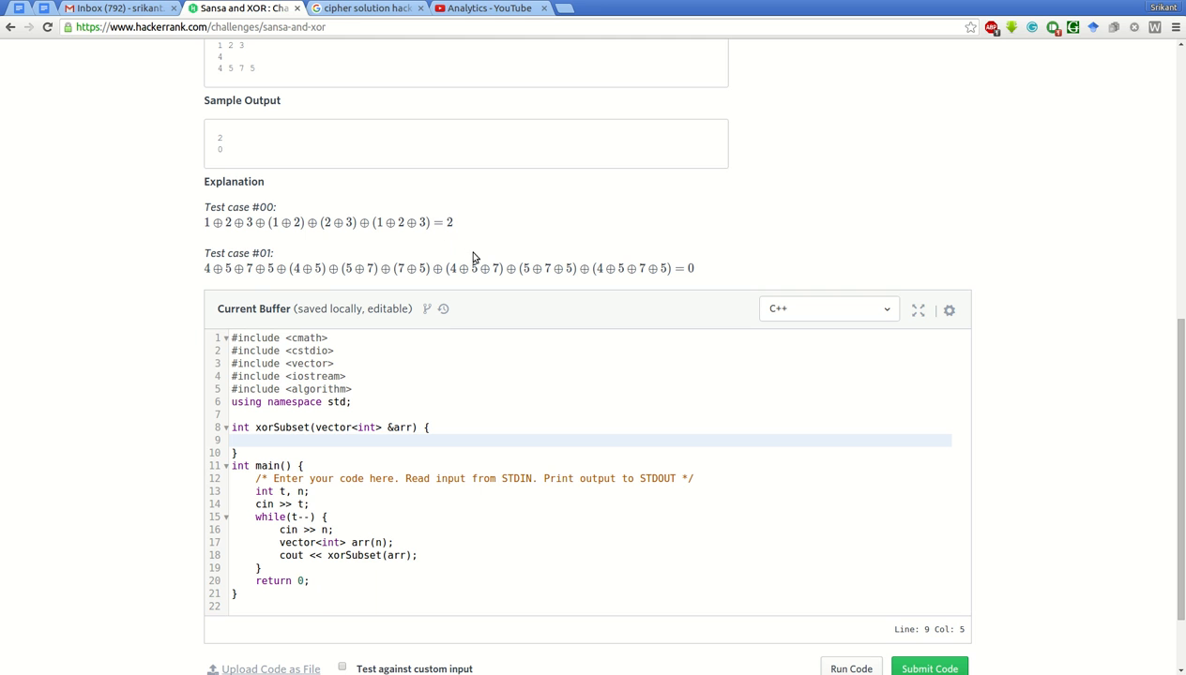
{"action": "mouse_move", "coordinate": [248, 285]}
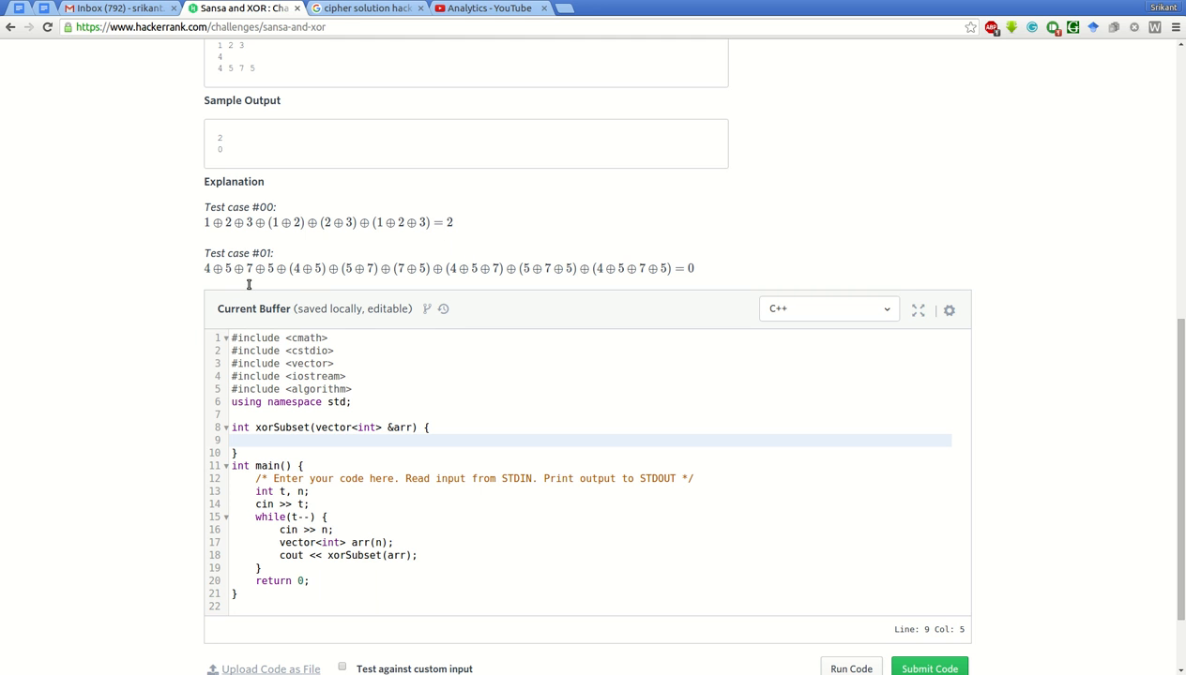
{"action": "left_click_drag", "start_coordinate": [203, 268], "coordinate": [694, 269]}
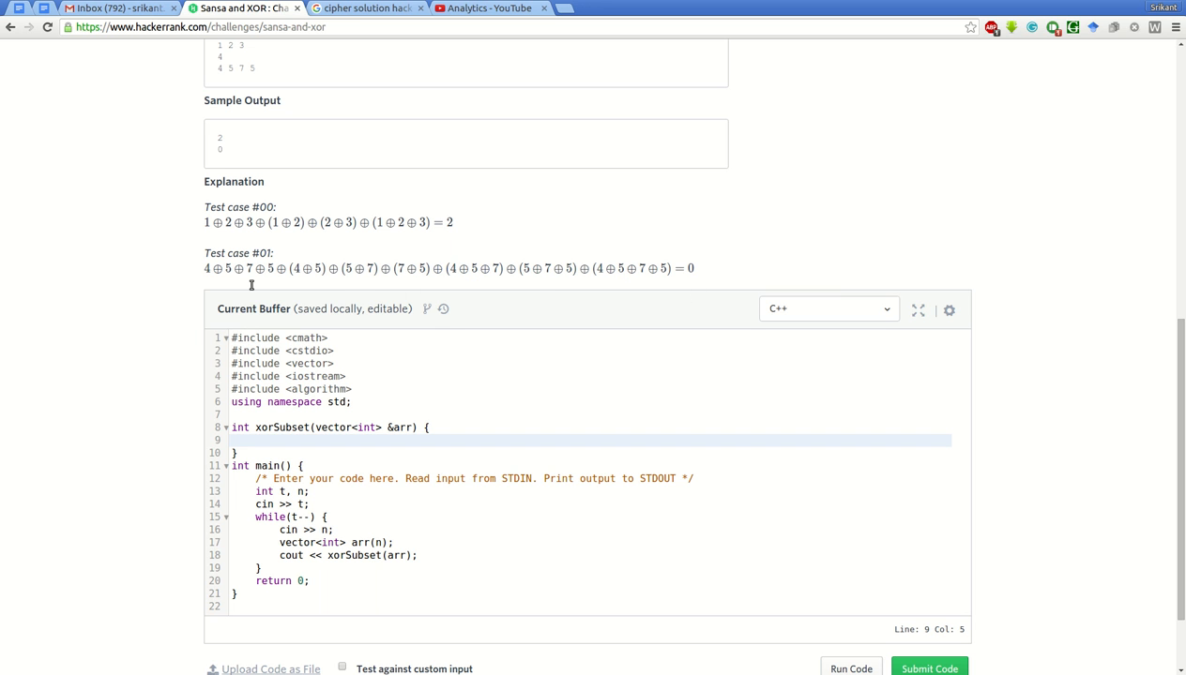
{"action": "mouse_move", "coordinate": [386, 282]}
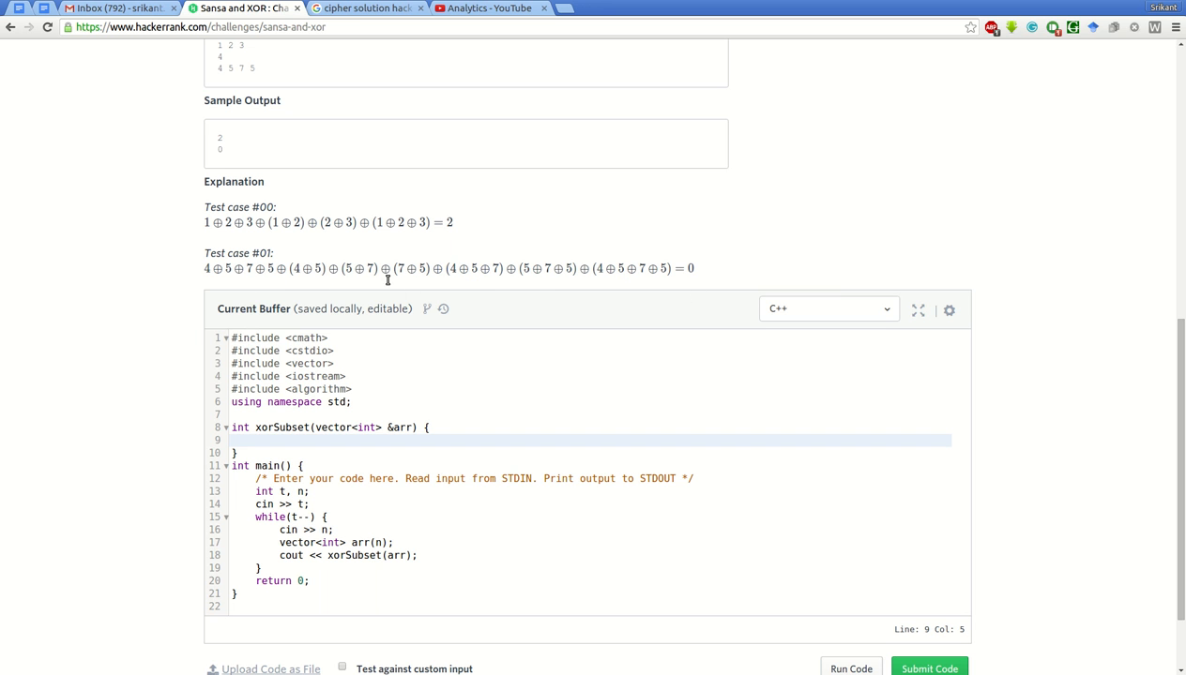
{"action": "mouse_move", "coordinate": [646, 281]}
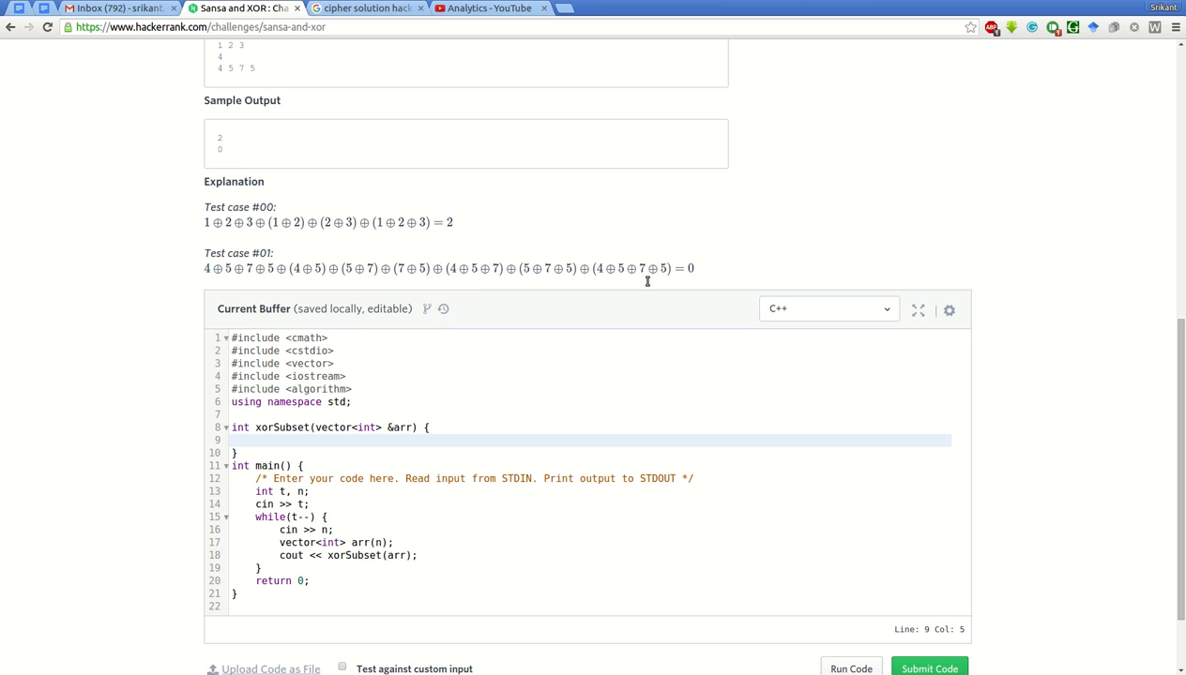
{"action": "mouse_move", "coordinate": [640, 284]}
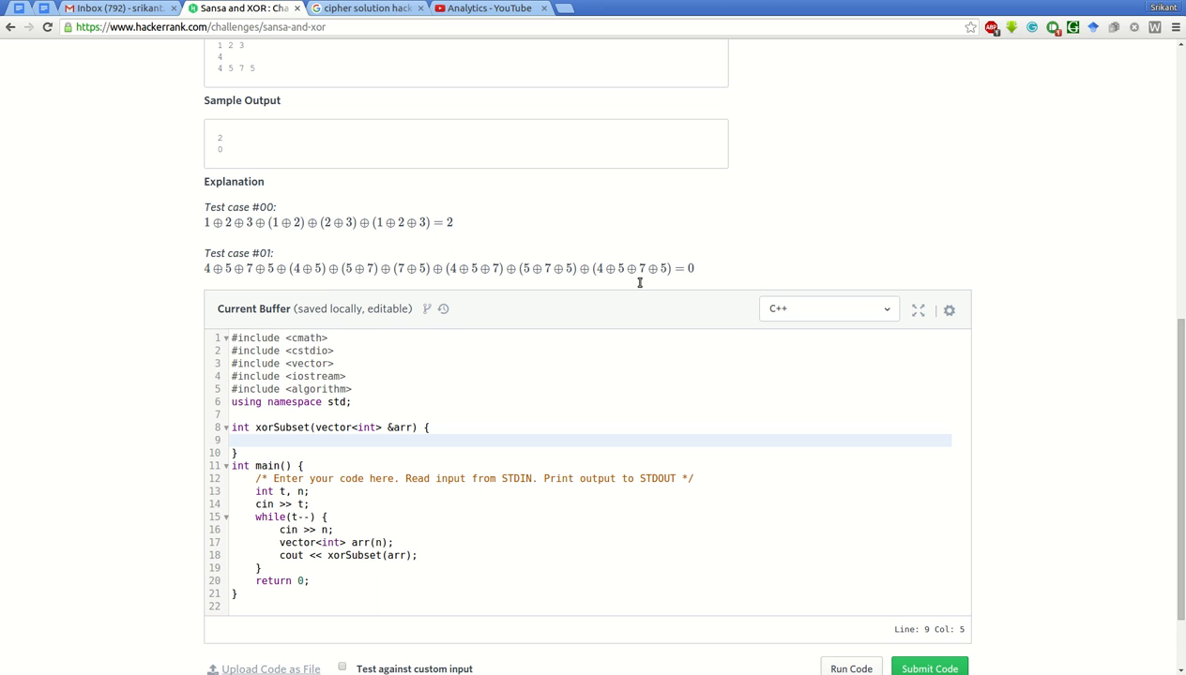
{"action": "double_click", "coordinate": [599, 269]}
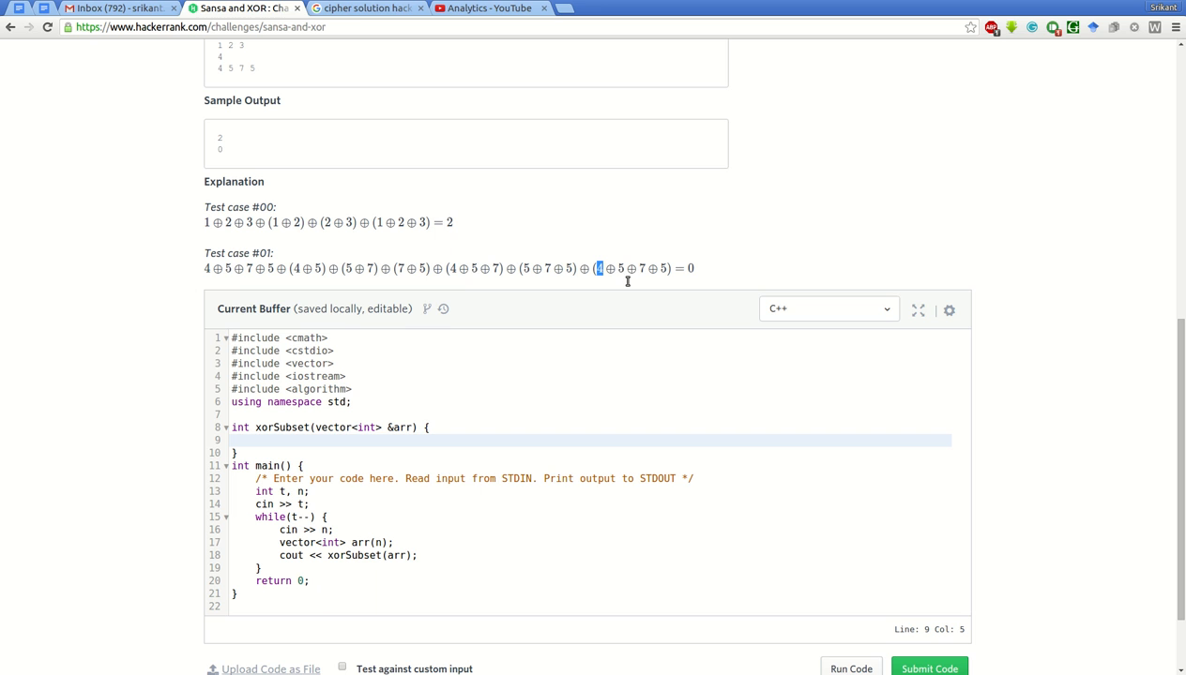
{"action": "mouse_move", "coordinate": [240, 263]}
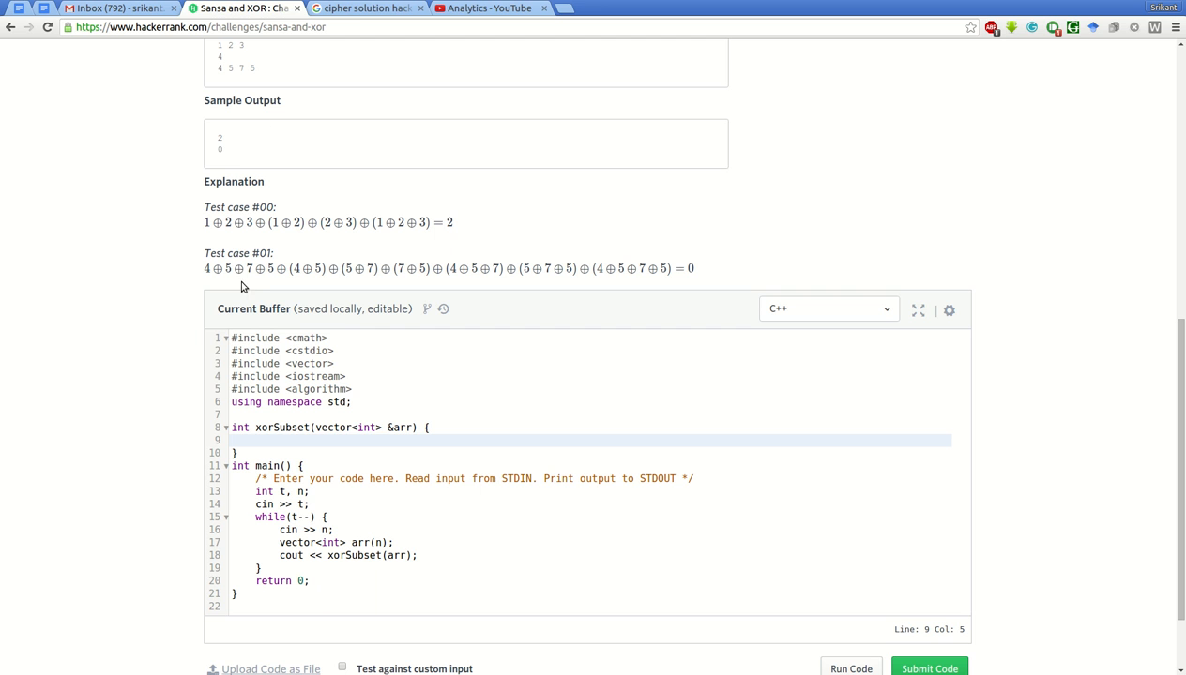
{"action": "mouse_move", "coordinate": [247, 234]}
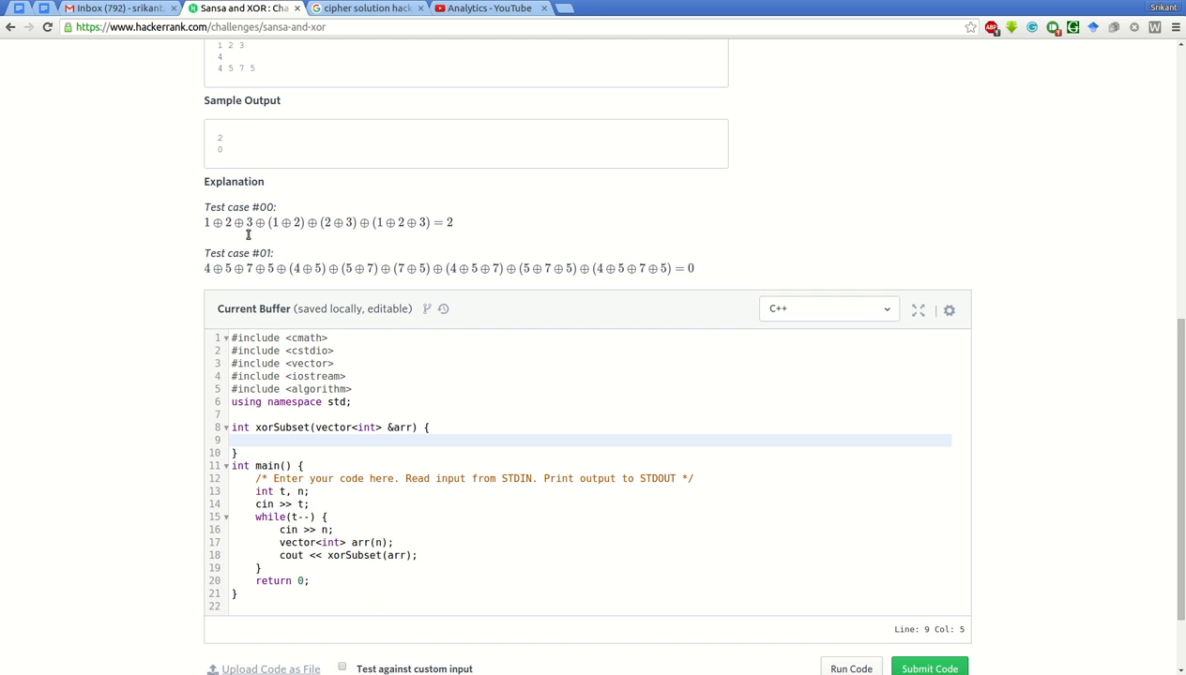
{"action": "left_click_drag", "start_coordinate": [202, 221], "coordinate": [431, 221]}
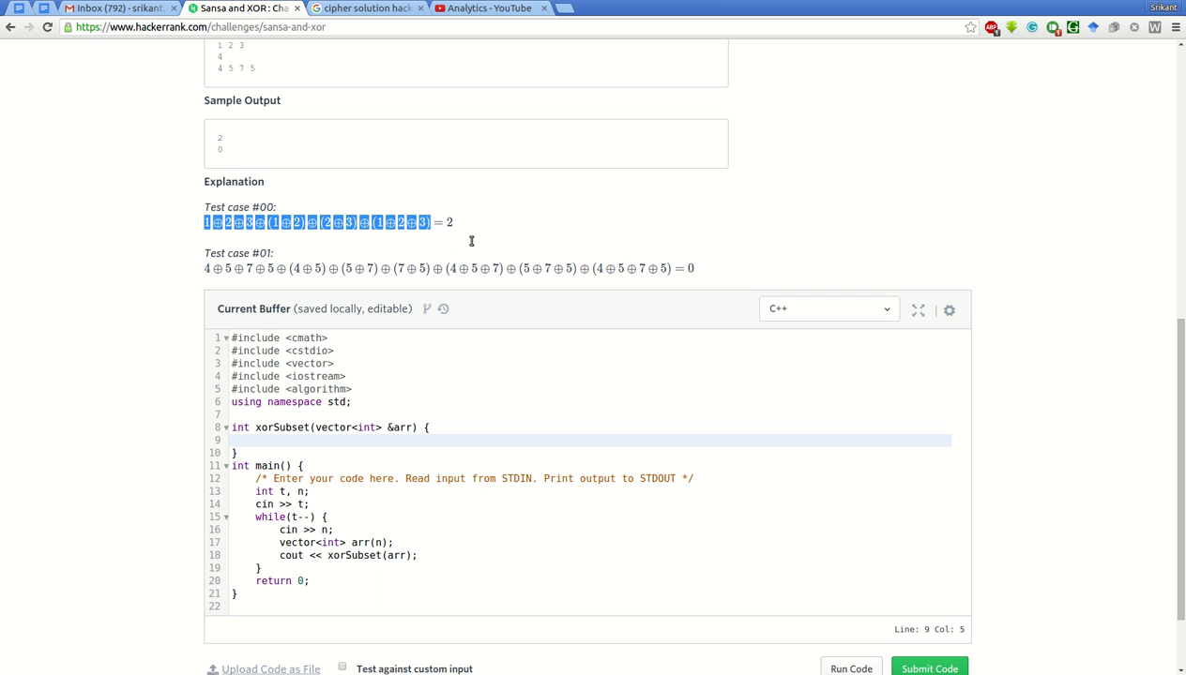
{"action": "mouse_move", "coordinate": [372, 252]}
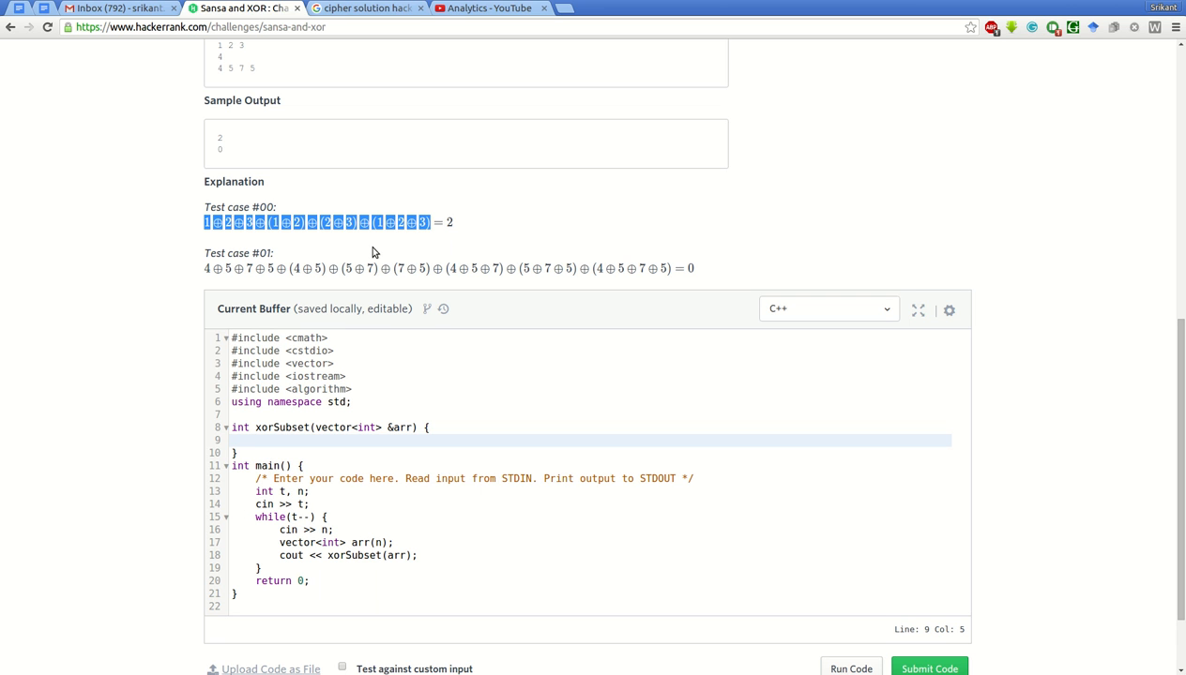
{"action": "left_click", "coordinate": [278, 242]}
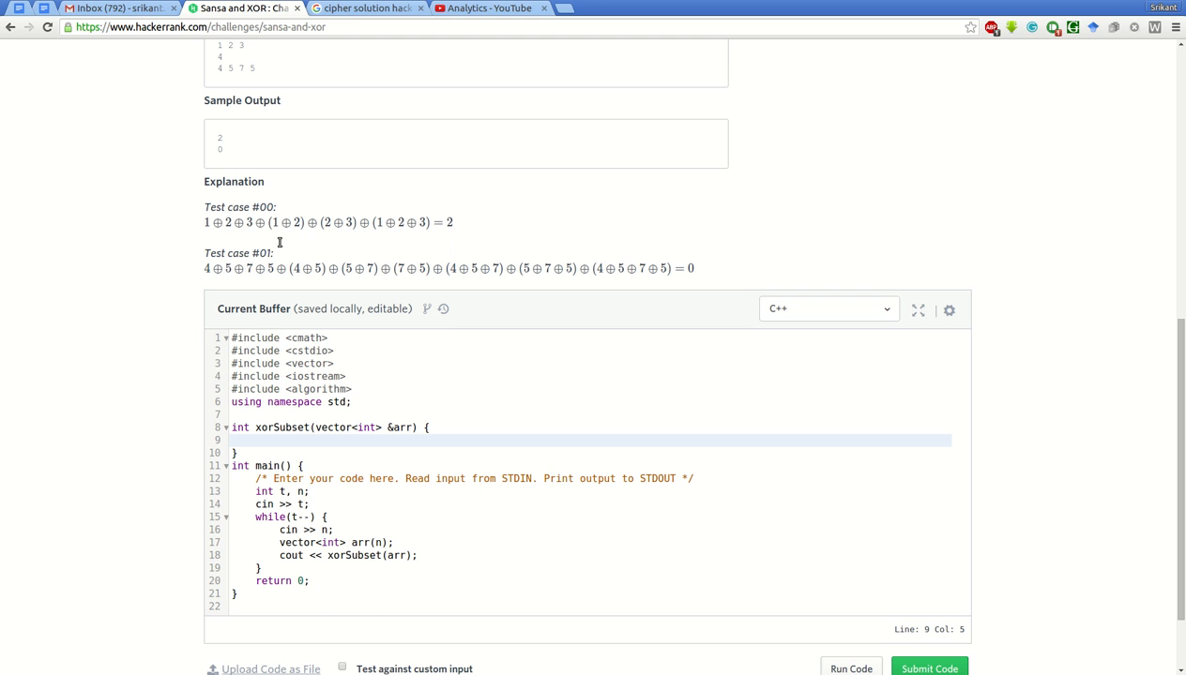
{"action": "mouse_move", "coordinate": [248, 289]}
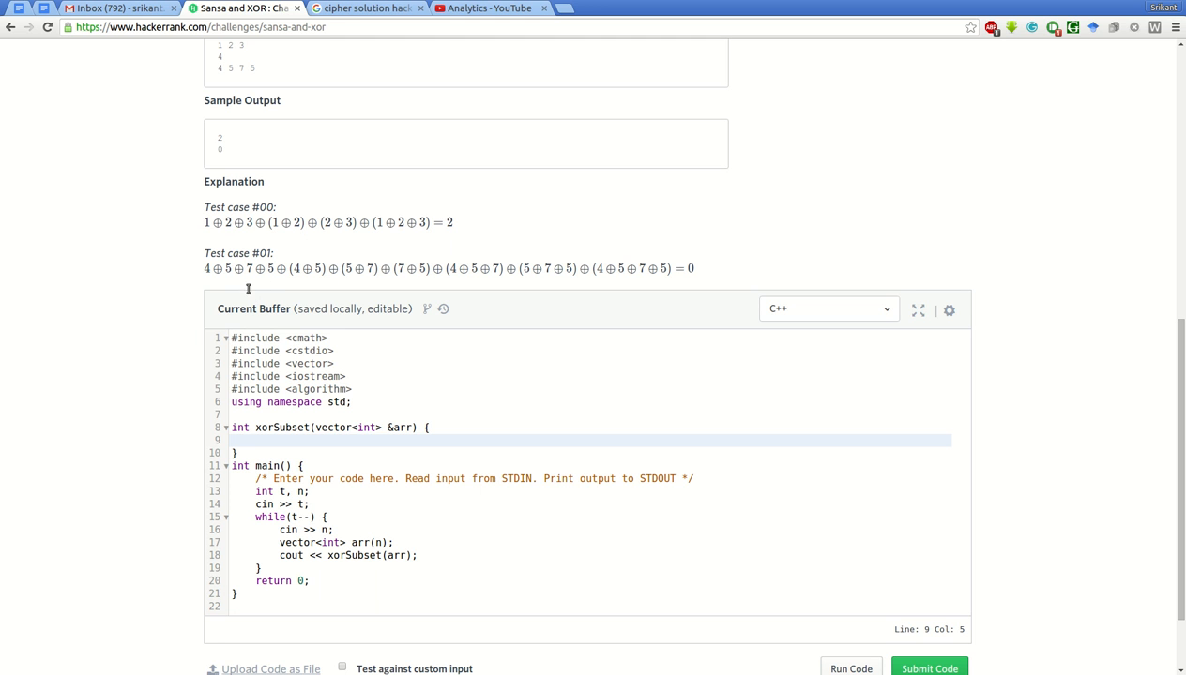
{"action": "left_click_drag", "start_coordinate": [203, 268], "coordinate": [669, 268]}
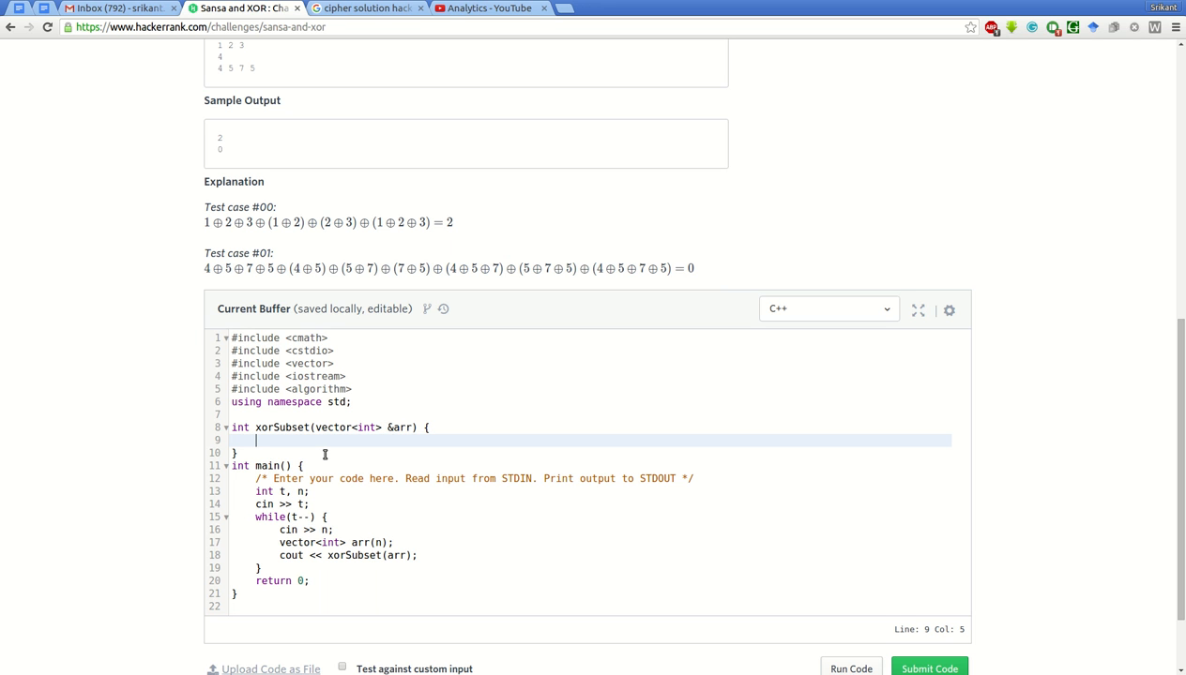
Start xorSubset with if(arr.size() % 2 == 0) return 0;.
{"action": "type", "text": "if(a"}
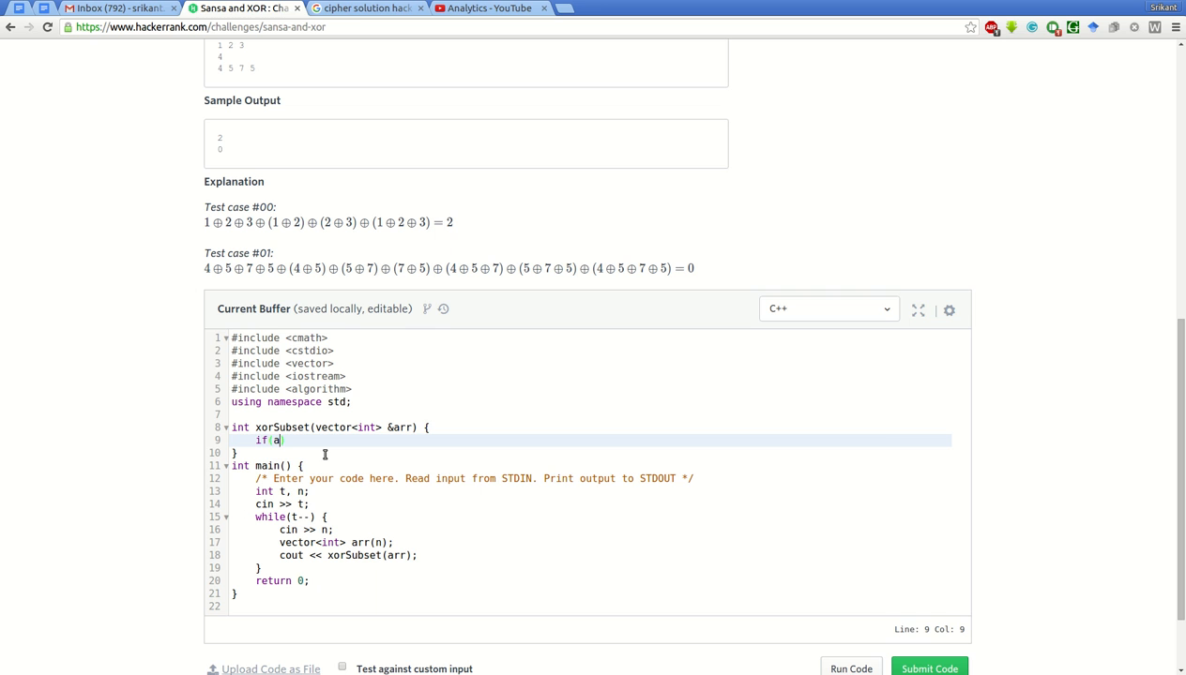
{"action": "type", "text": "rr.size()"}
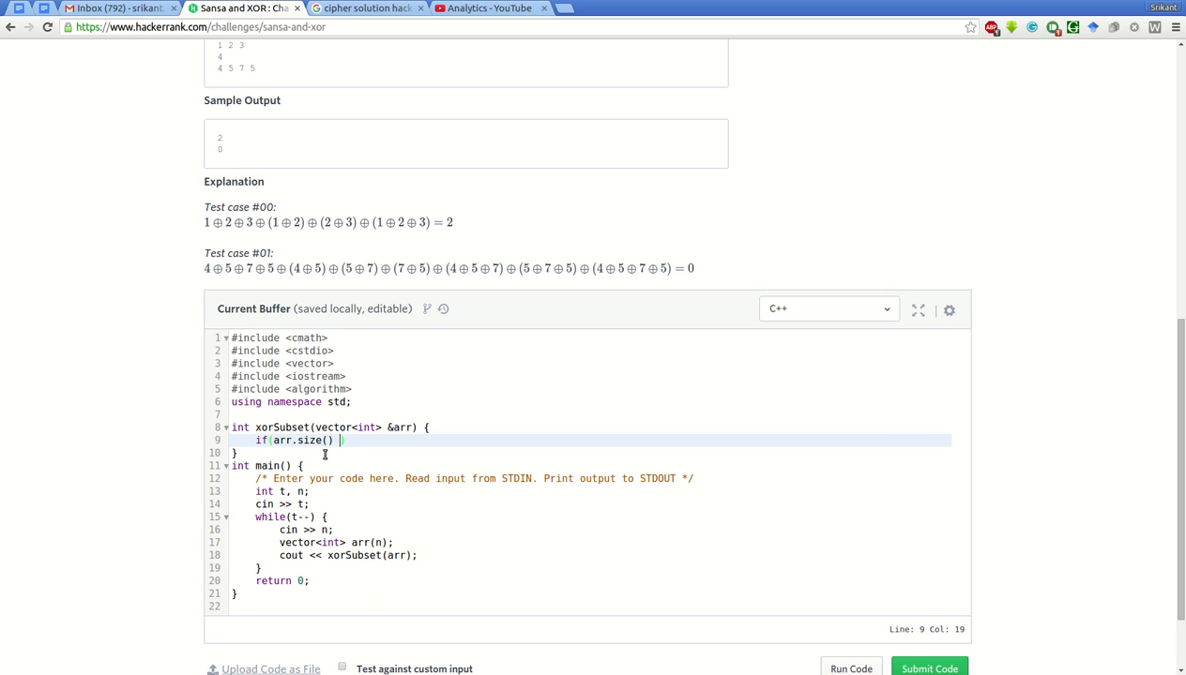
{"action": "type", "text": "% @"}
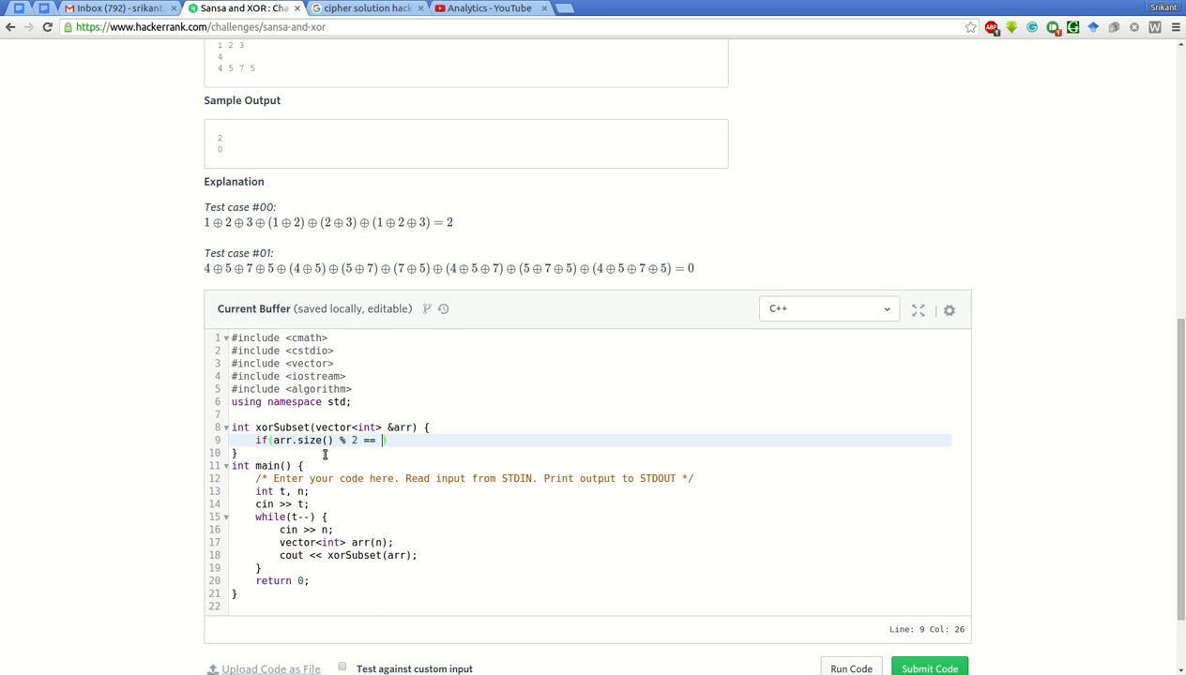
{"action": "type", "text": "0"}
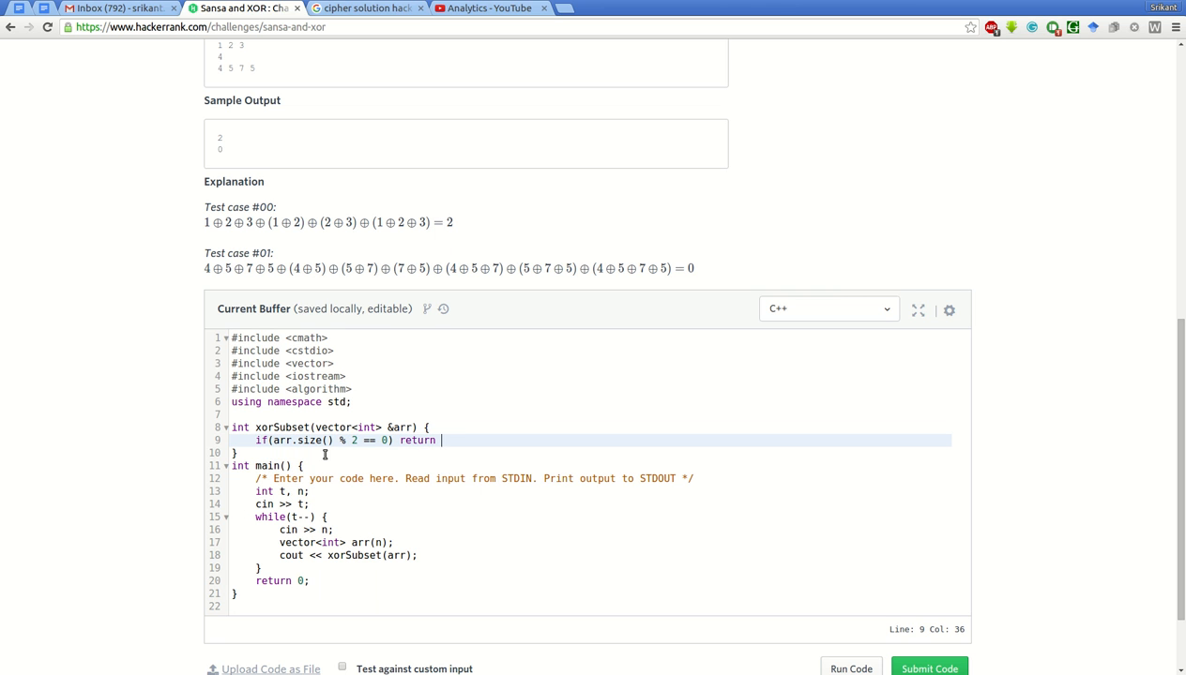
{"action": "type", "text": "0;"}
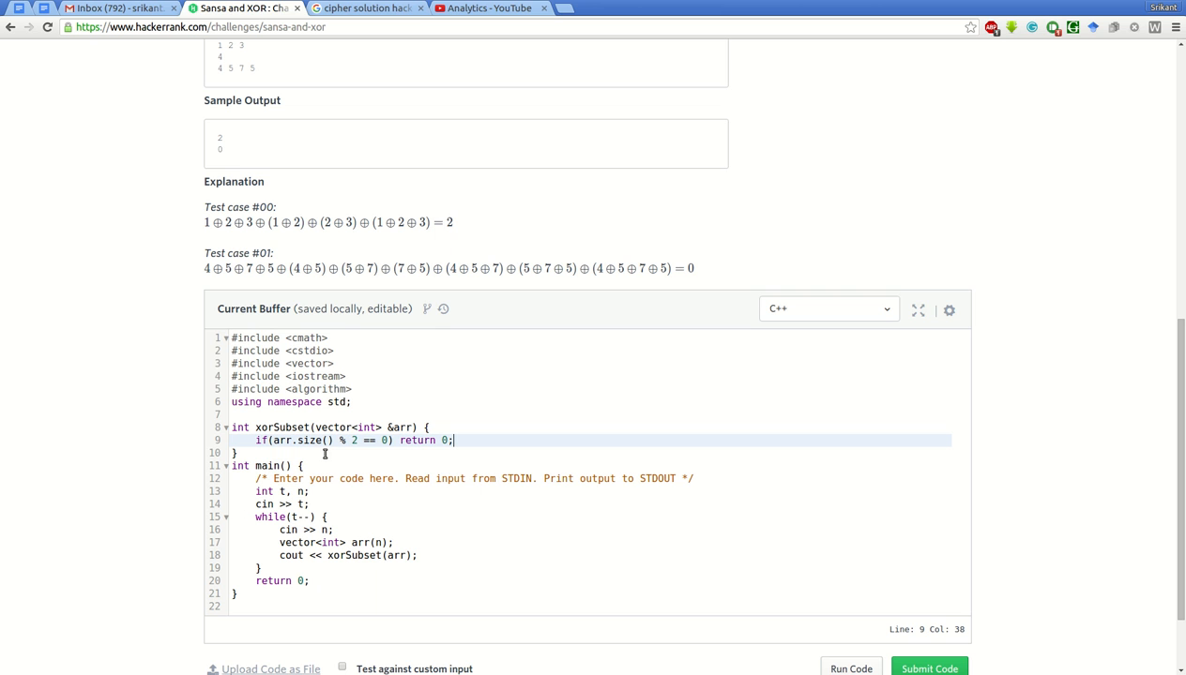
{"action": "mouse_move", "coordinate": [499, 525]}
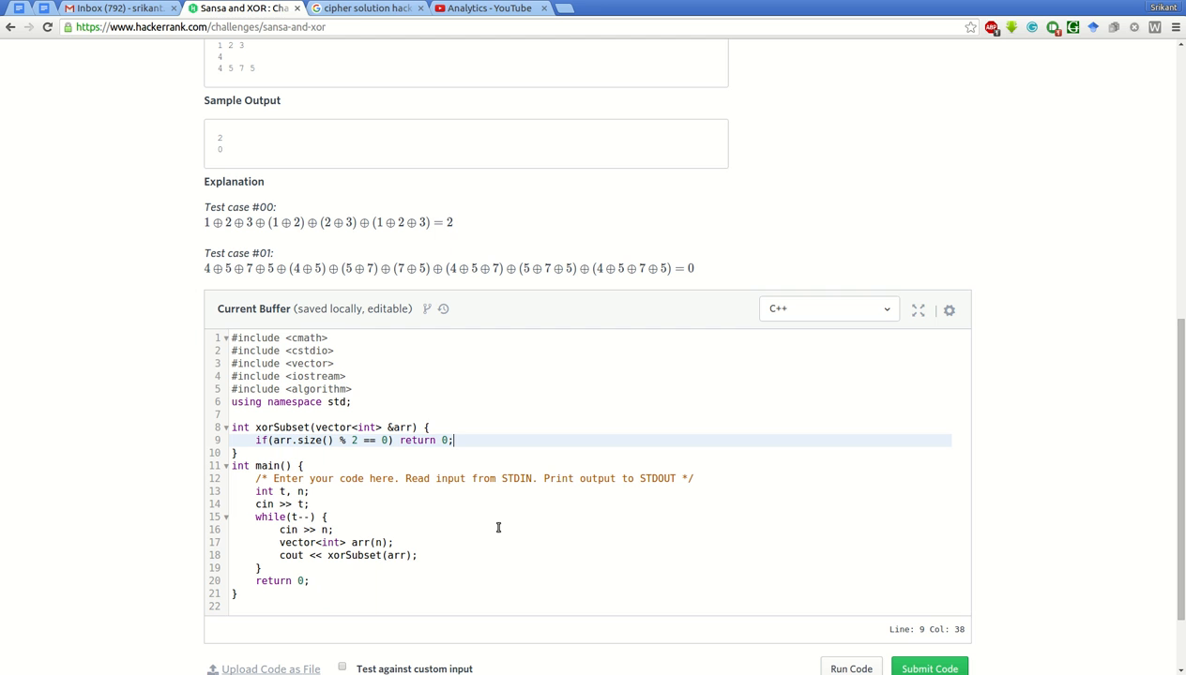
Add an else after the even-size check and declare int res; at the top of the function.
{"action": "key", "text": "Return"}
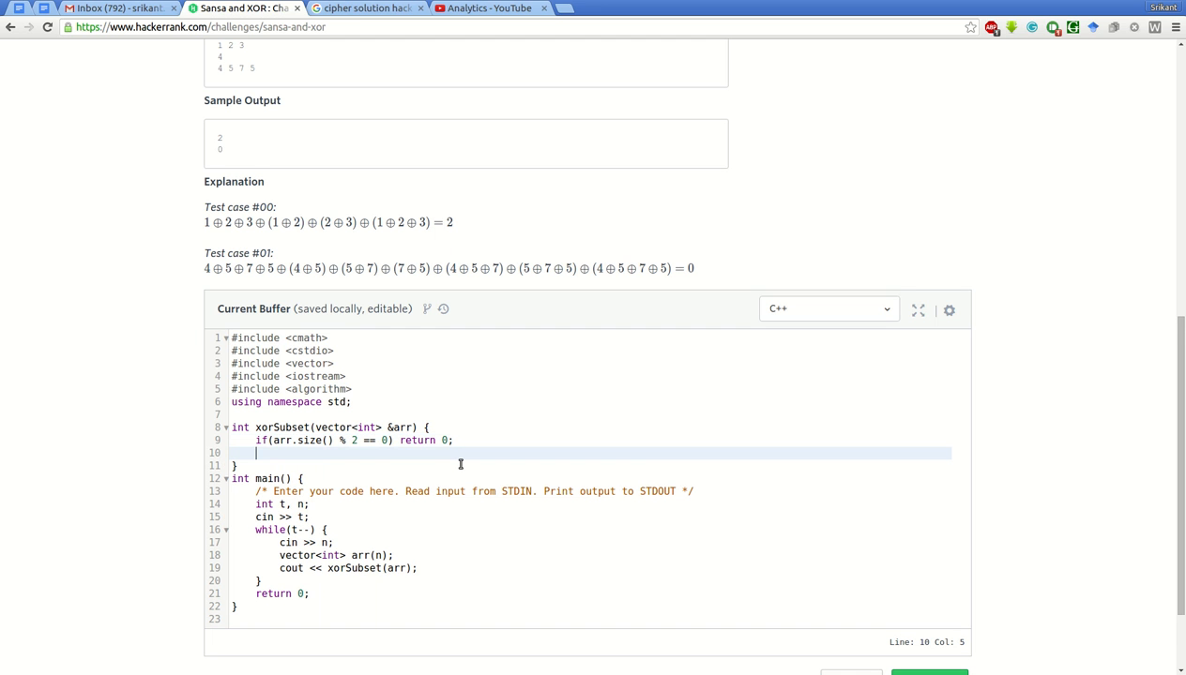
{"action": "type", "text": "else"}
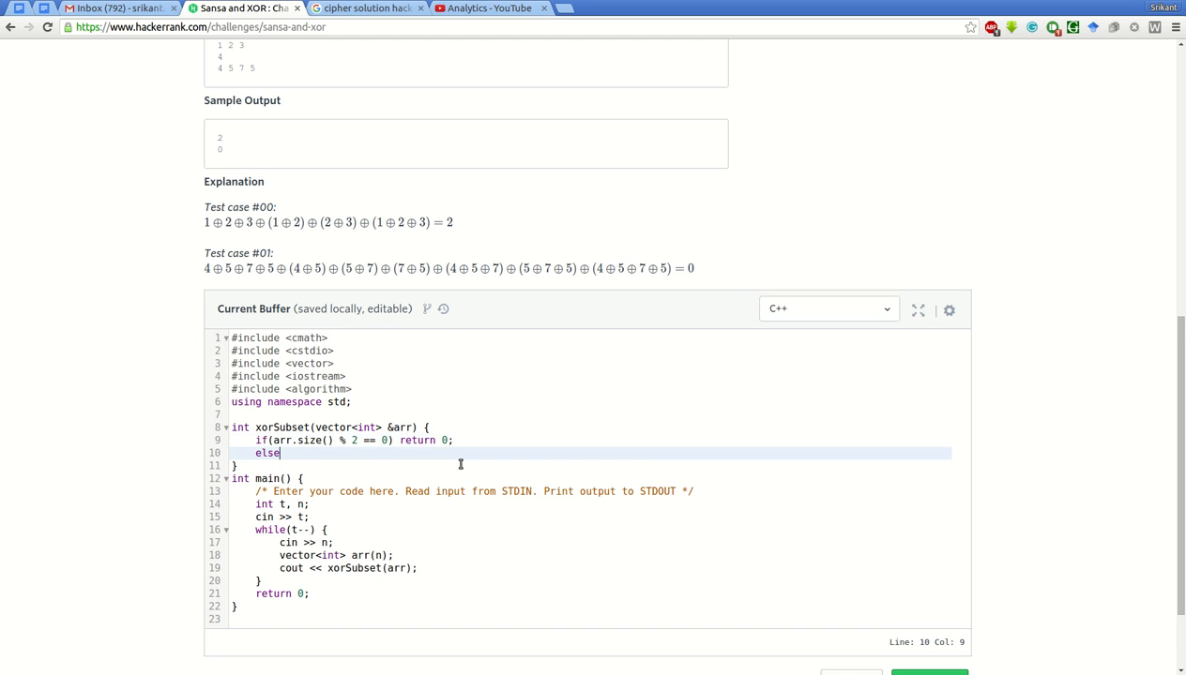
{"action": "key", "text": "Enter"}
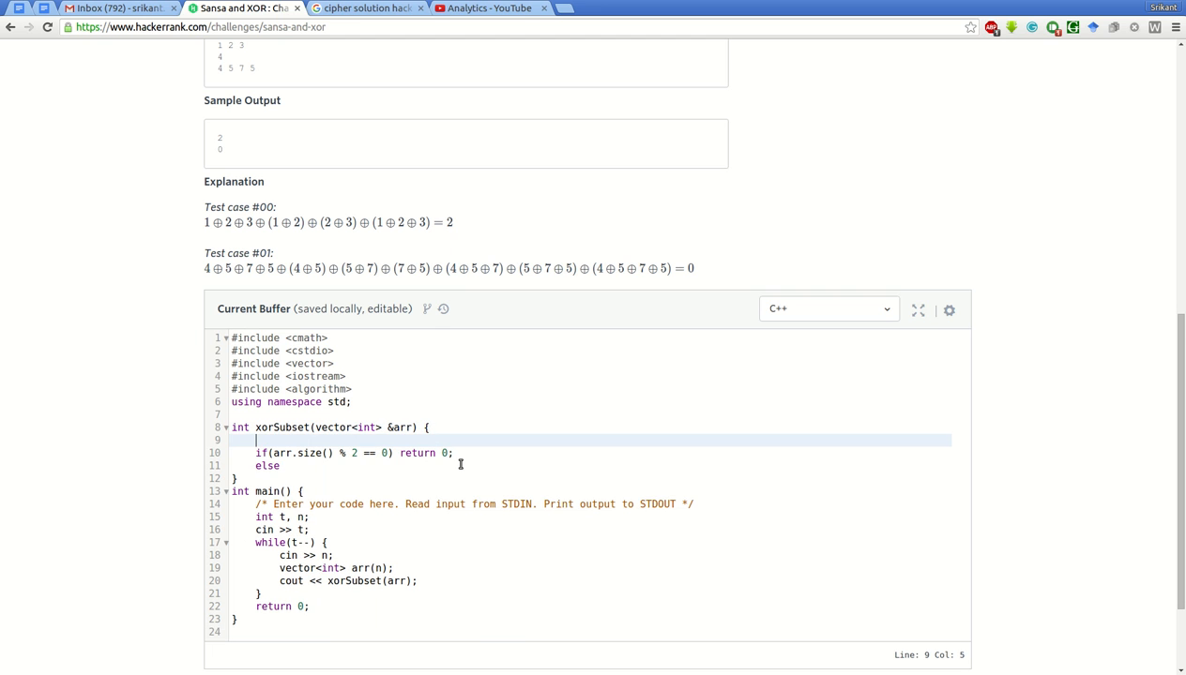
{"action": "type", "text": "int"}
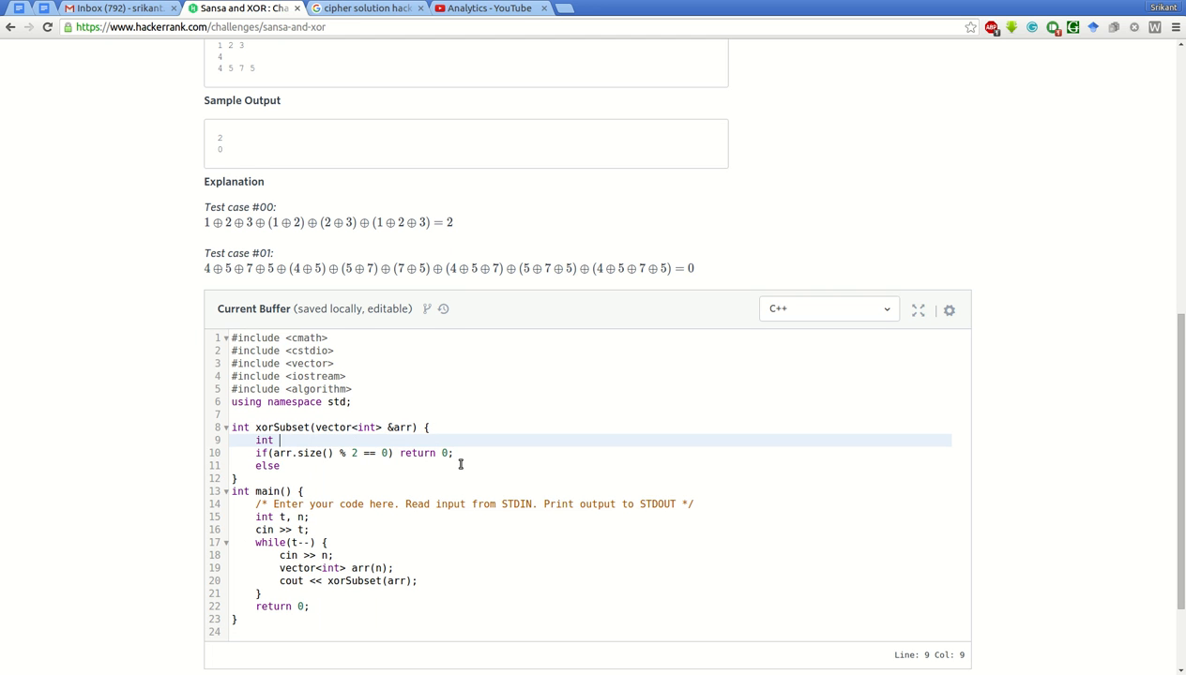
{"action": "type", "text": "res;"}
{"action": "left_click", "coordinate": [591, 466]}
{"action": "type", "text": " {"}
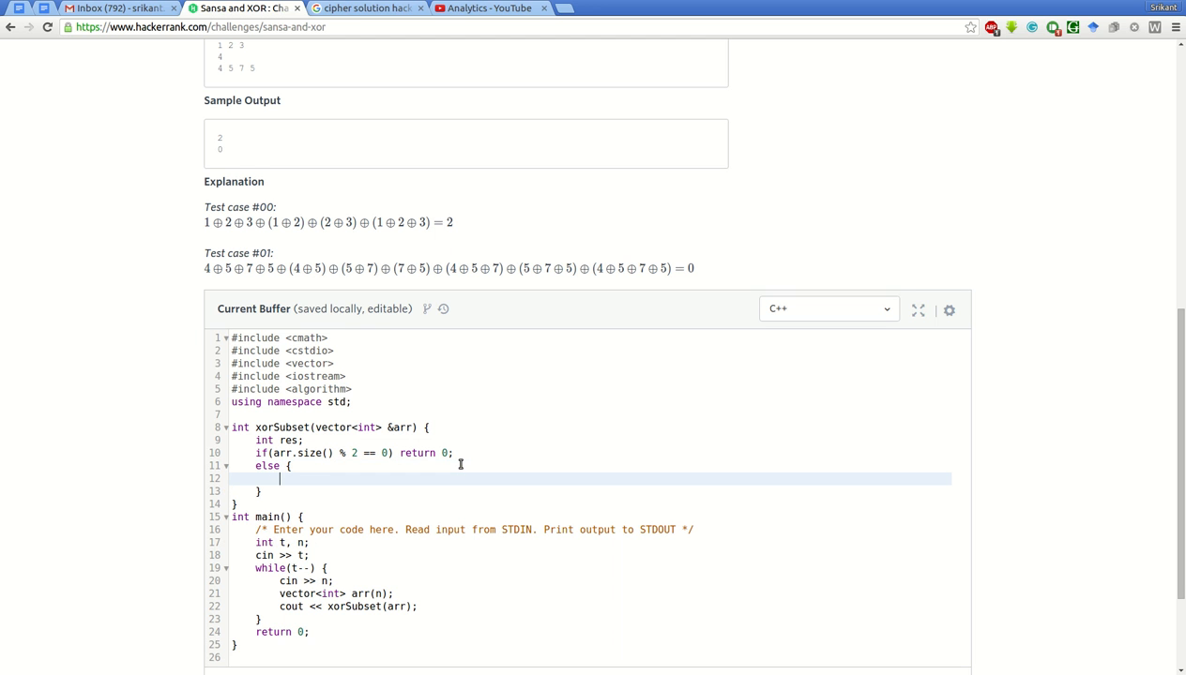
{"action": "mouse_move", "coordinate": [234, 263]}
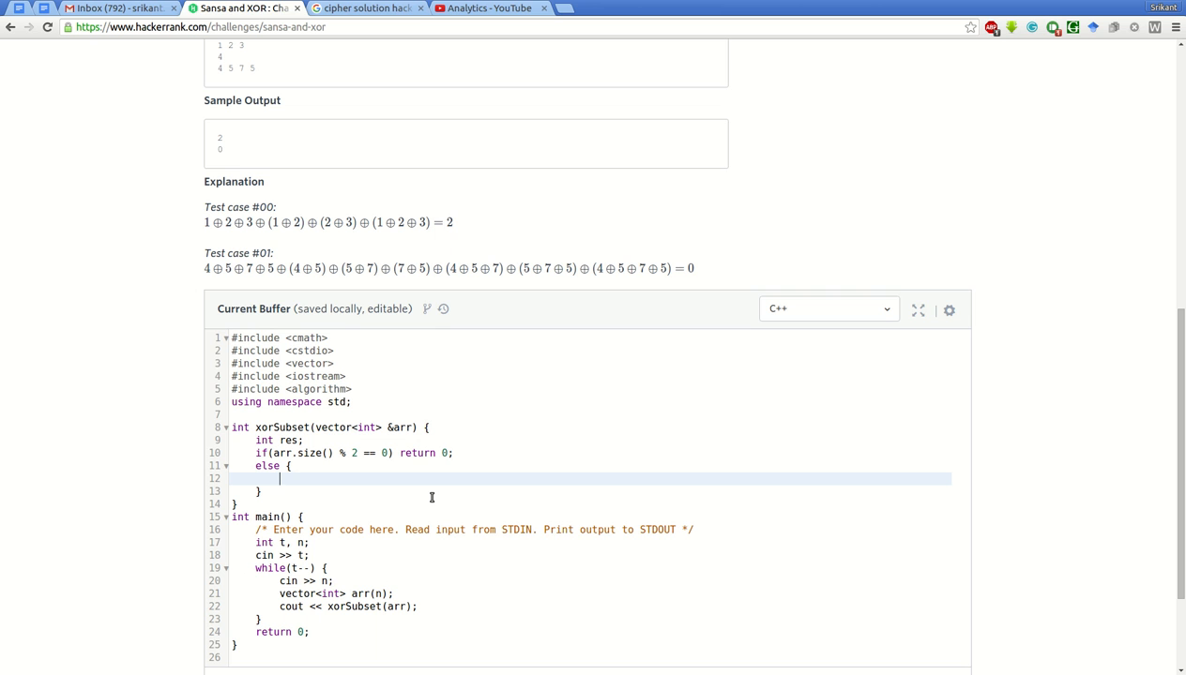
Write the else loop header for(int i = 0; i < n; i += 2), fixing the increment.
{"action": "type", "text": "for(int i"}
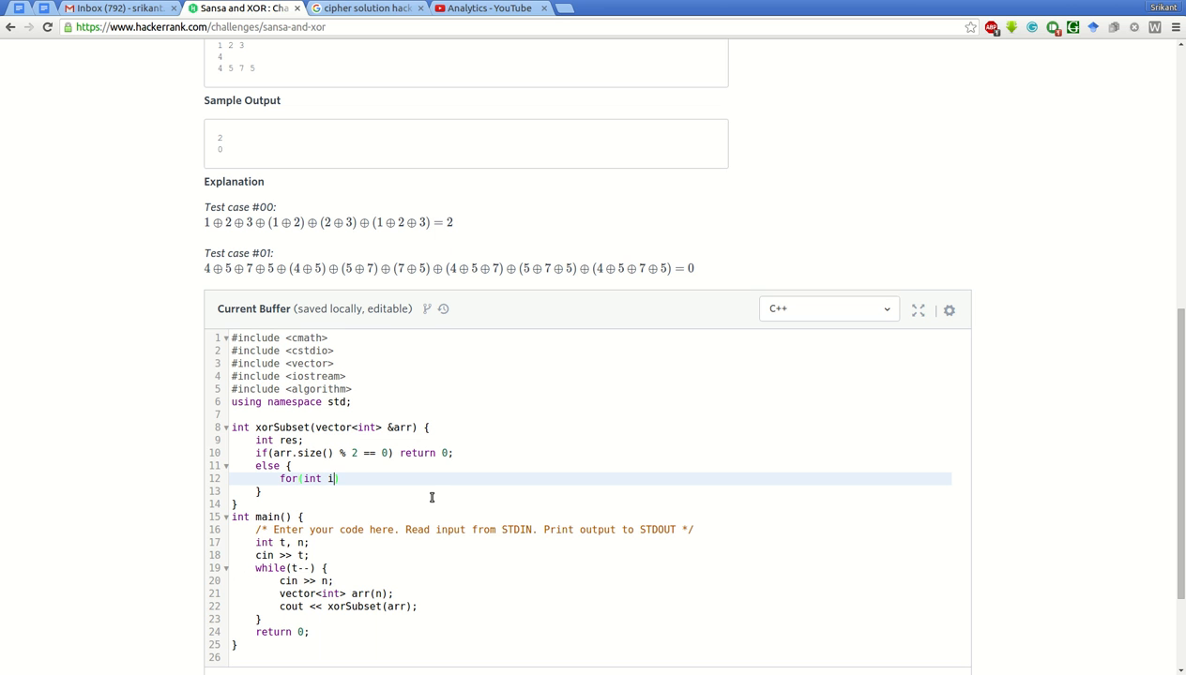
{"action": "type", "text": "="}
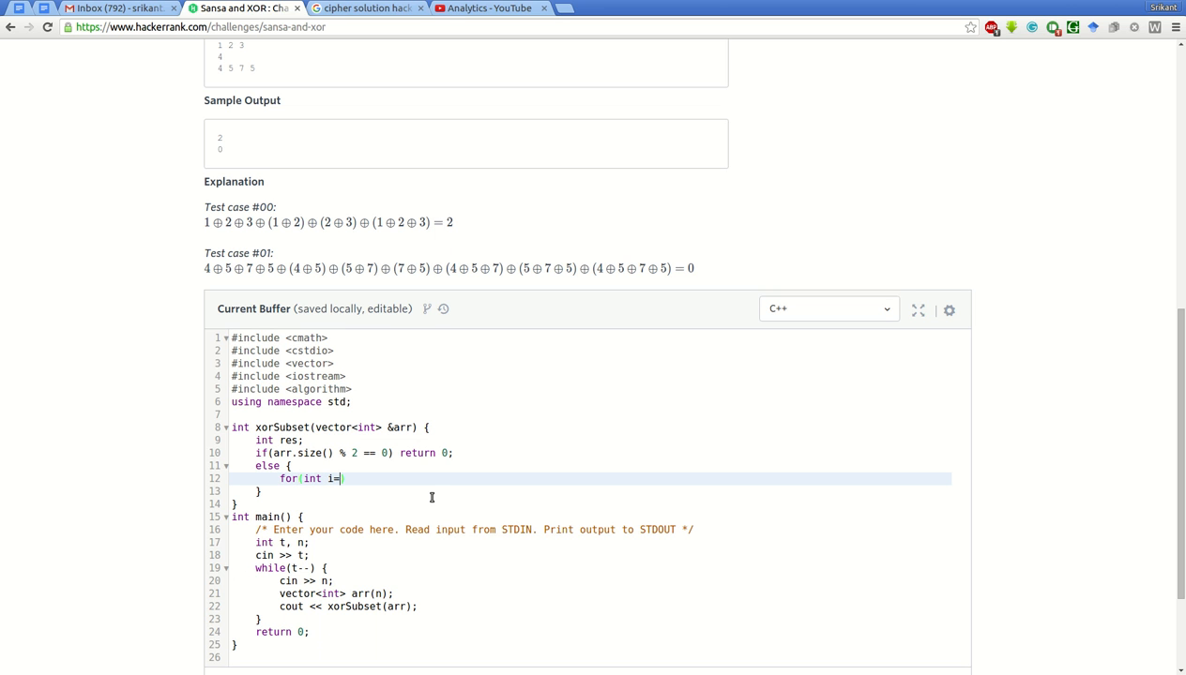
{"action": "type", "text": "1; i <=n"}
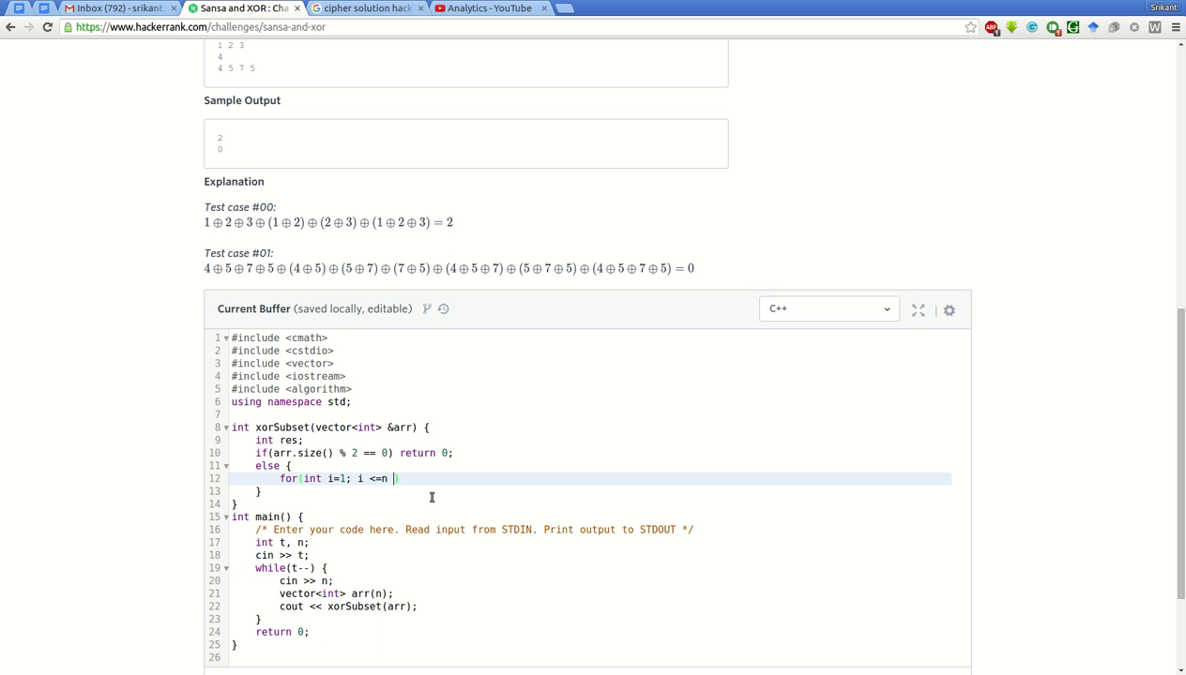
{"action": "type", "text": "i++"}
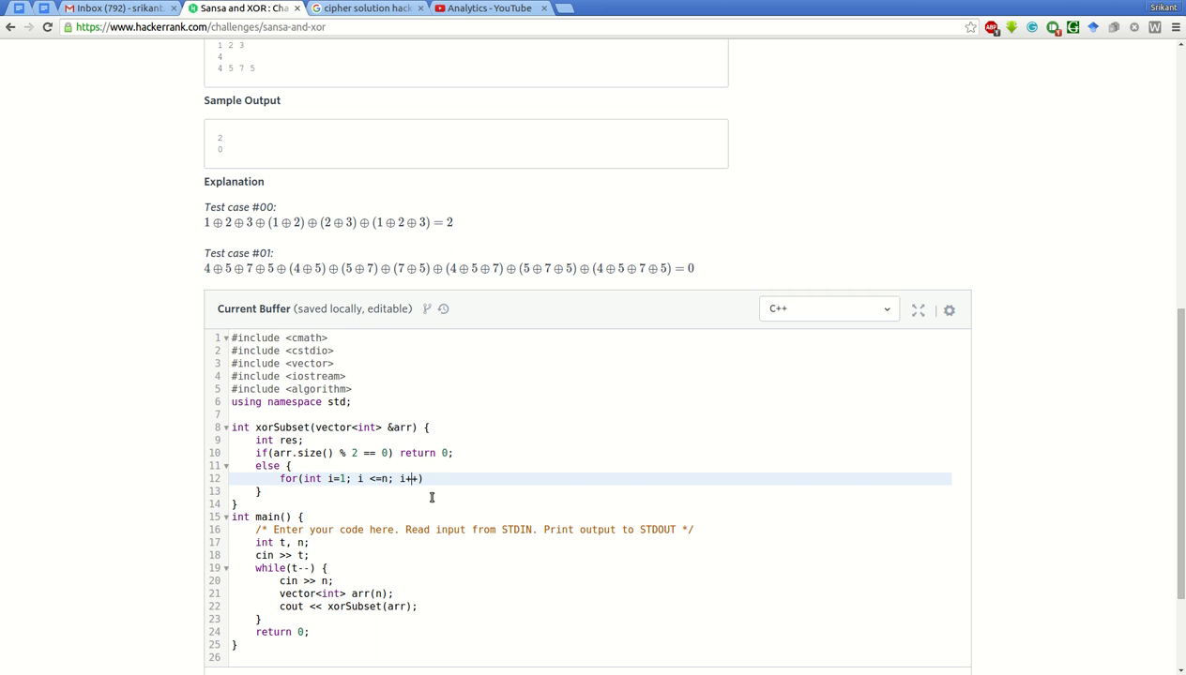
{"action": "key", "text": "Backspace"}
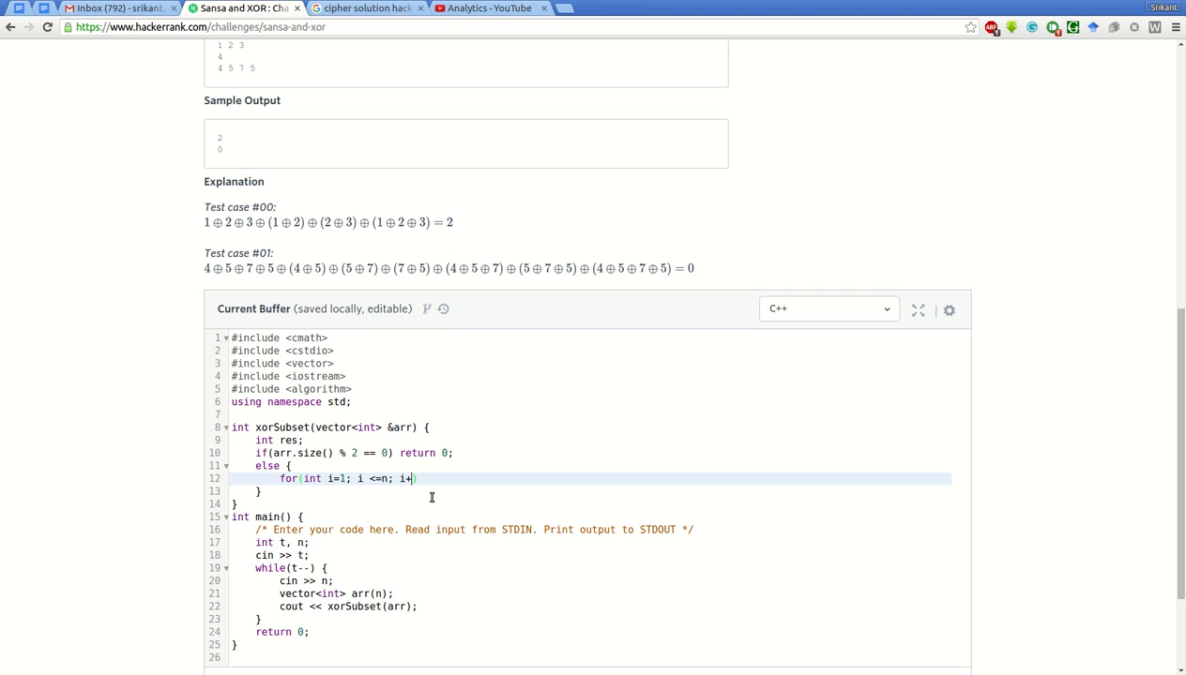
{"action": "type", "text": "=2"}
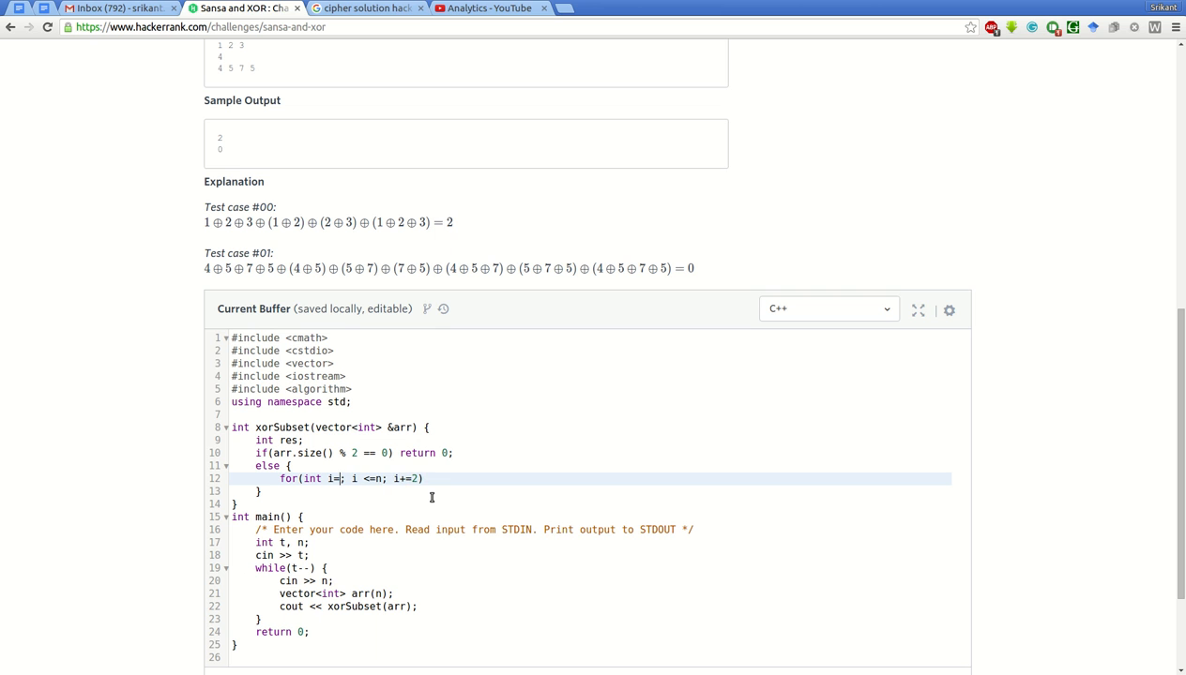
{"action": "type", "text": "0"}
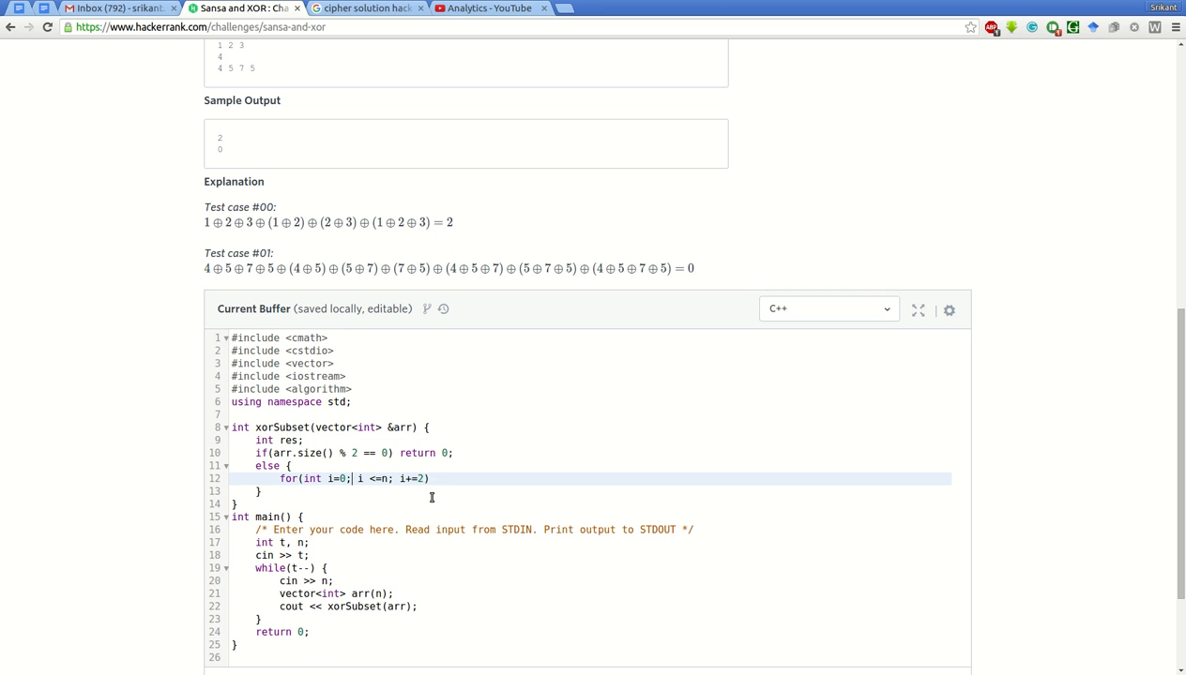
{"action": "type", "text": "<"}
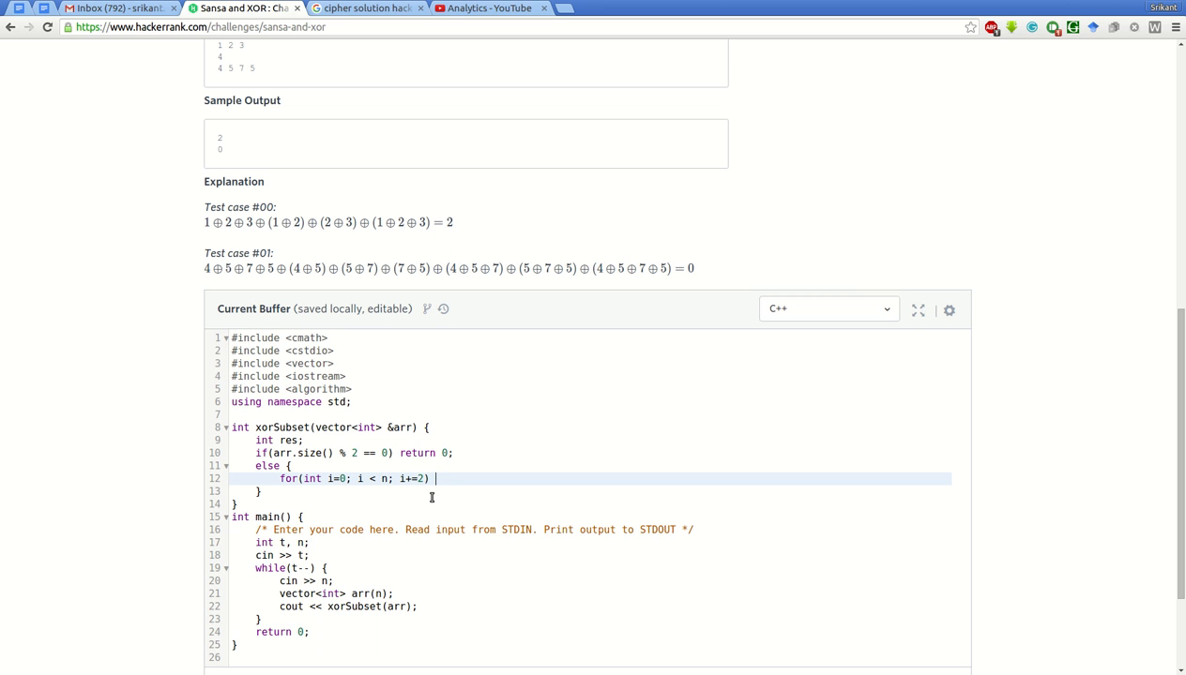
{"action": "mouse_move", "coordinate": [387, 495]}
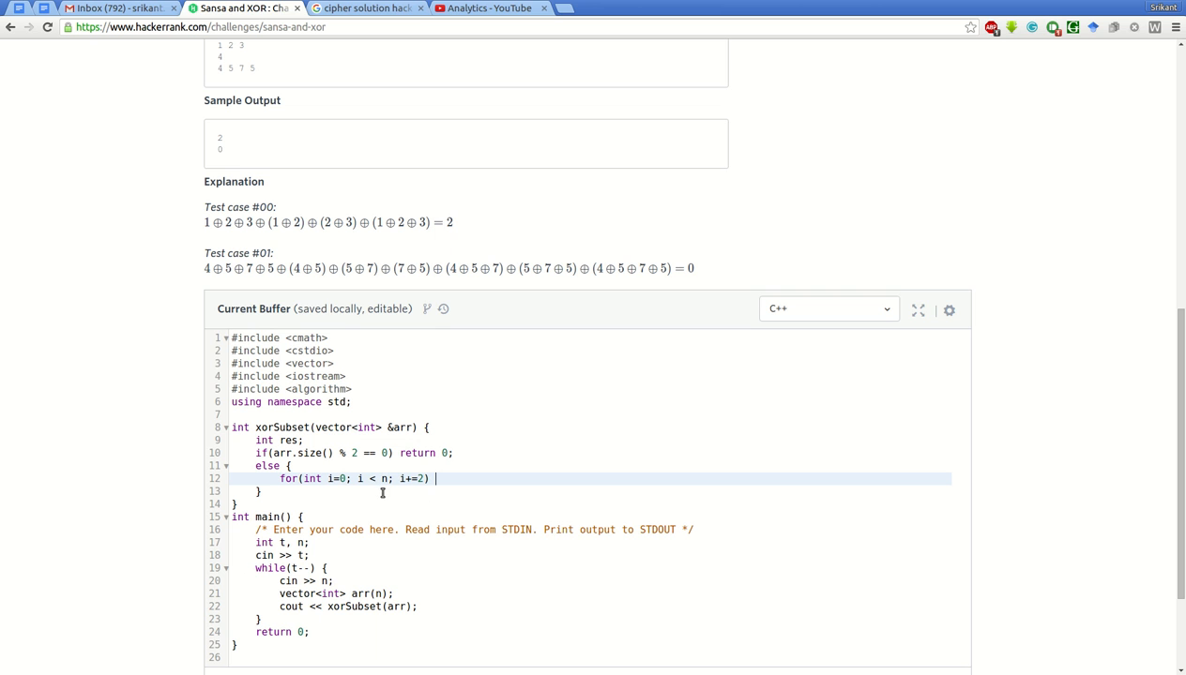
{"action": "mouse_move", "coordinate": [497, 492]}
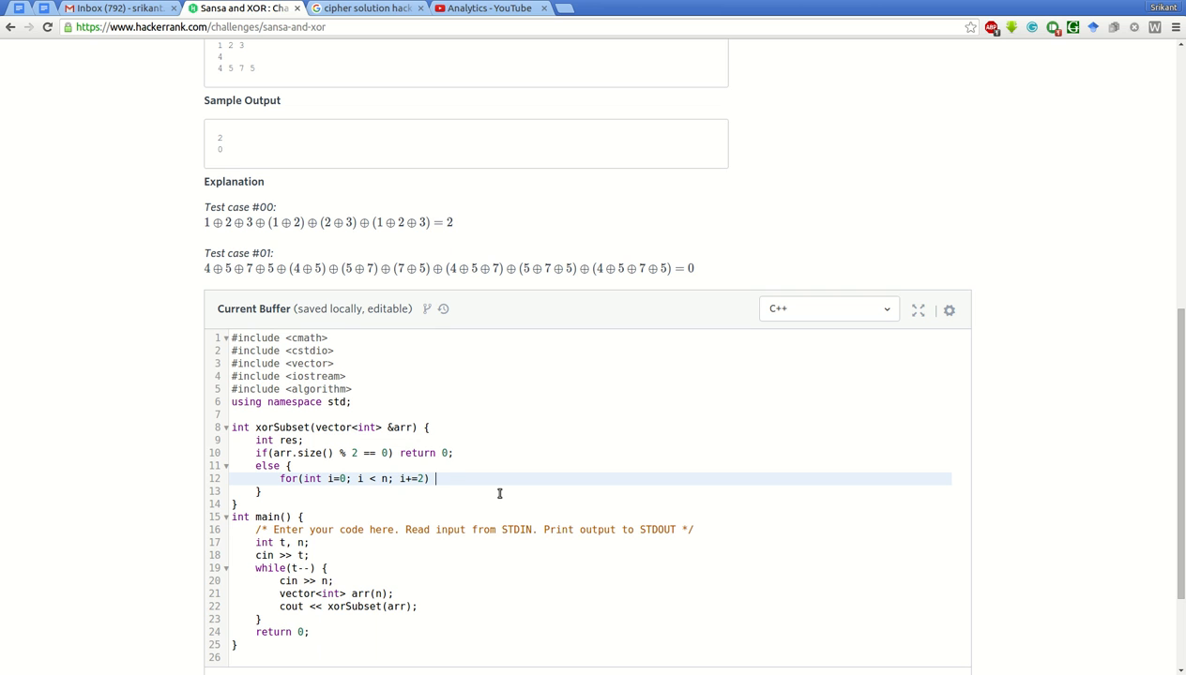
Make the loop body res ^= arr[i] and return res at the end of xorSubset.
{"action": "type", "text": "res ="}
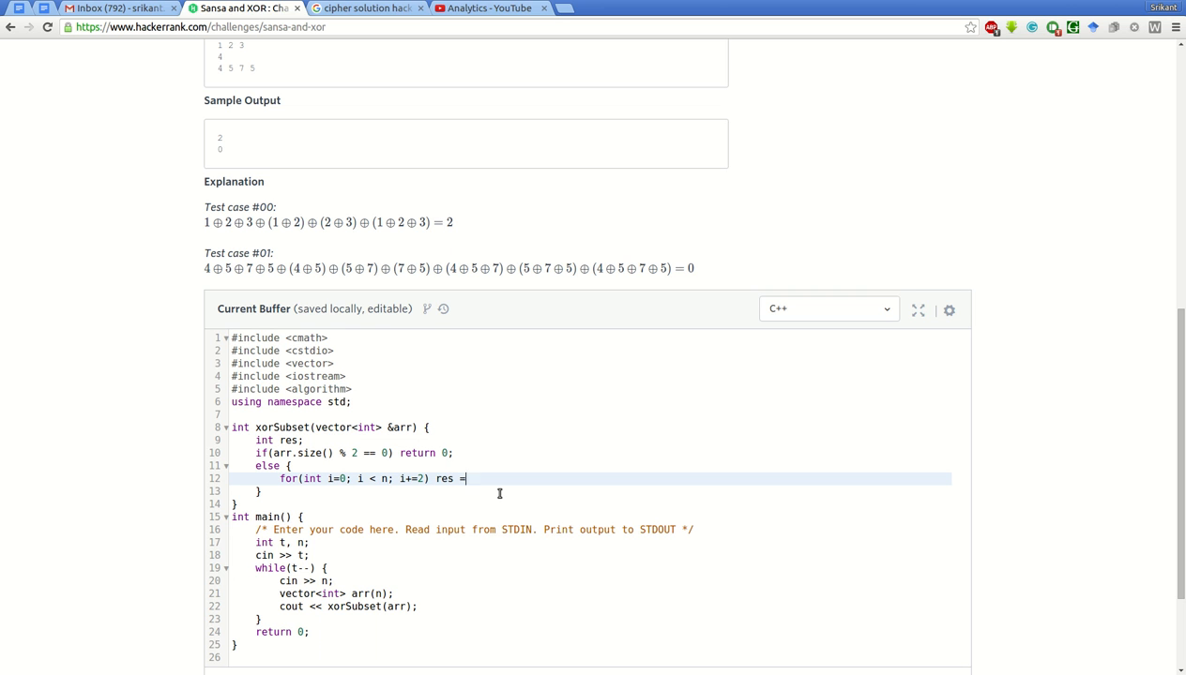
{"action": "type", "text": "^"}
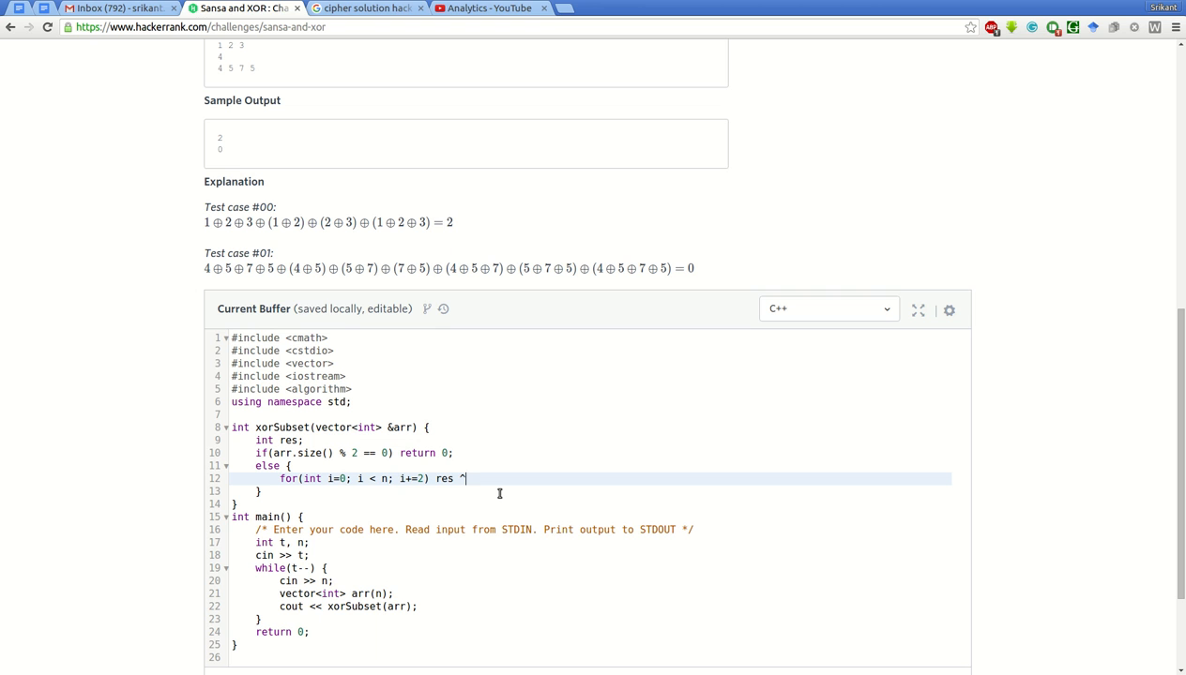
{"action": "type", "text": "="}
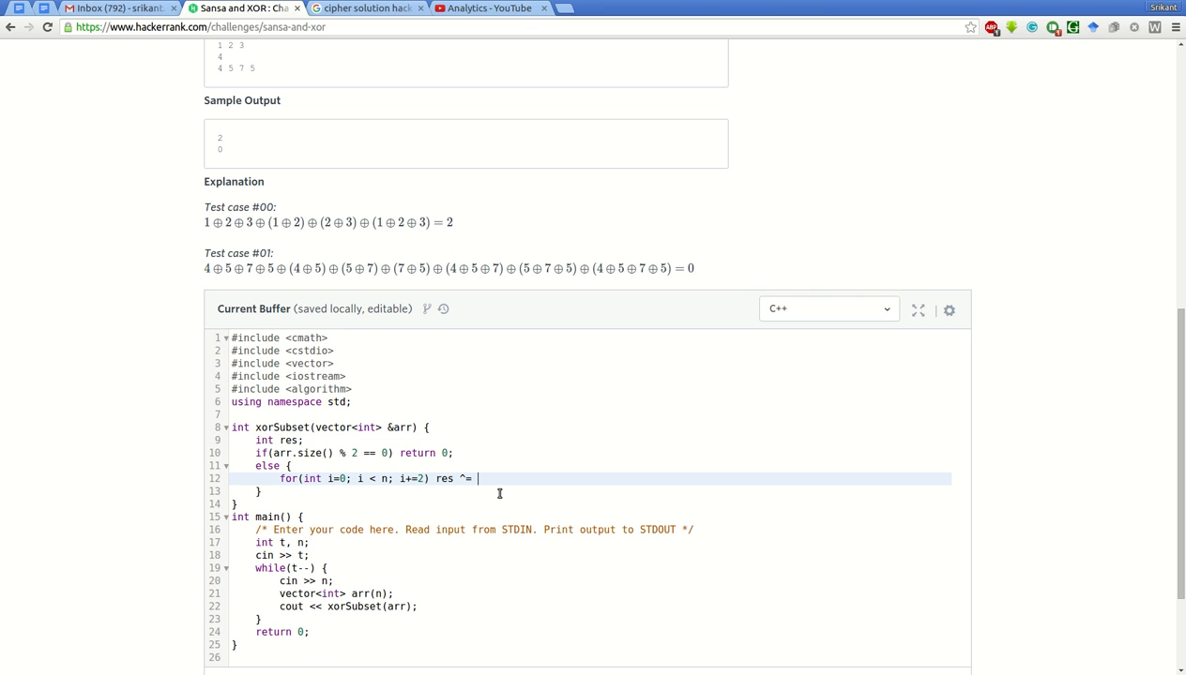
{"action": "type", "text": "ar"}
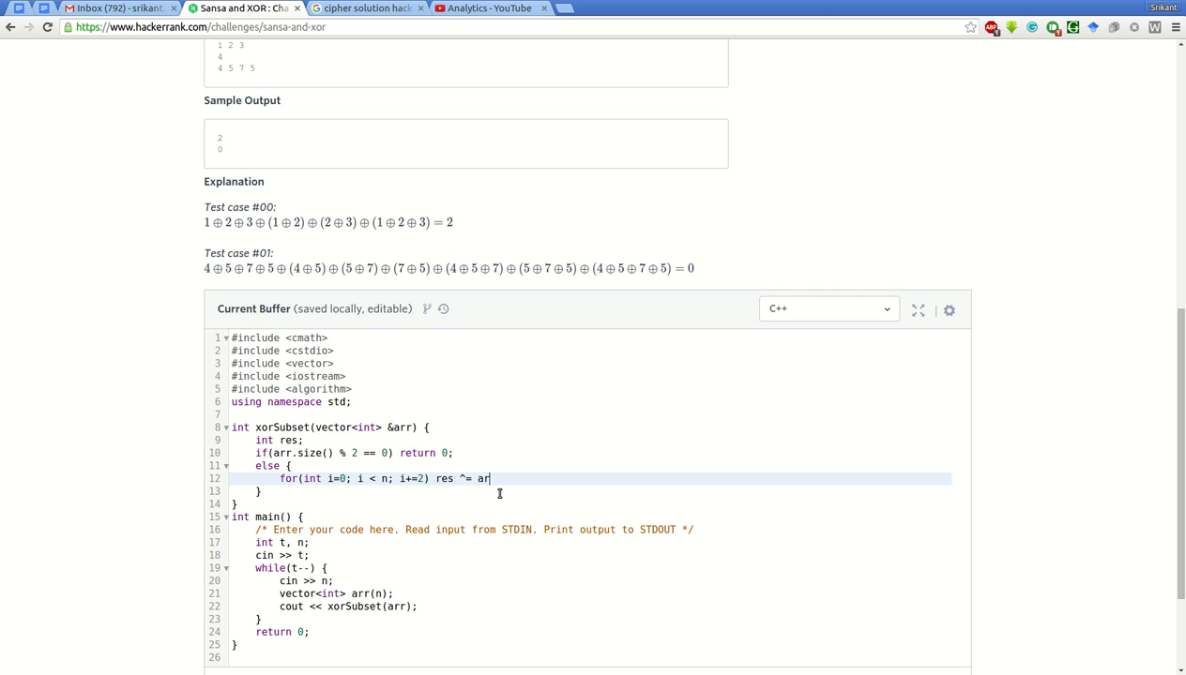
{"action": "type", "text": "[i];"}
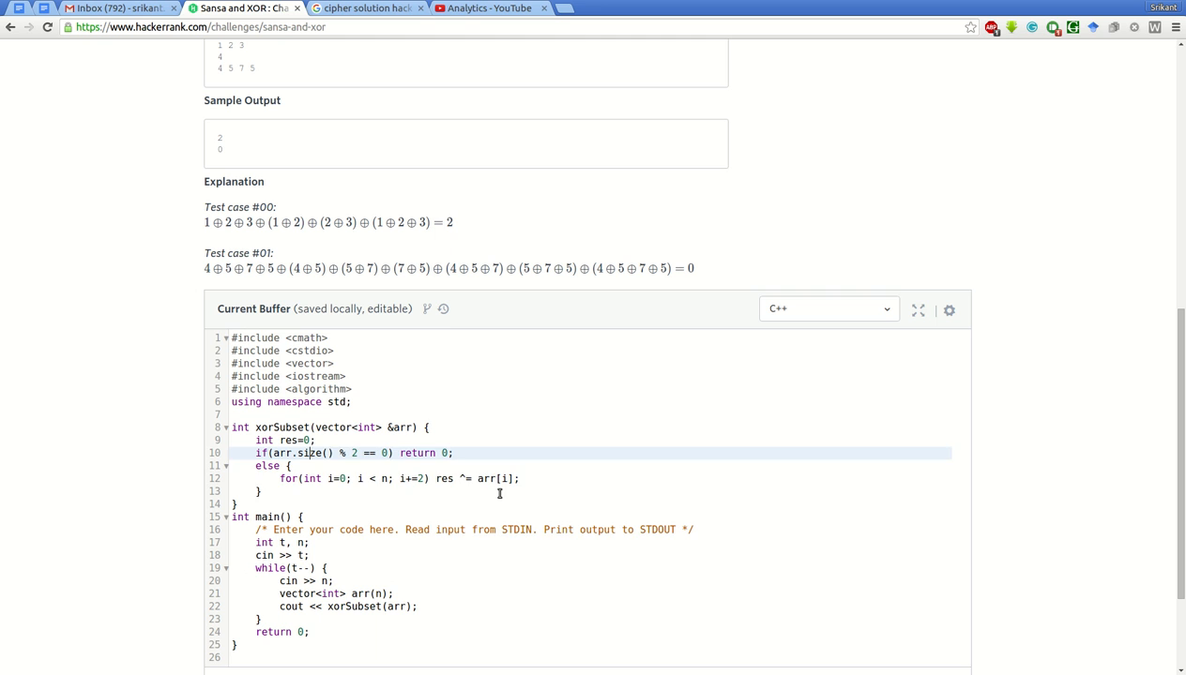
{"action": "key", "text": "enter"}
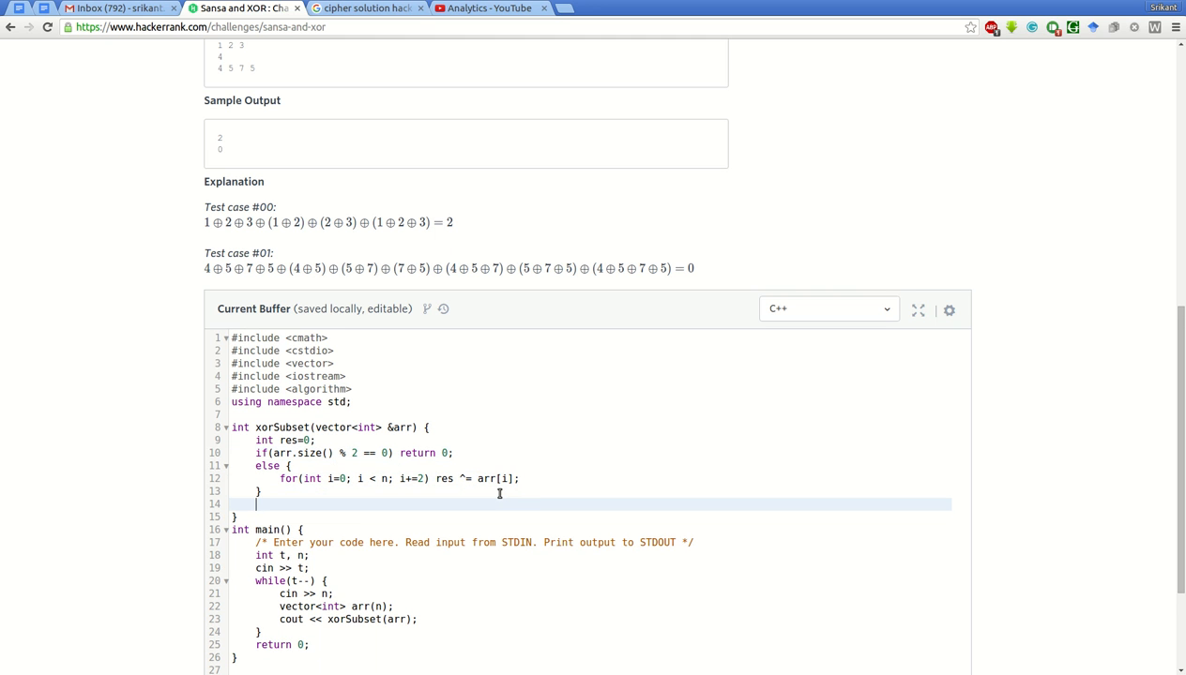
{"action": "type", "text": "return"}
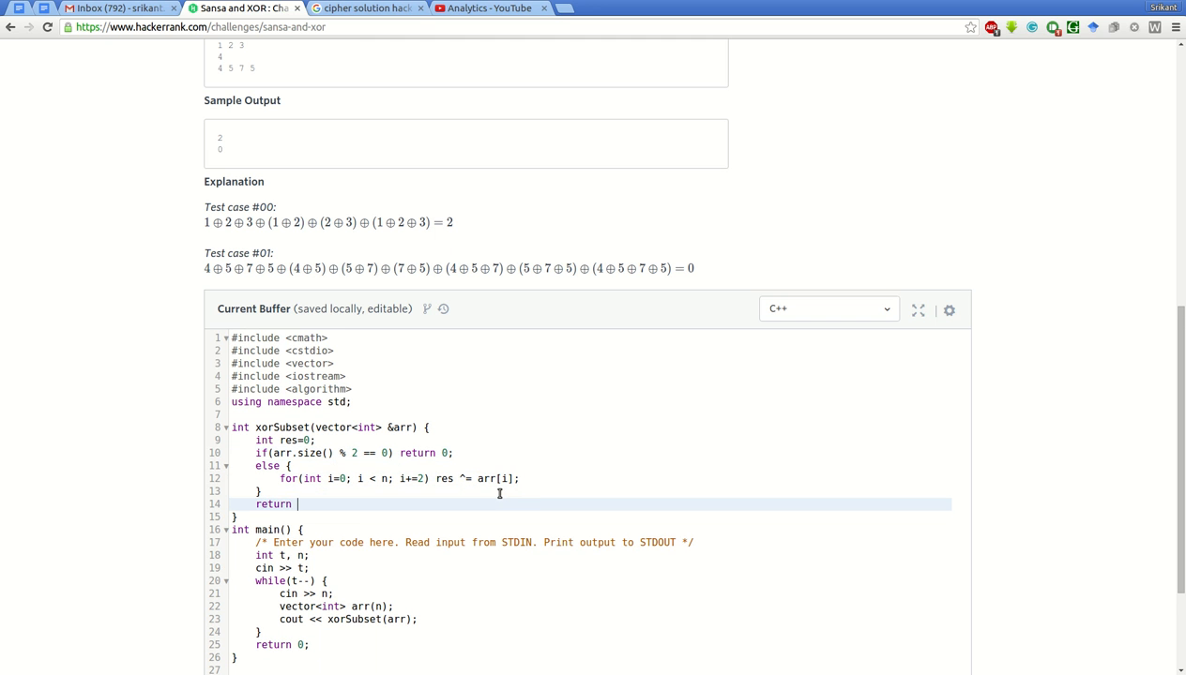
{"action": "type", "text": "res;"}
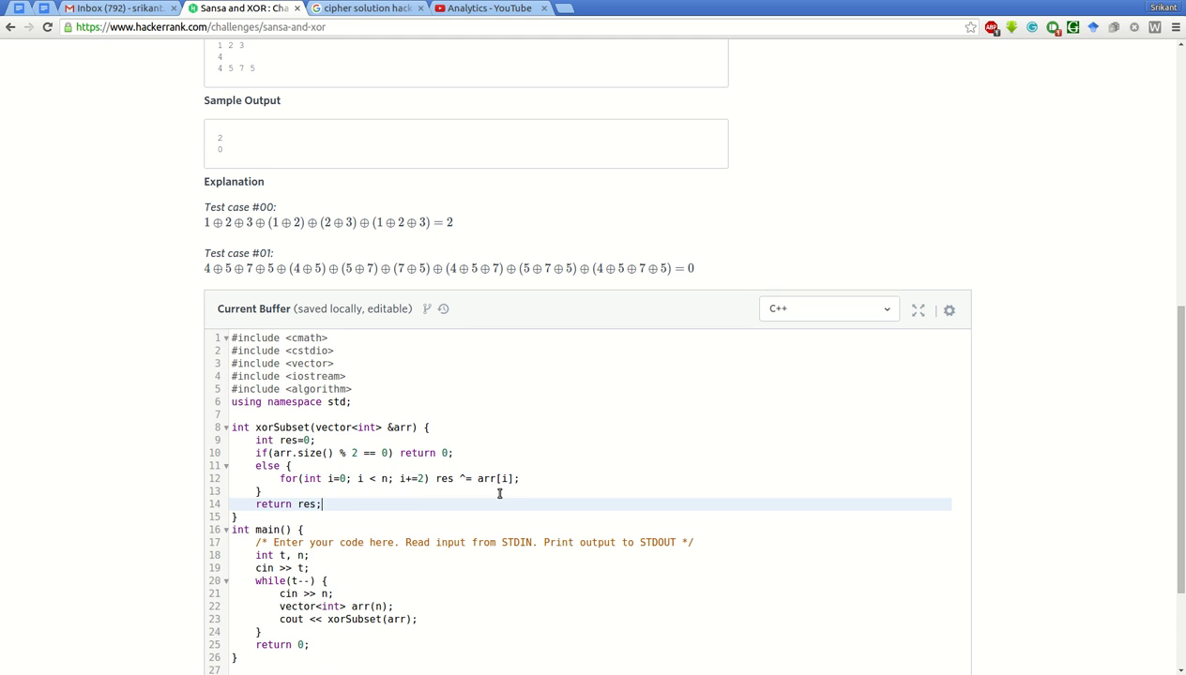
{"action": "scroll", "scroll_direction": "down", "scroll_amount": 3}
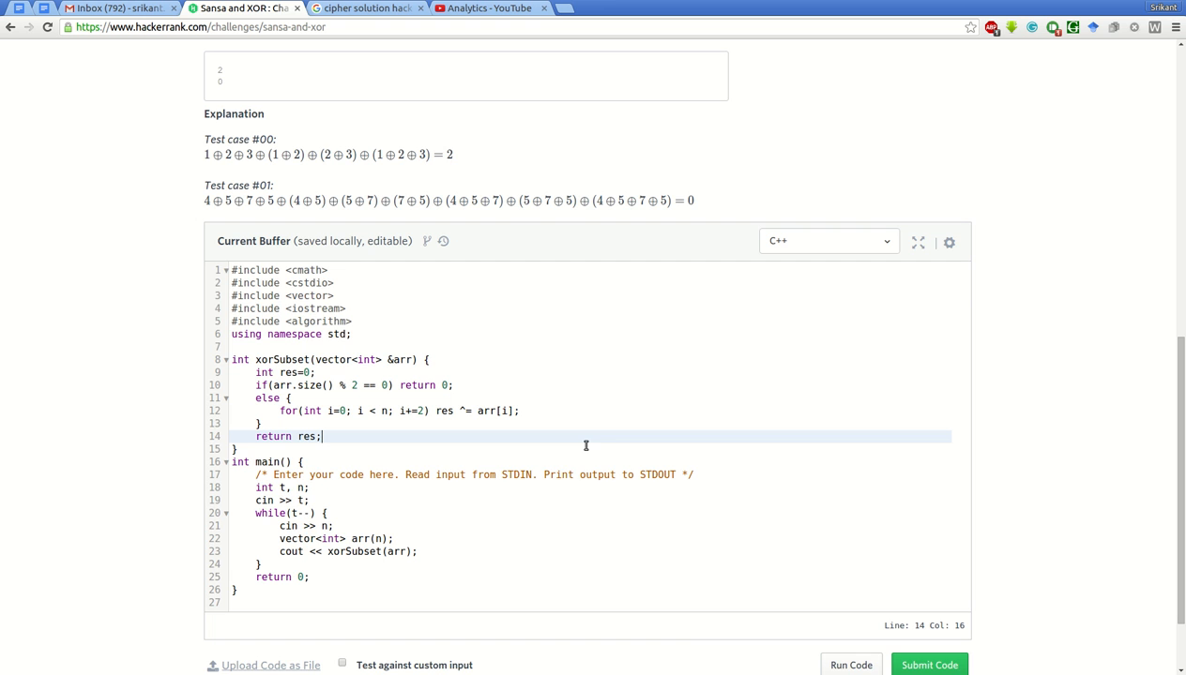
{"action": "scroll", "scroll_direction": "up", "scroll_amount": 3}
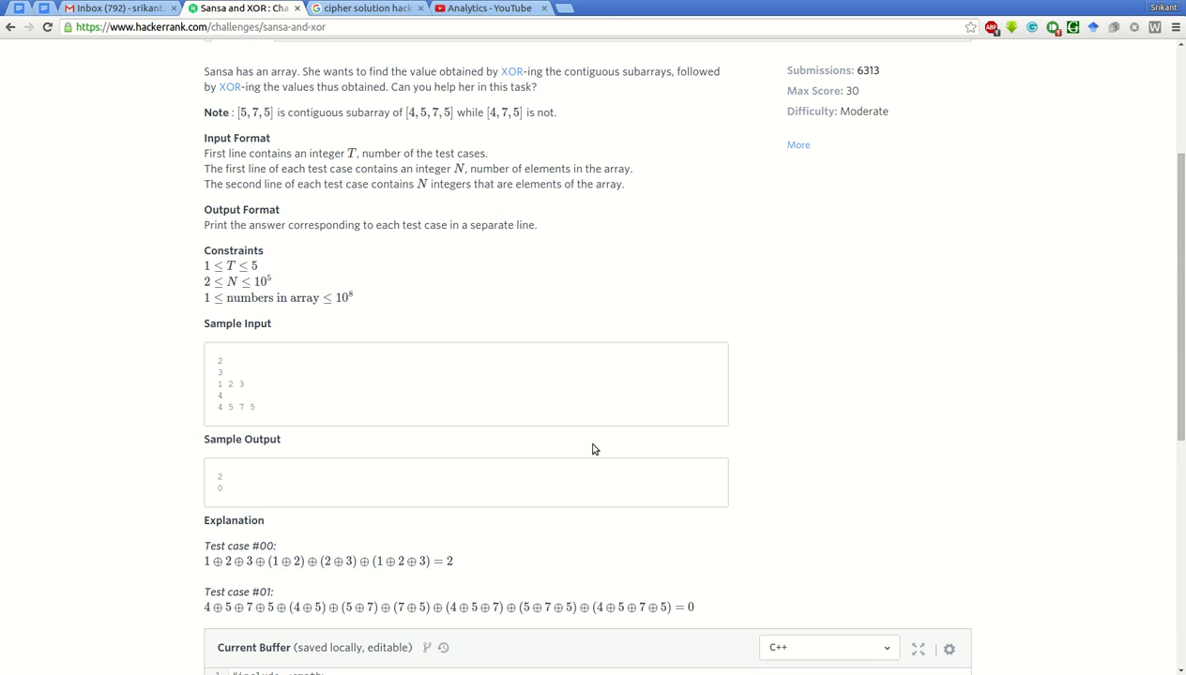
{"action": "scroll", "scroll_direction": "down", "scroll_amount": 3}
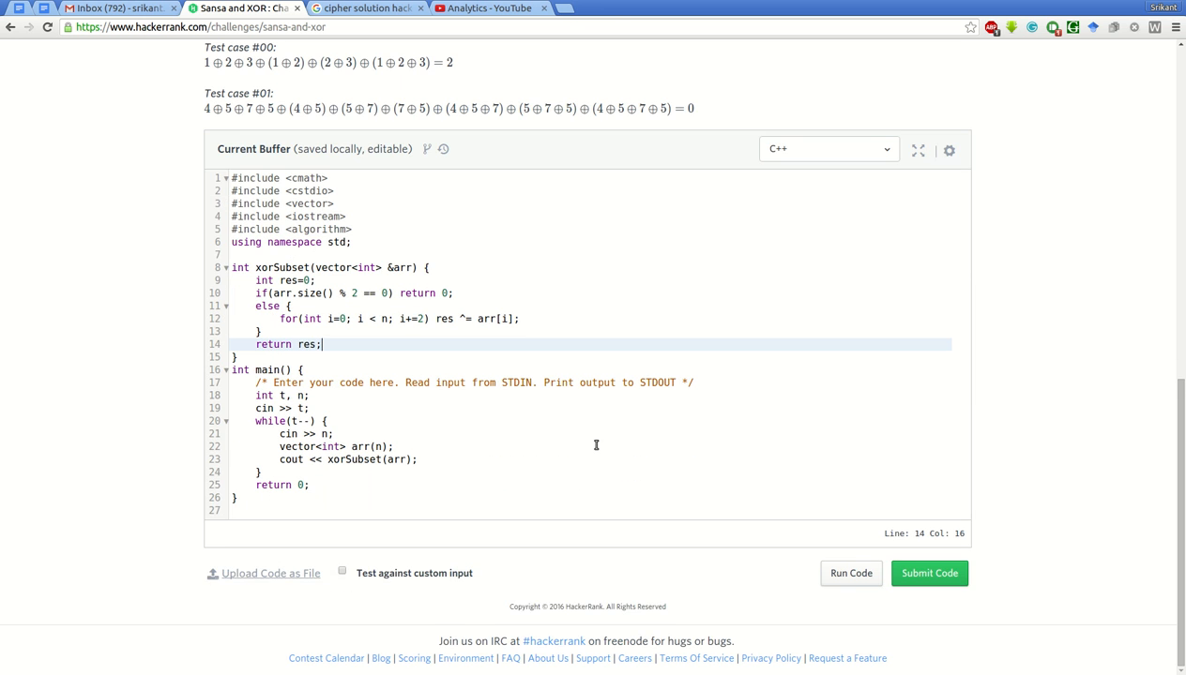
{"action": "mouse_move", "coordinate": [897, 593]}
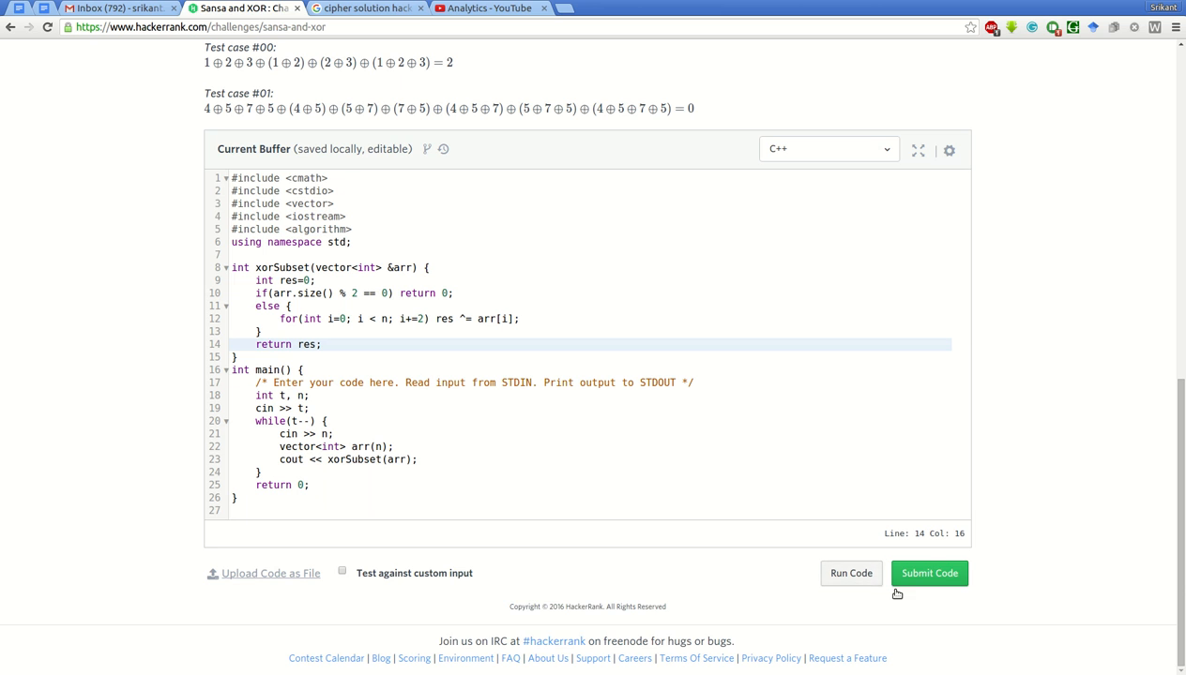
Run the code on the sample input and read the compile error about undeclared n.
{"action": "left_click", "coordinate": [928, 574]}
{"action": "type", "text": " << endl"}
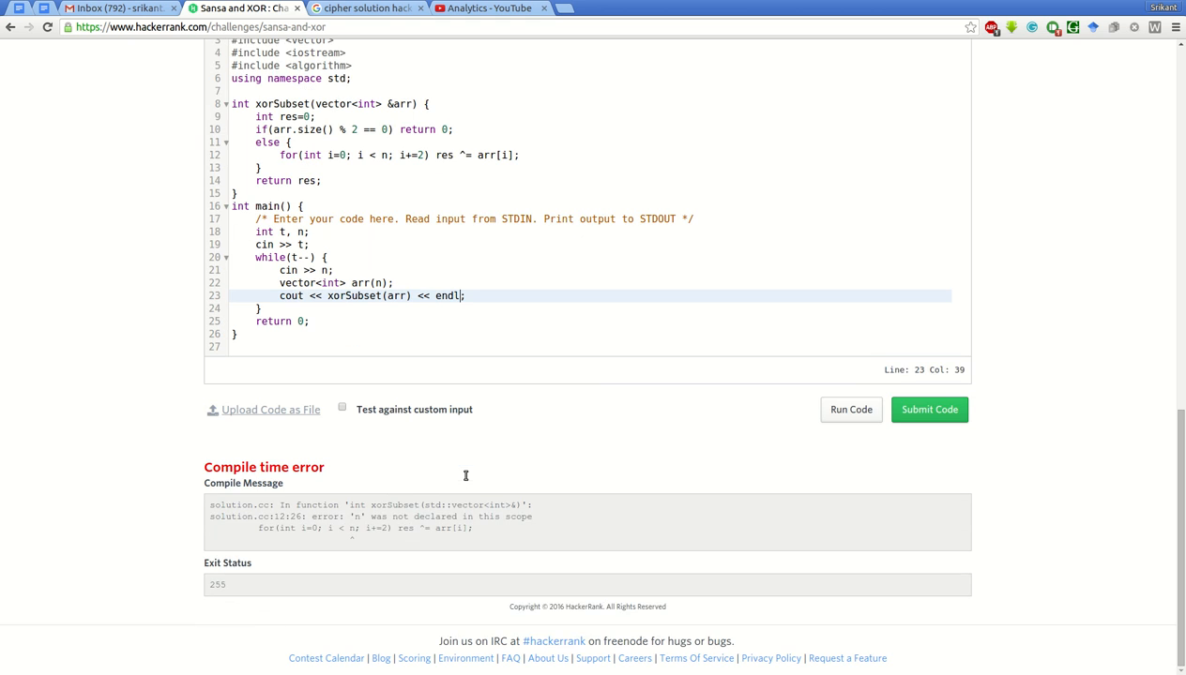
{"action": "scroll", "scroll_direction": "up", "scroll_amount": 3}
{"action": "type", "text": "arr.size()"}
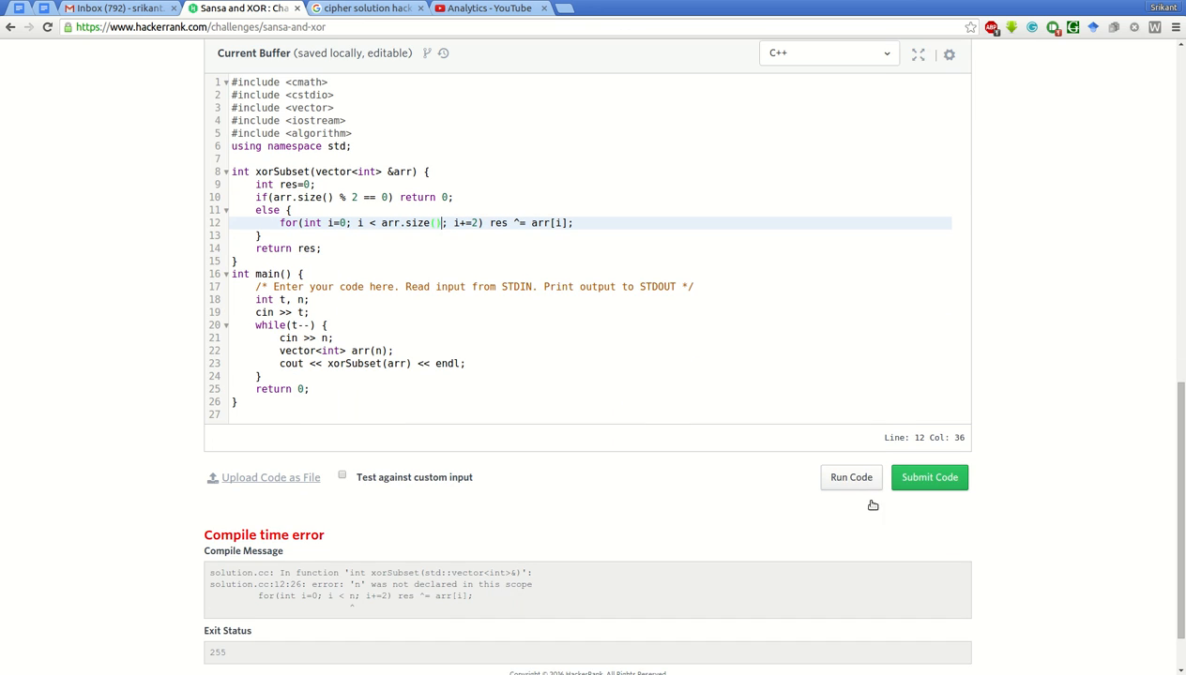
Run the fixed code again and inspect the failed Testcase 0 output (0 and 0 instead of 2 and 0).
{"action": "left_click", "coordinate": [850, 479]}
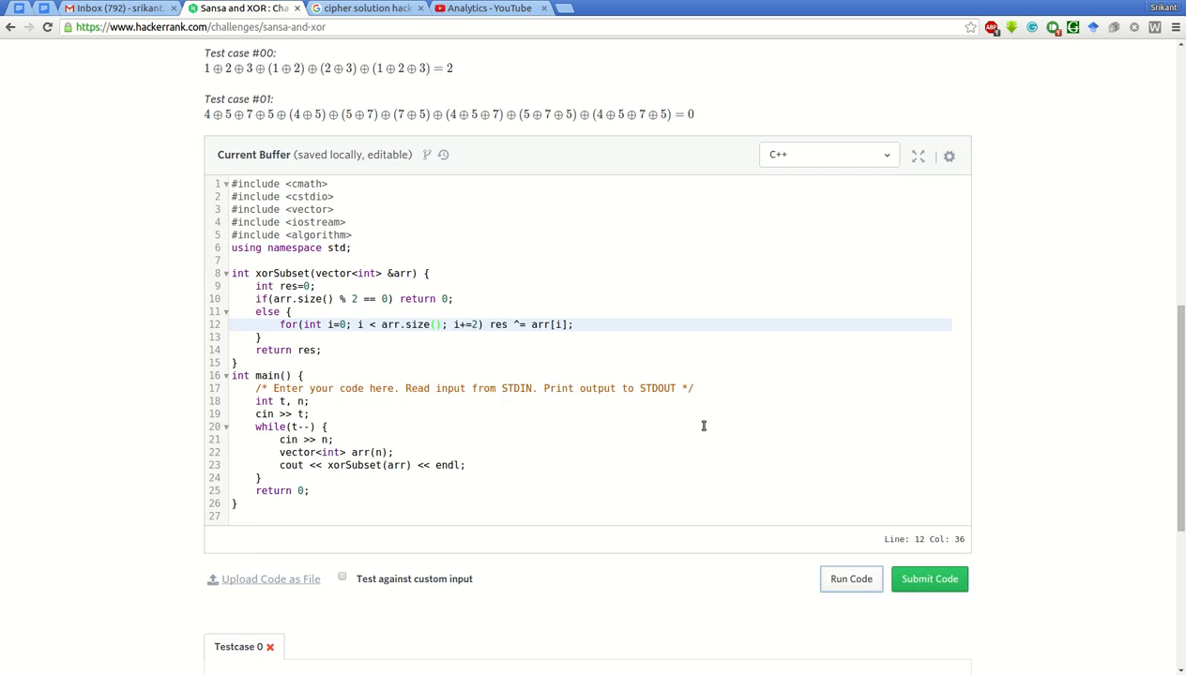
{"action": "scroll", "scroll_direction": "up", "scroll_amount": 3}
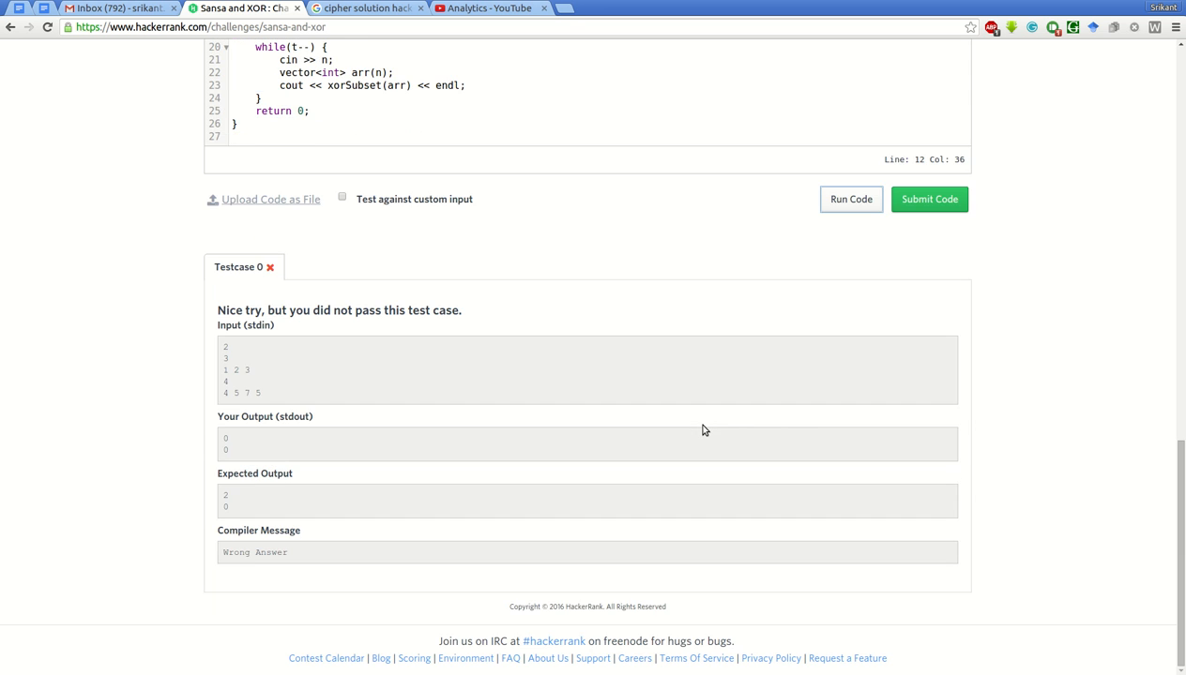
{"action": "scroll", "scroll_direction": "up", "scroll_amount": 3}
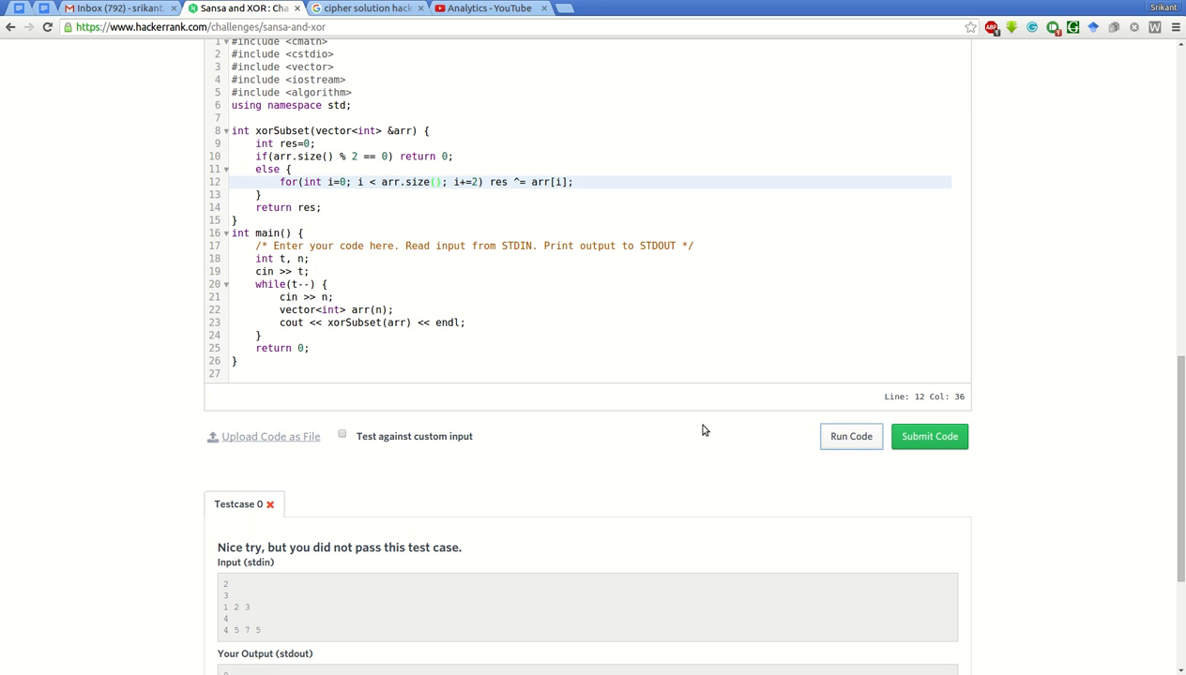
{"action": "mouse_move", "coordinate": [514, 251]}
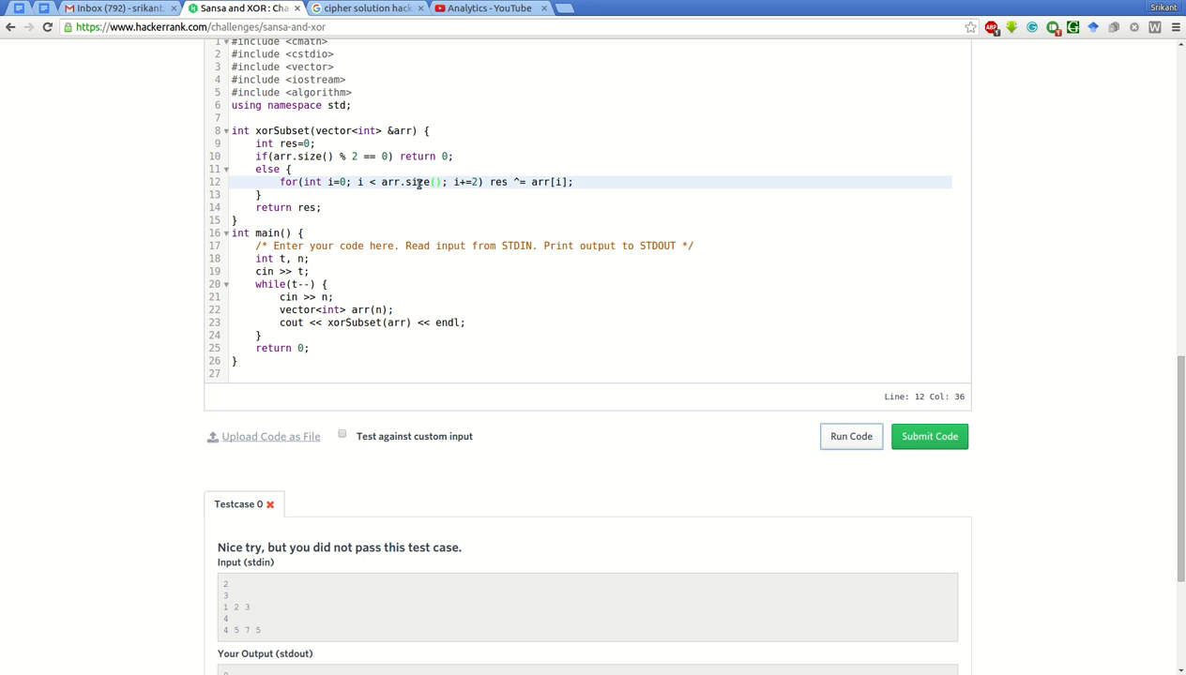
{"action": "mouse_move", "coordinate": [508, 199]}
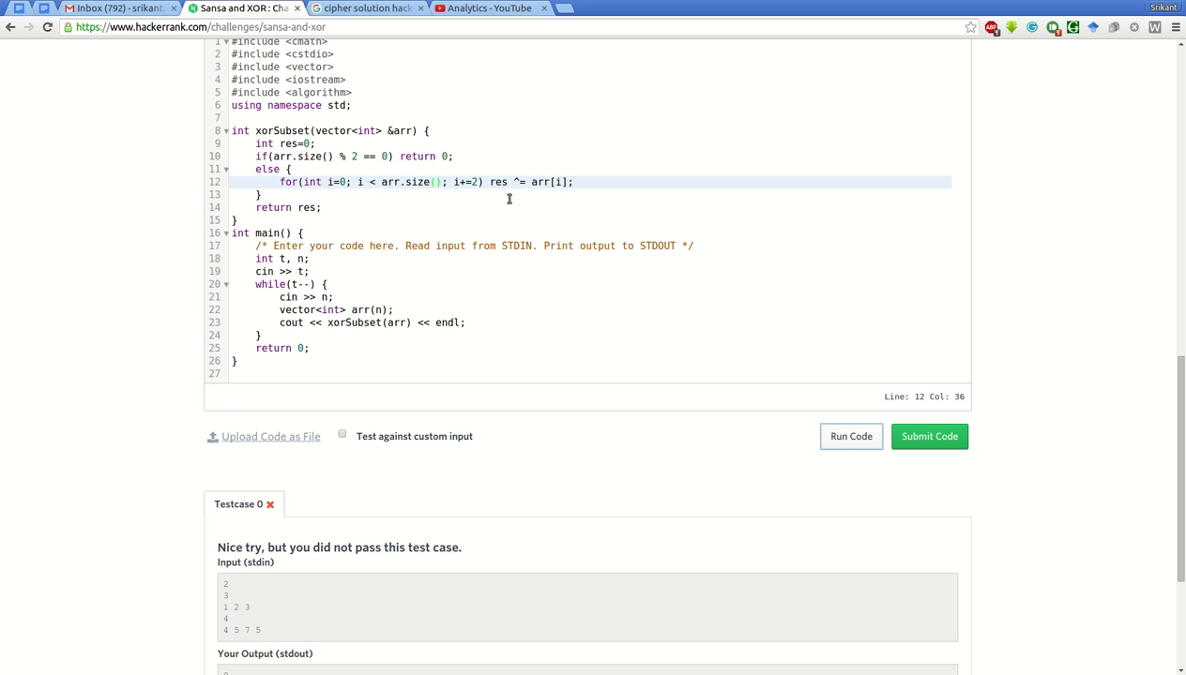
{"action": "mouse_move", "coordinate": [477, 201]}
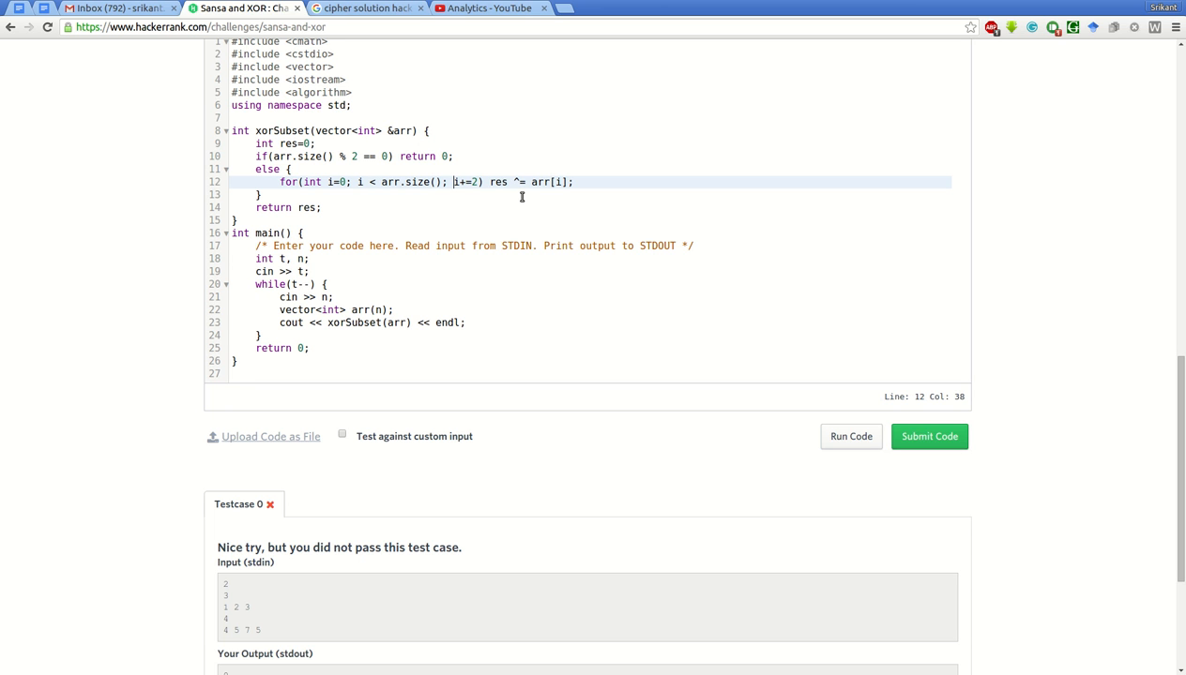
{"action": "mouse_move", "coordinate": [551, 206]}
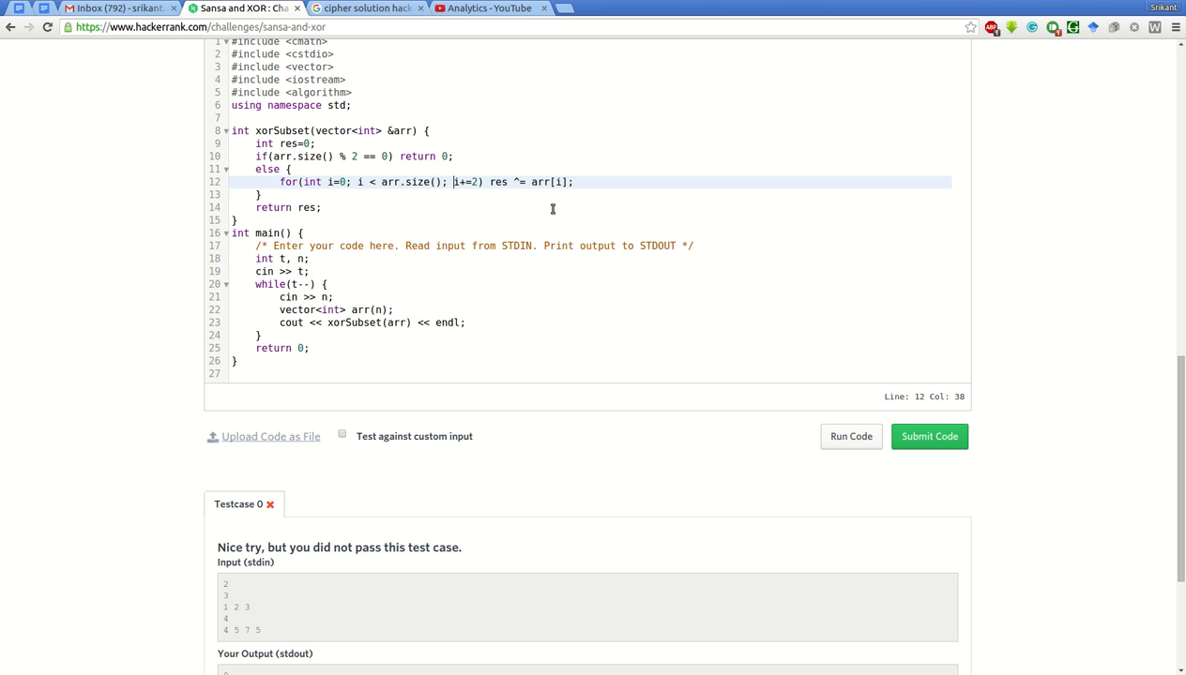
{"action": "mouse_move", "coordinate": [564, 207]}
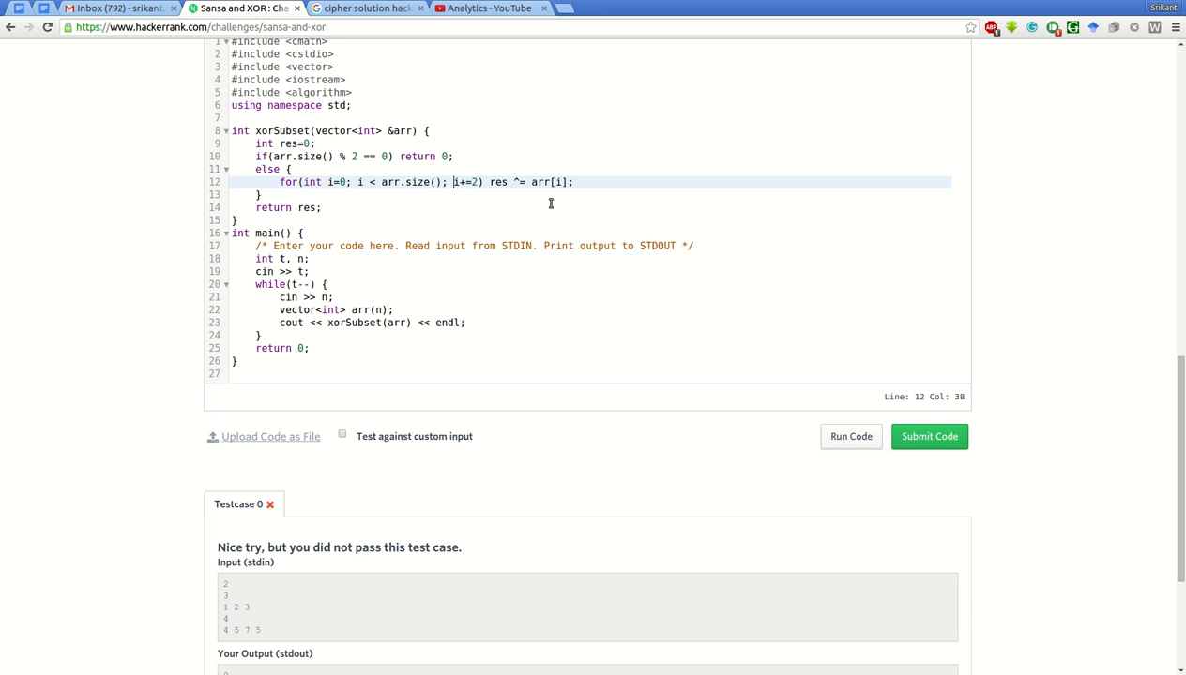
{"action": "mouse_move", "coordinate": [617, 203]}
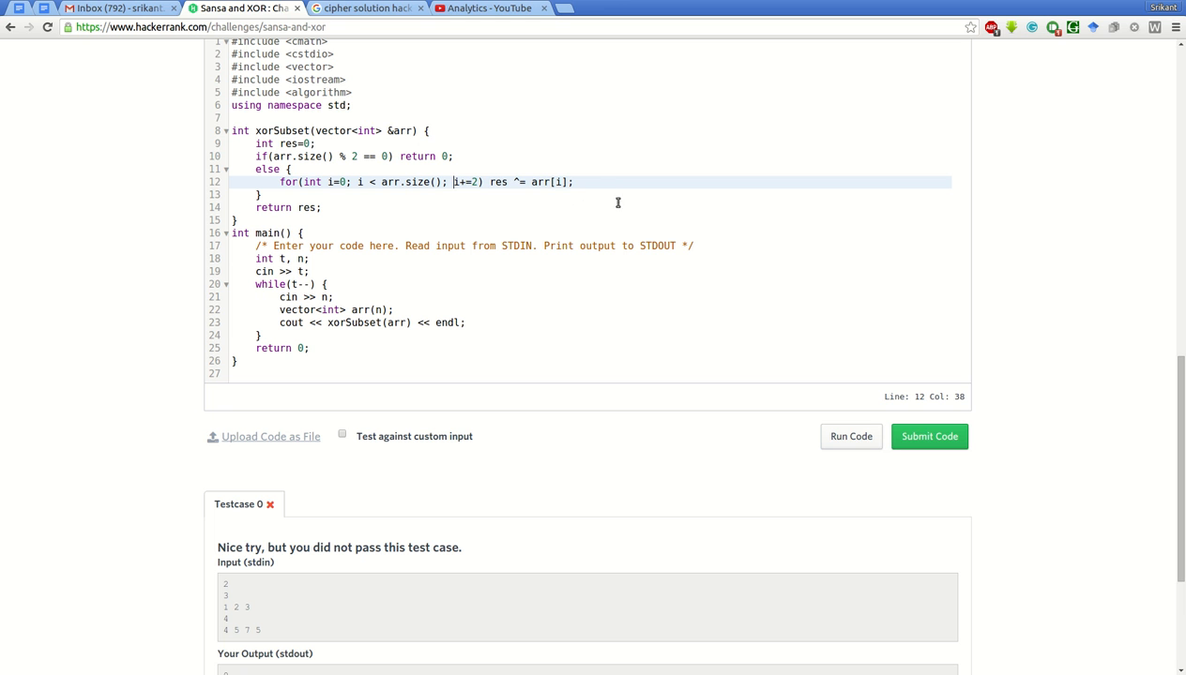
{"action": "scroll", "scroll_direction": "up", "scroll_amount": 3}
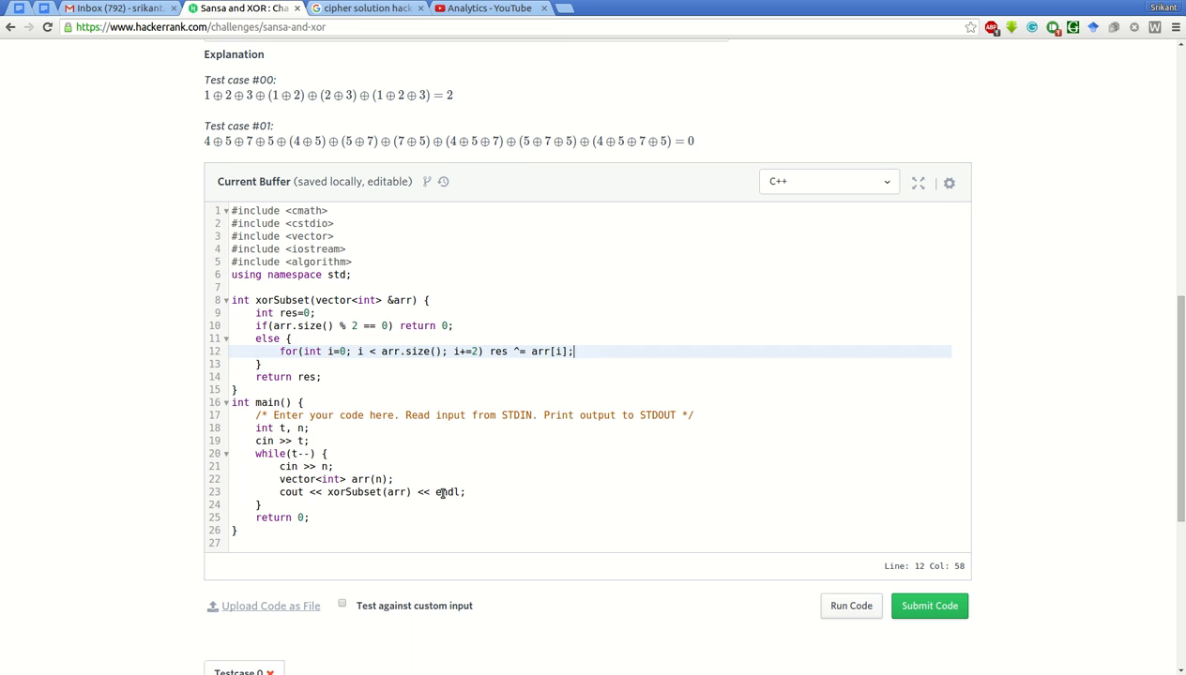
Inside the while loop, add for(int i=0; i < n; i++) cin >> arr[i]; to read the array.
{"action": "type", "text": "for"}
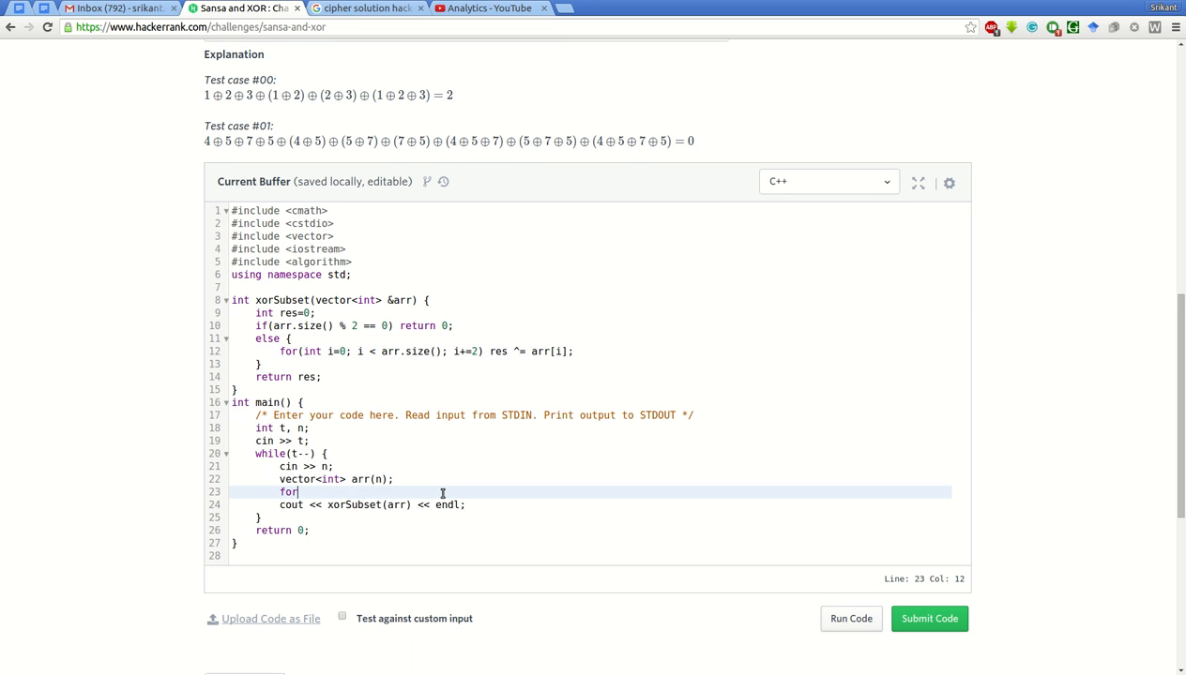
{"action": "type", "text": "(int i"}
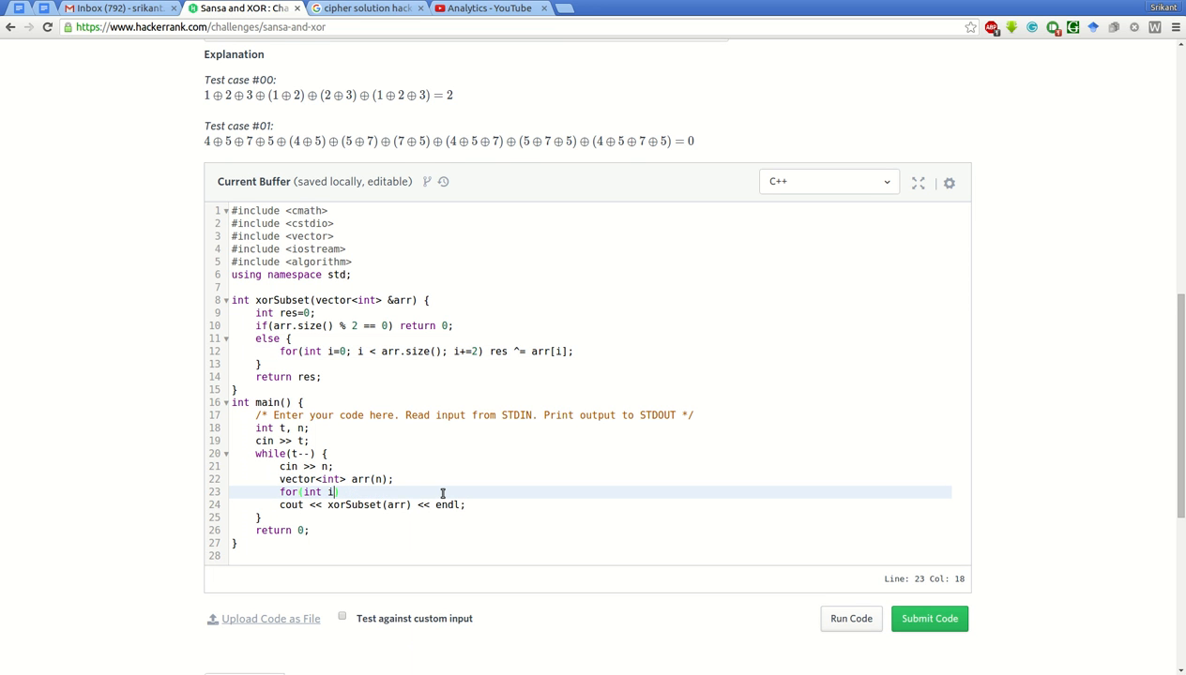
{"action": "type", "text": "=0; i <"}
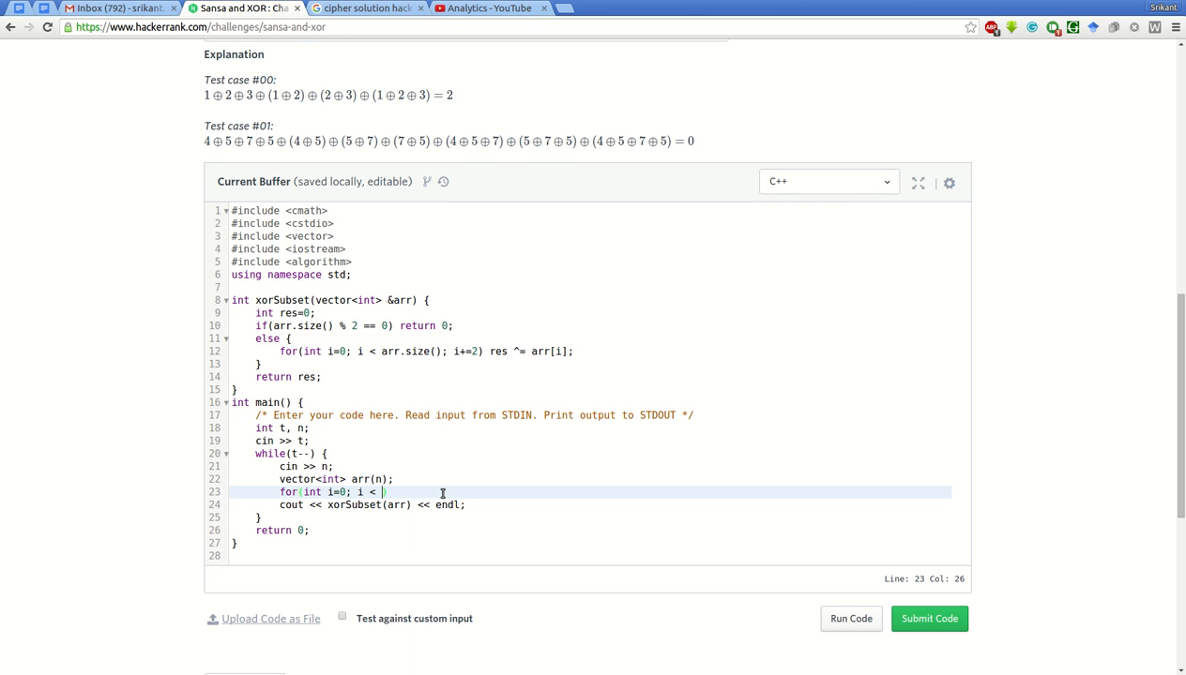
{"action": "type", "text": "n; i++"}
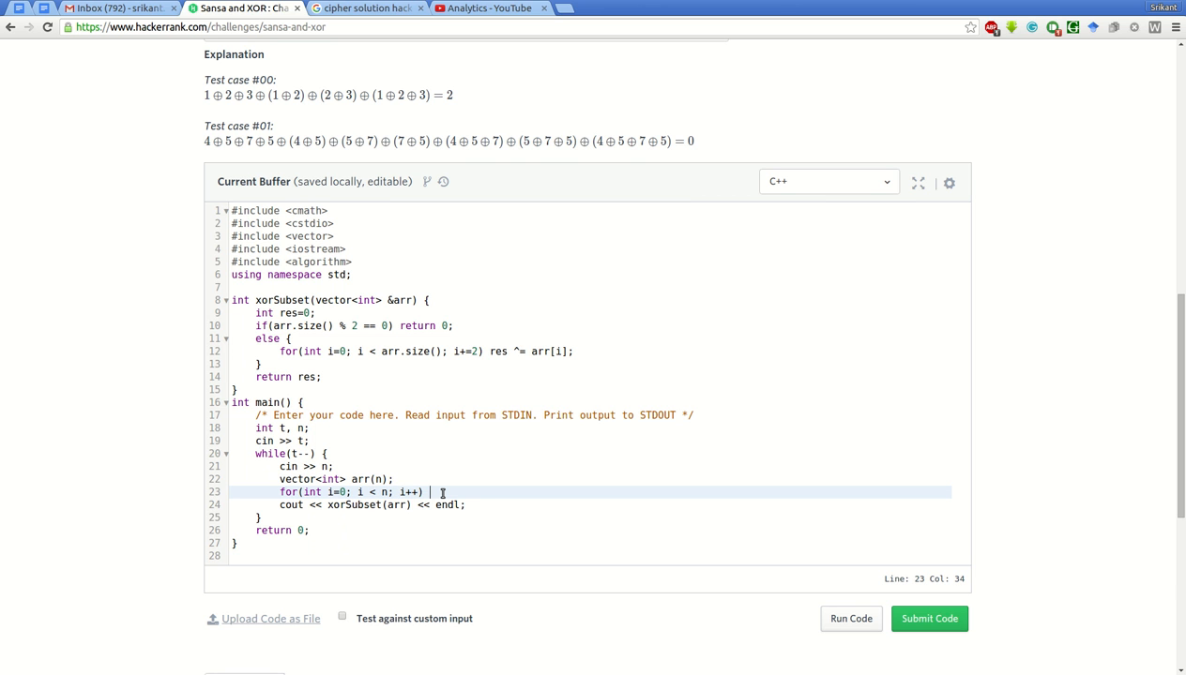
{"action": "type", "text": "cin >> ar"}
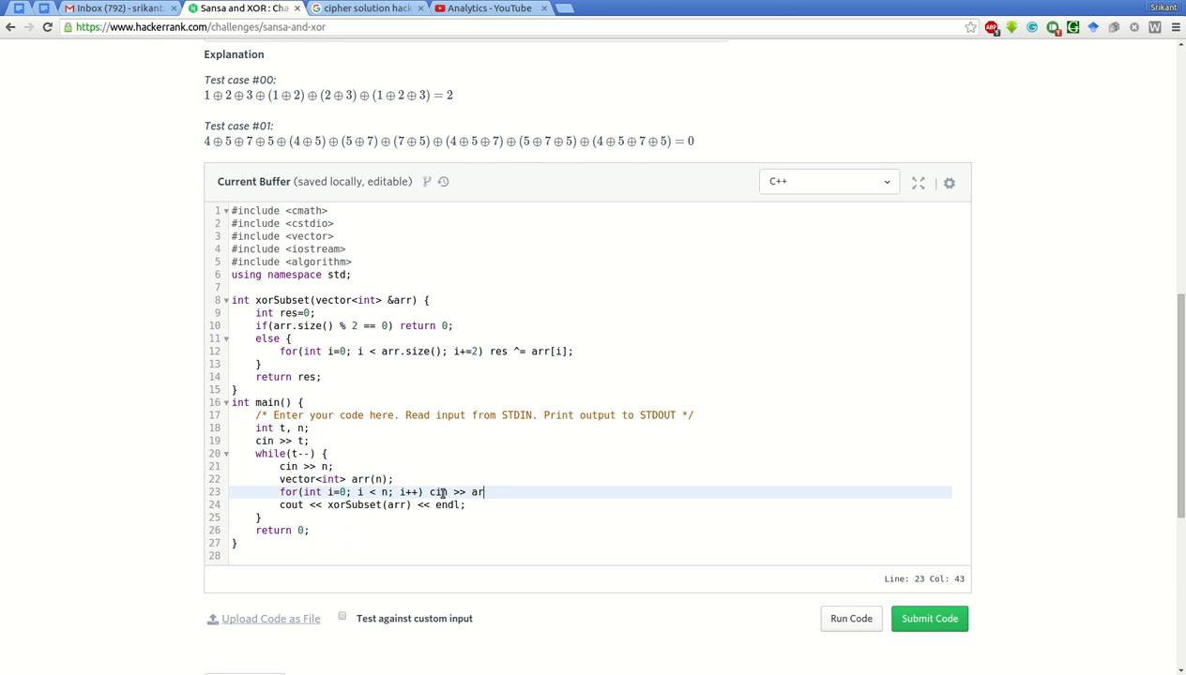
{"action": "type", "text": "[i]"}
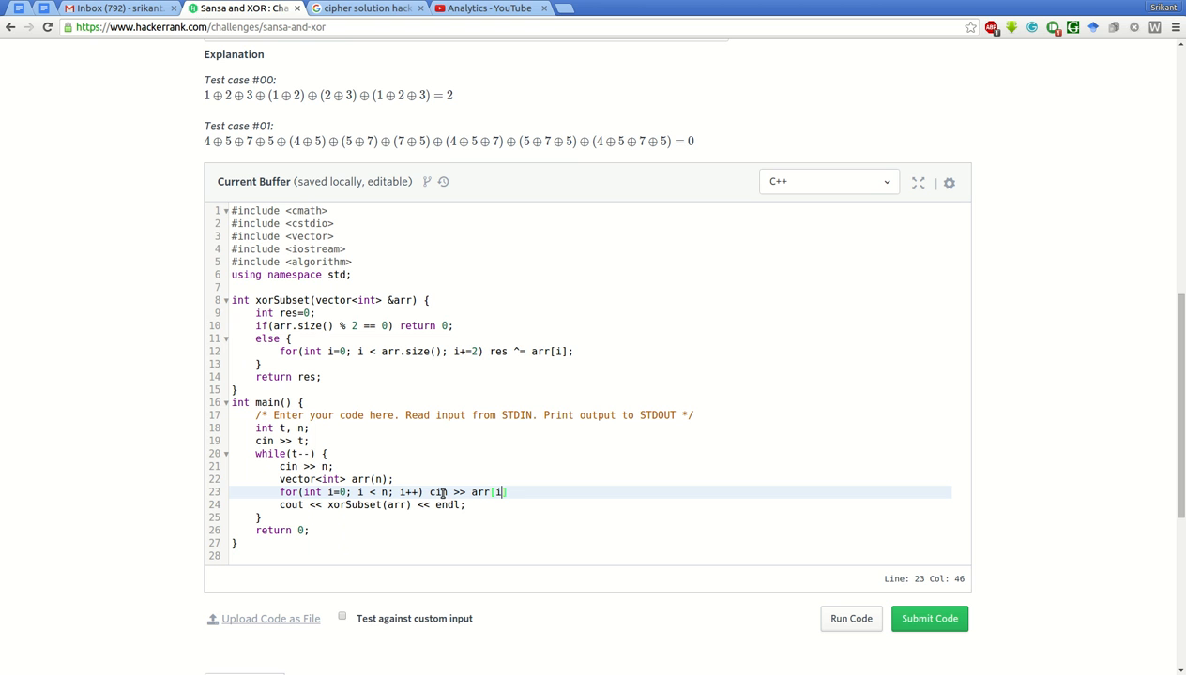
{"action": "type", "text": "];"}
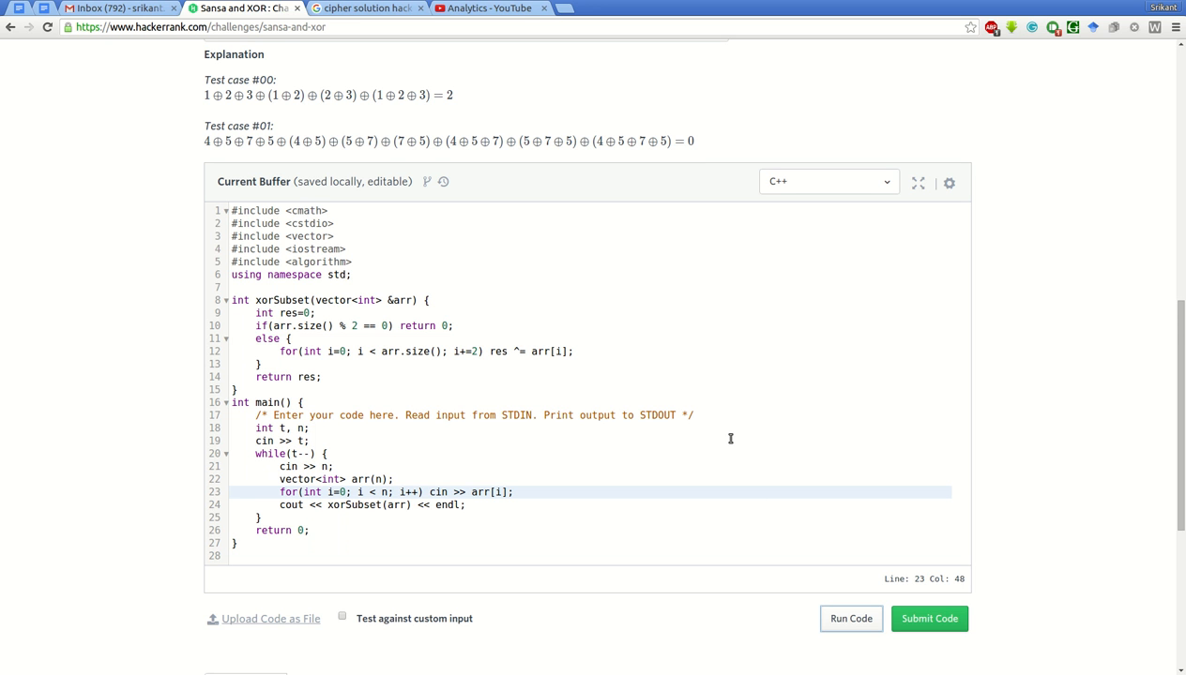
Run the code so sample Testcase 0 passes, then submit the solution for grading.
{"action": "left_click", "coordinate": [850, 619]}
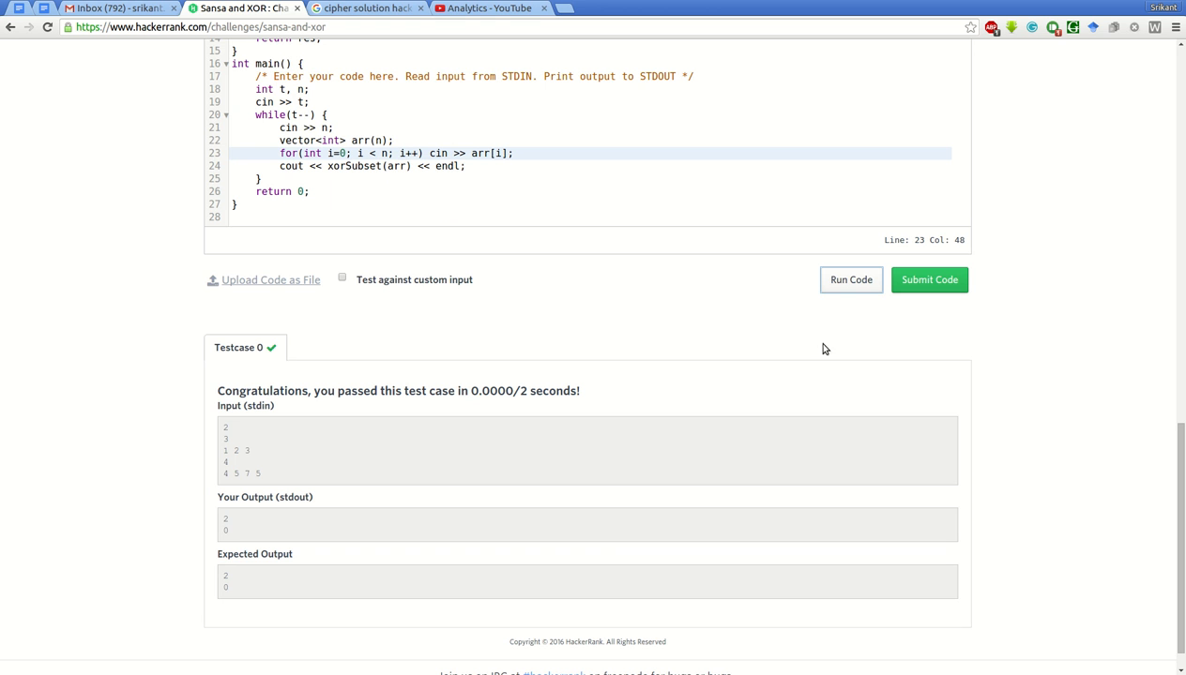
{"action": "scroll", "scroll_direction": "up", "scroll_amount": 3}
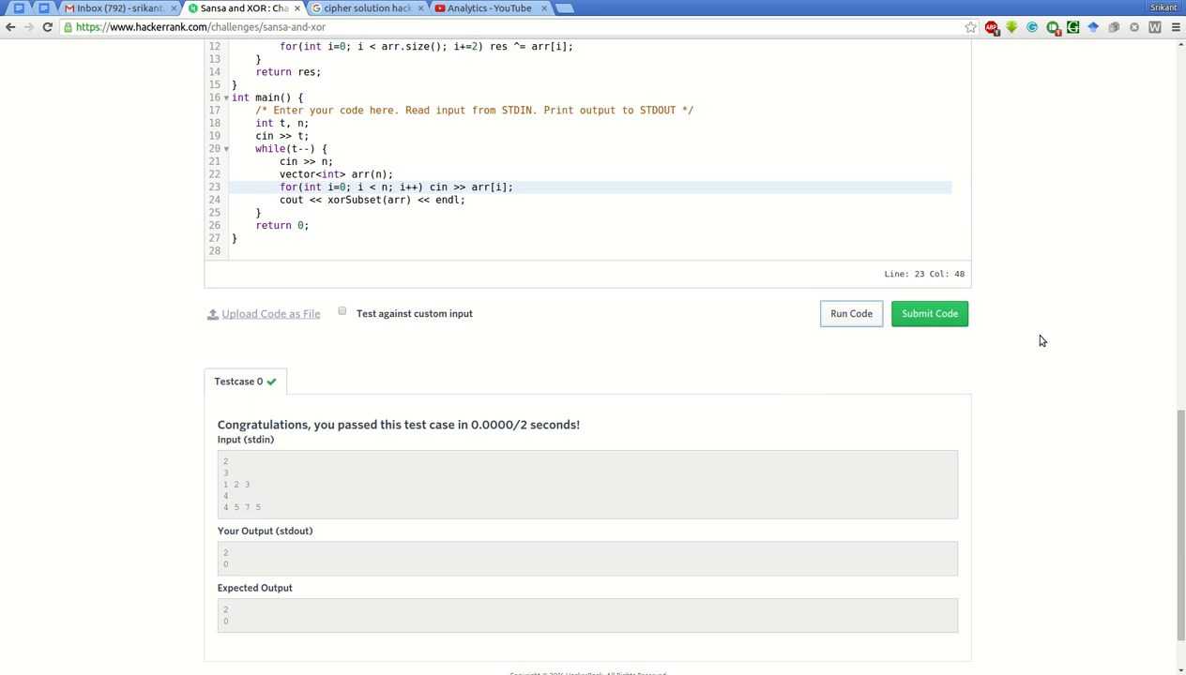
{"action": "left_click", "coordinate": [928, 313]}
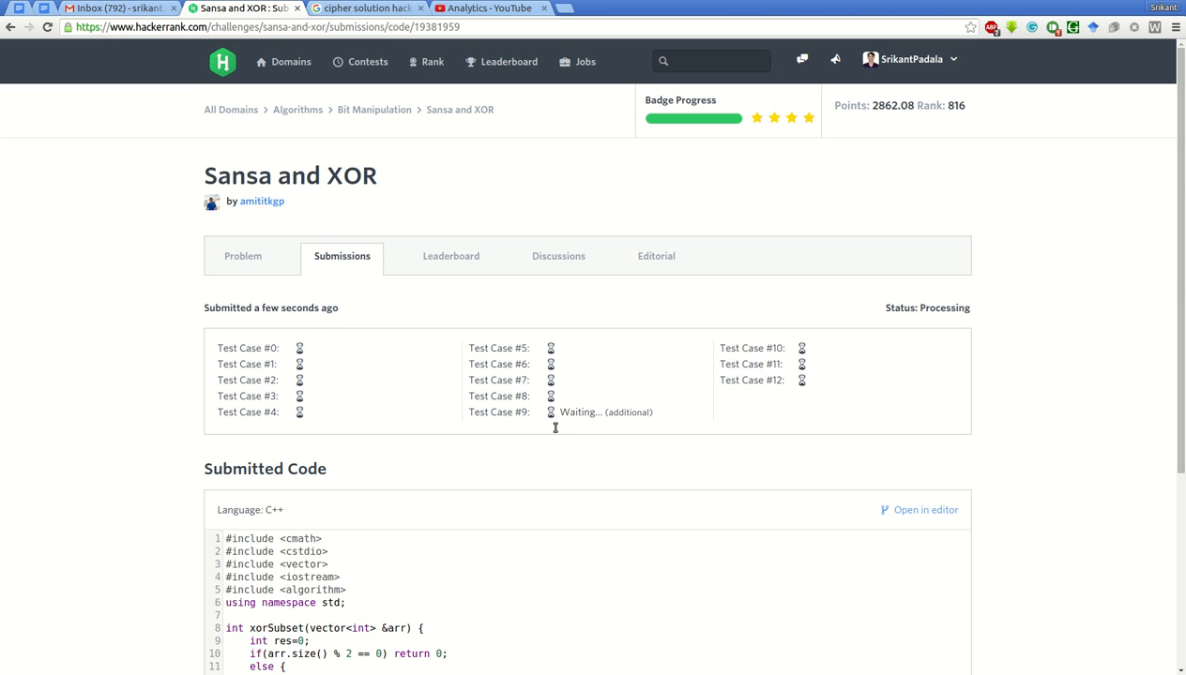
Watch the Submissions page until all 13 test cases pass with status Accepted, score 30.00.
{"action": "scroll", "scroll_direction": "down", "scroll_amount": 3}
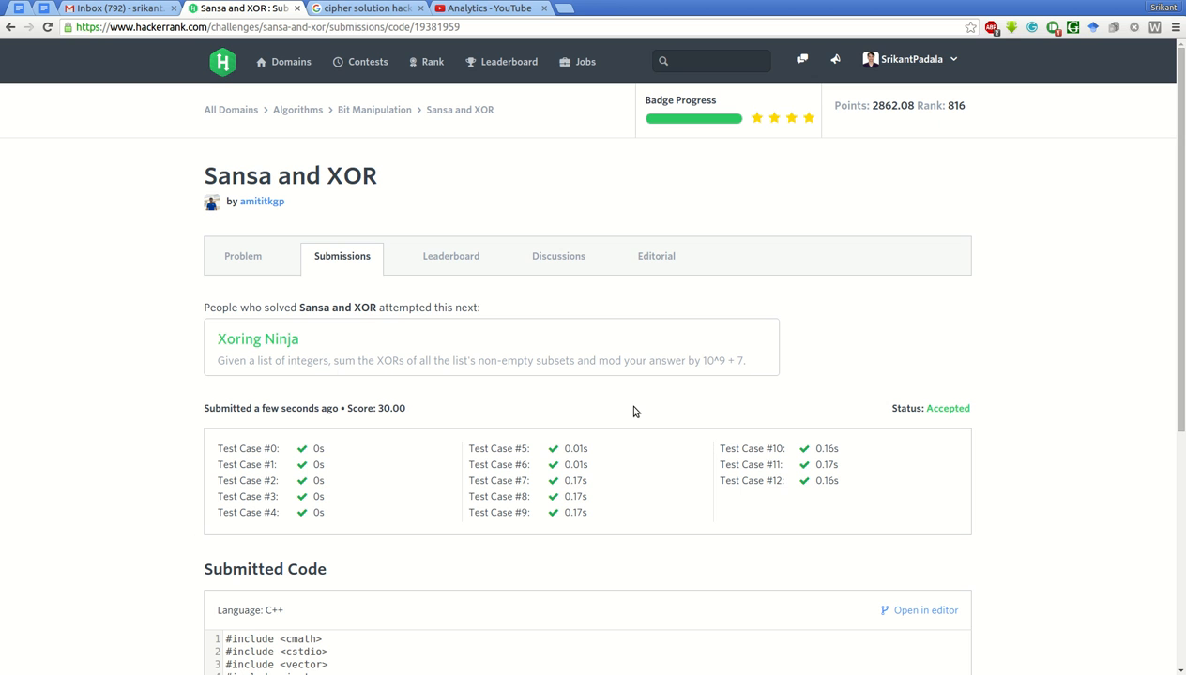
{"action": "mouse_move", "coordinate": [617, 442]}
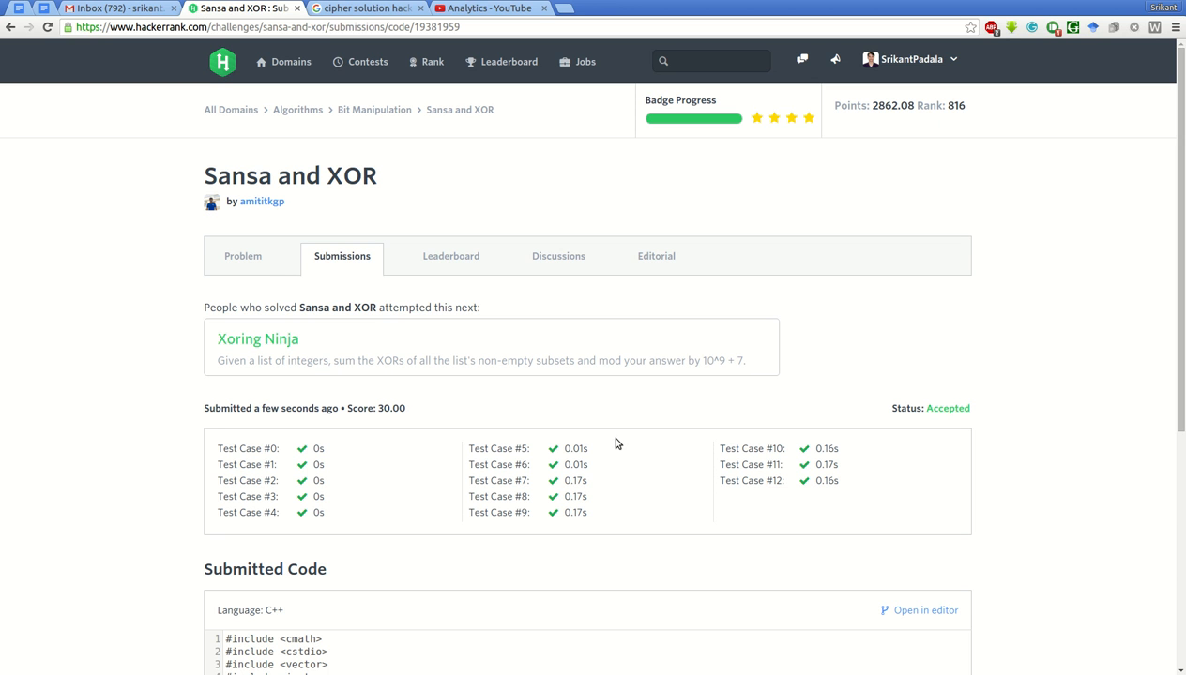
{"action": "mouse_move", "coordinate": [867, 182]}
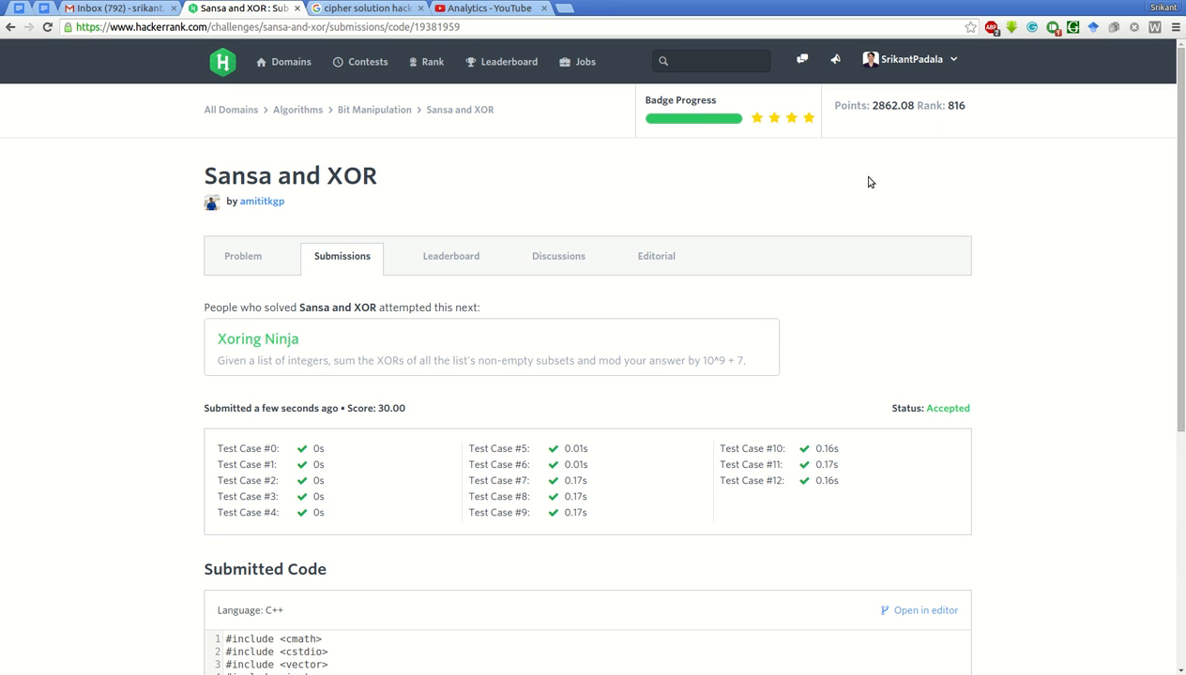
{"action": "mouse_move", "coordinate": [897, 167]}
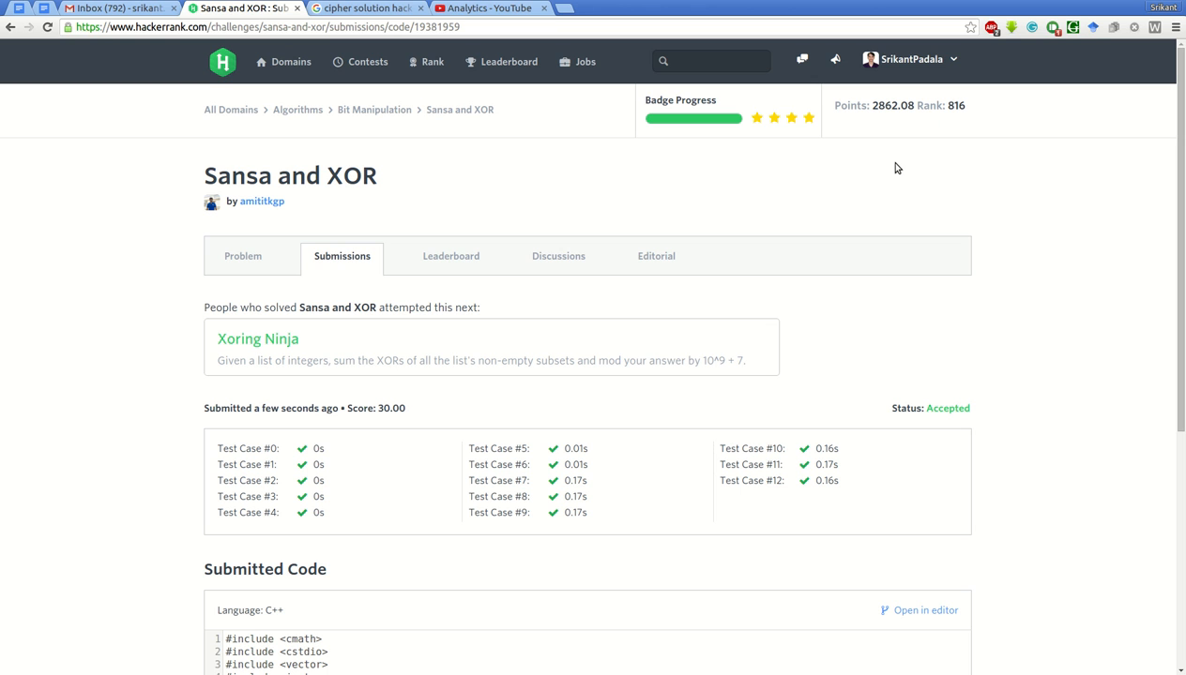